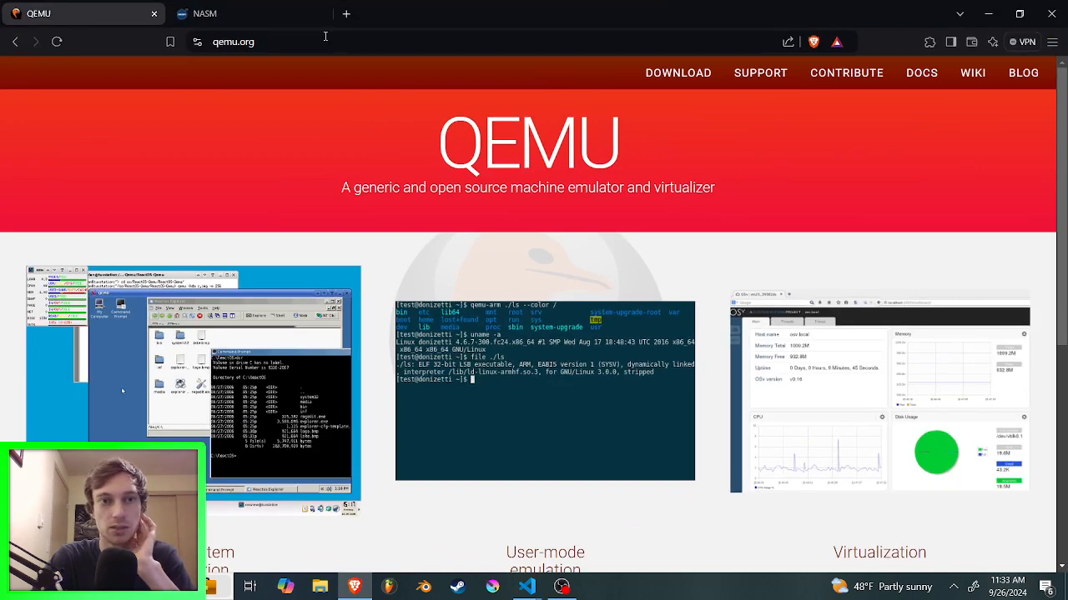
Step: Switch from the qemu.org page in Brave back to example.asm in Visual Studio Code
left_click(204, 14)
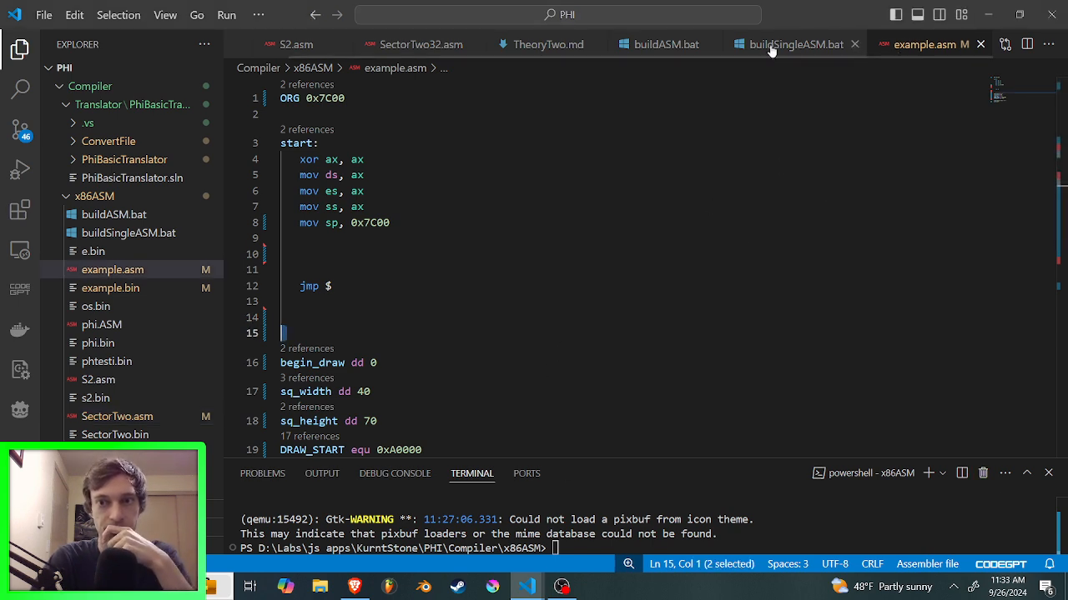
left_click(794, 44)
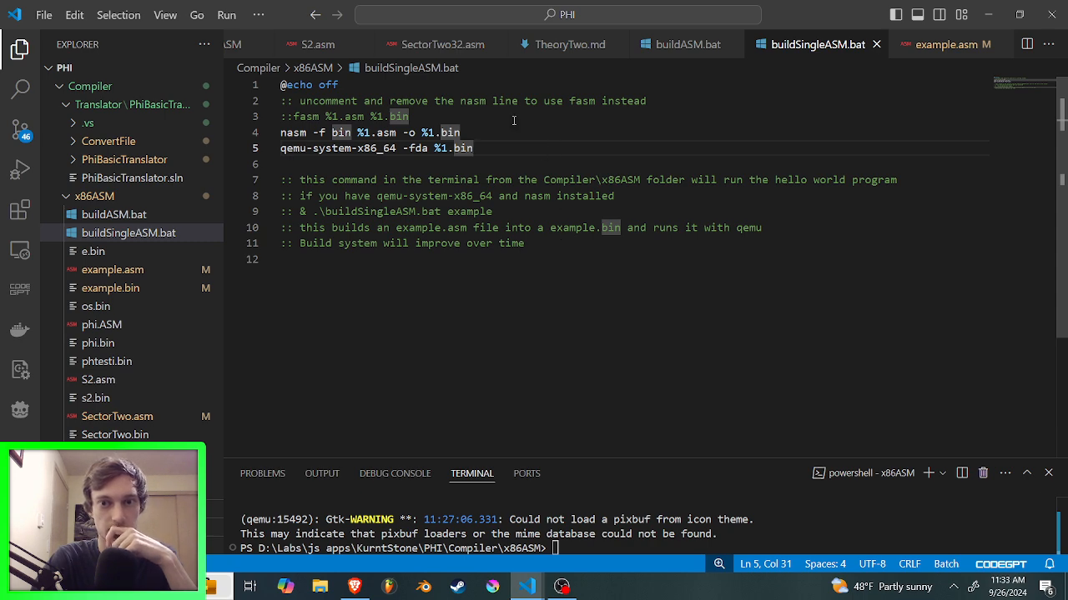
left_click_drag(281, 133, 472, 147)
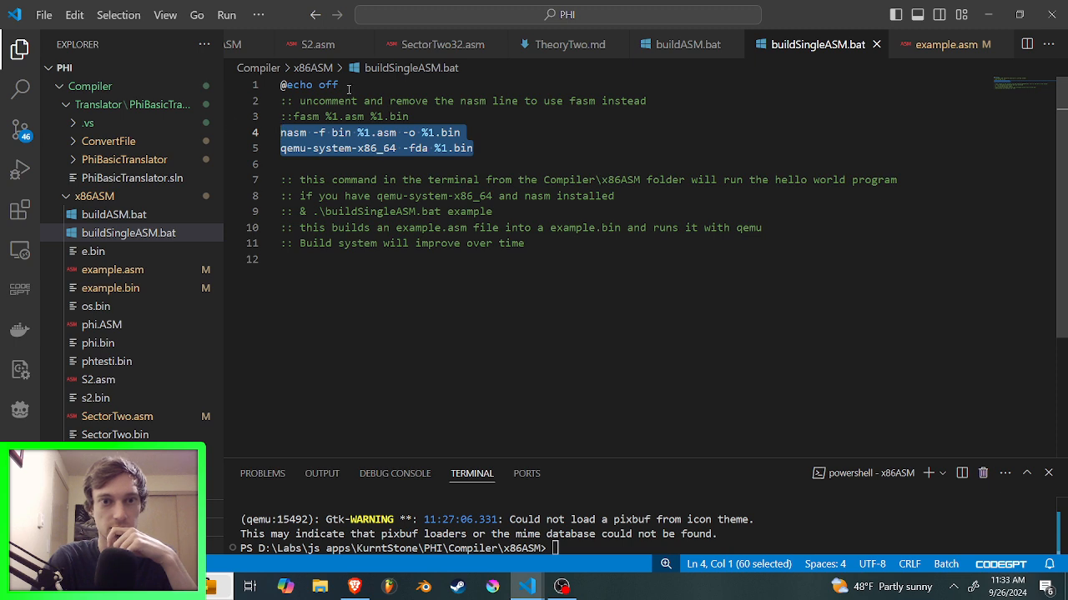
left_click(473, 146)
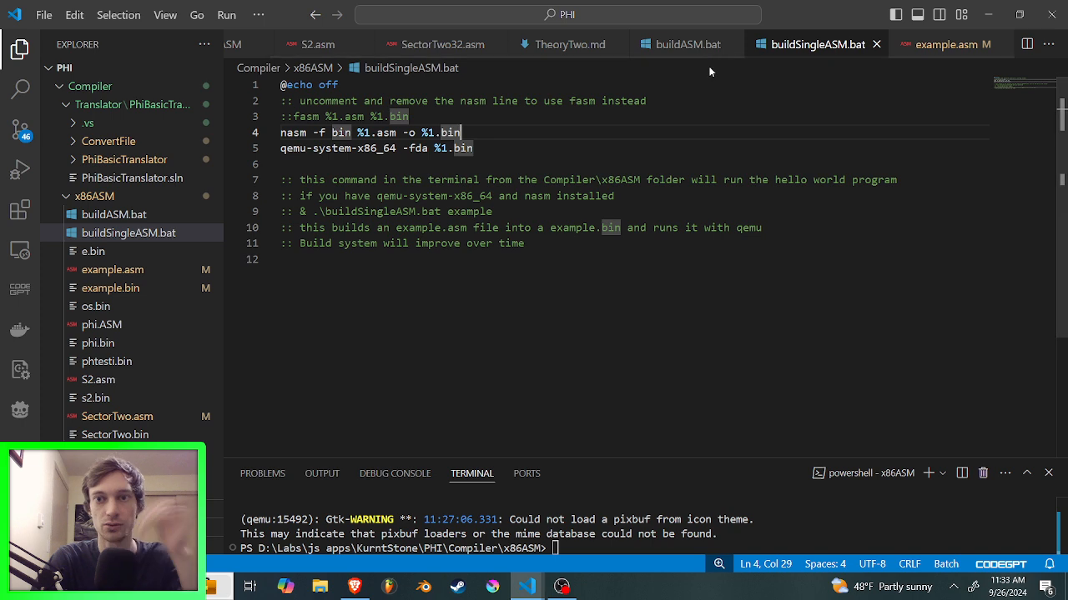
mouse_move(684, 44)
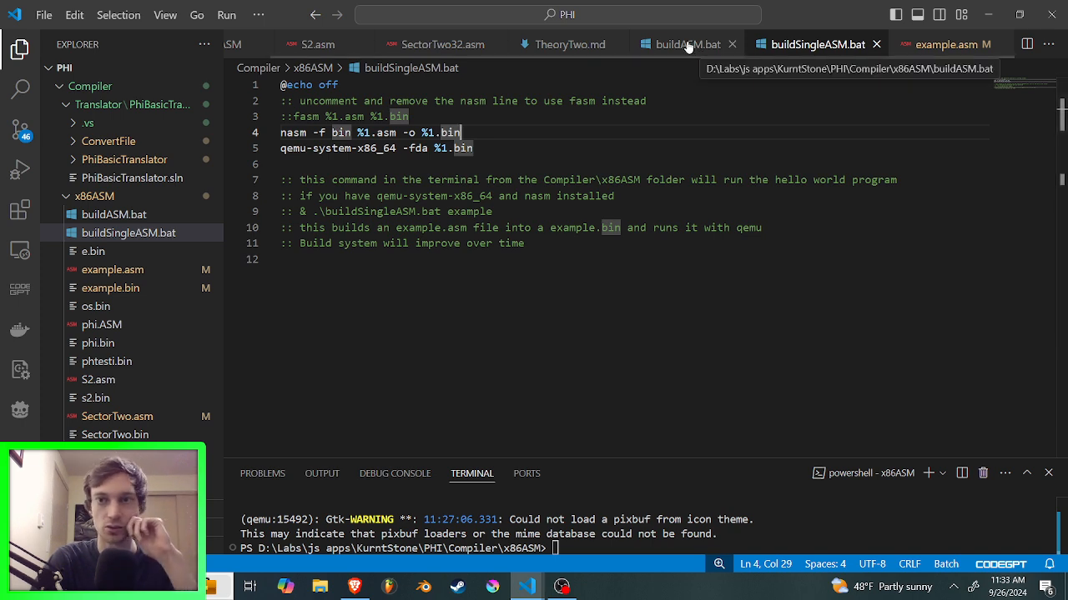
left_click(926, 43)
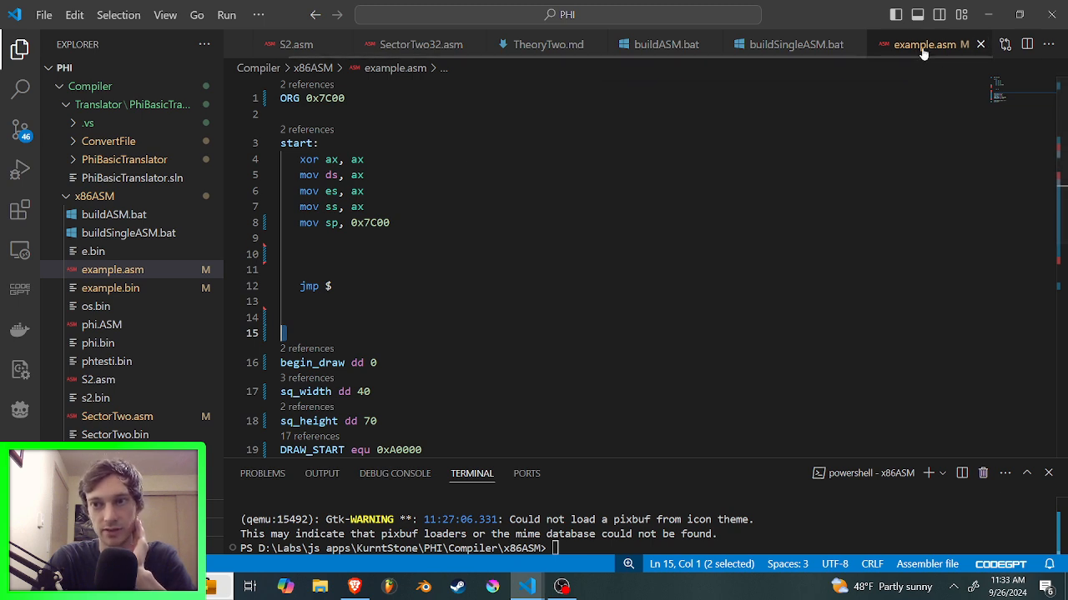
Step: Assemble example.asm to example.bin with nasm and boot it in qemu-system-x86_64 from floppy
left_click(400, 113)
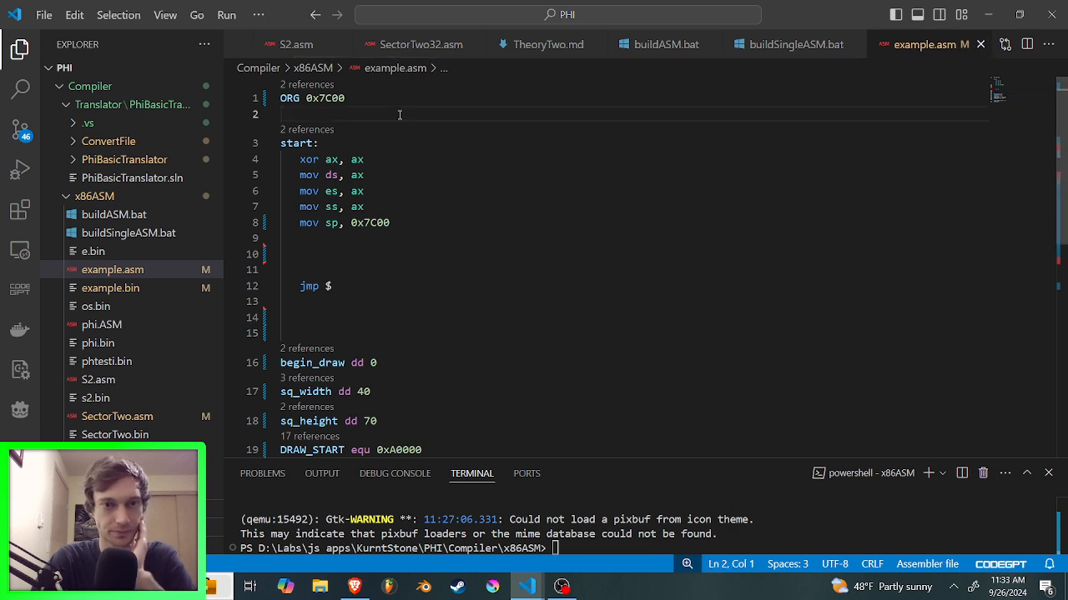
scroll("down", 3)
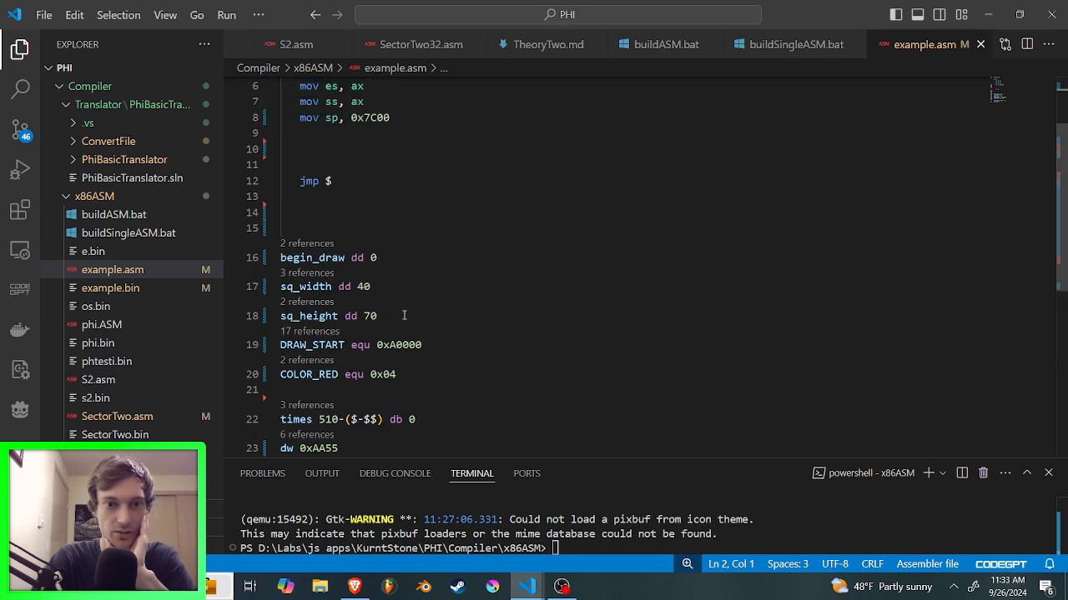
scroll("down", 3)
type("& .\\buildSingleASM.bat example")
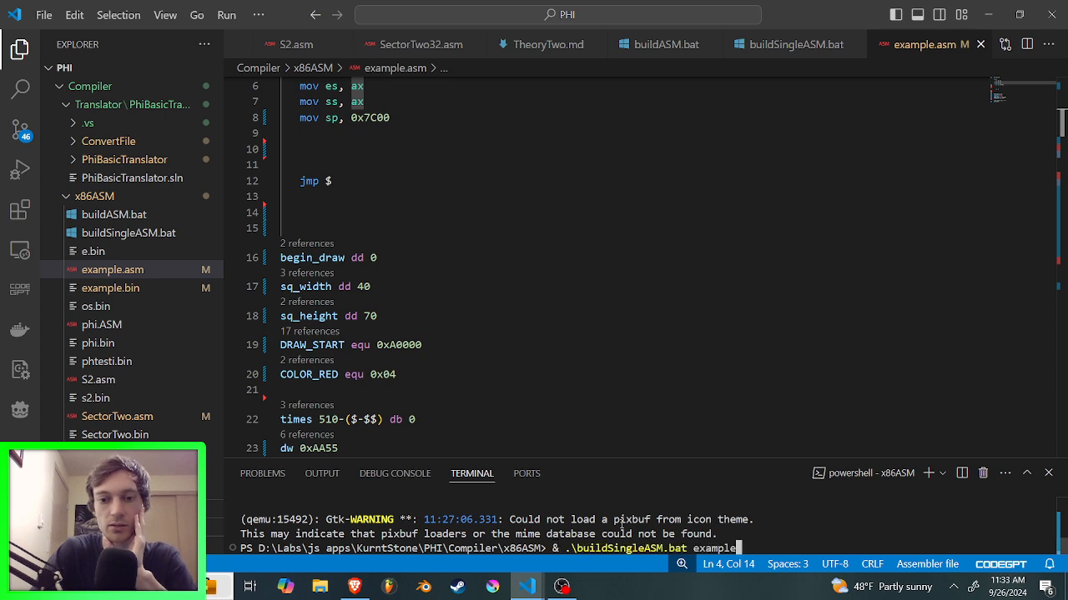
type("nasm -f bin example.asm -o example.bin")
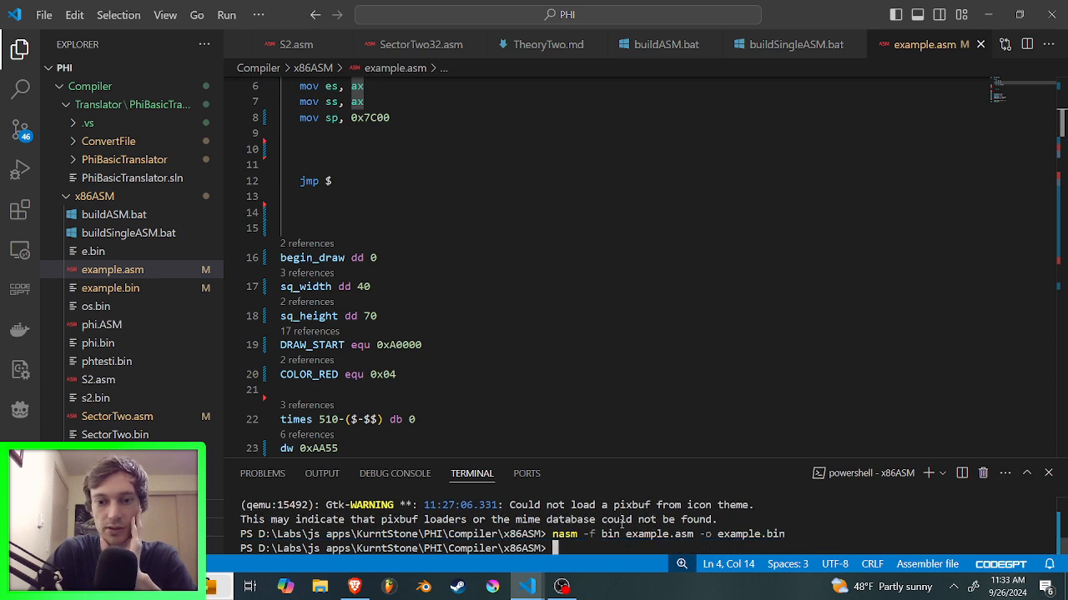
type("qemu-system-x86_64 -fda example.bin")
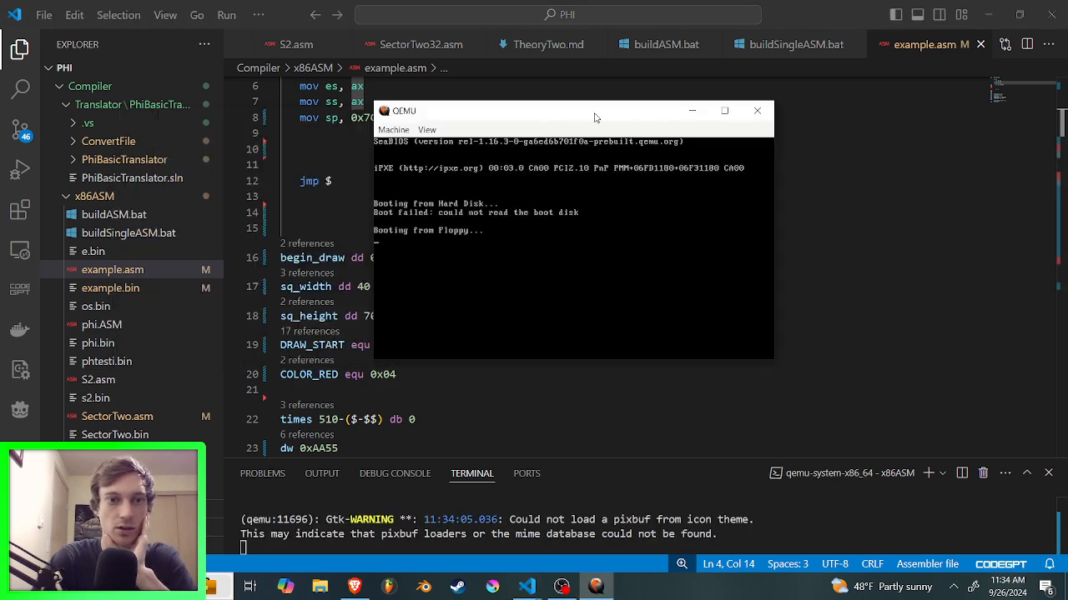
left_click_drag(596, 110, 596, 130)
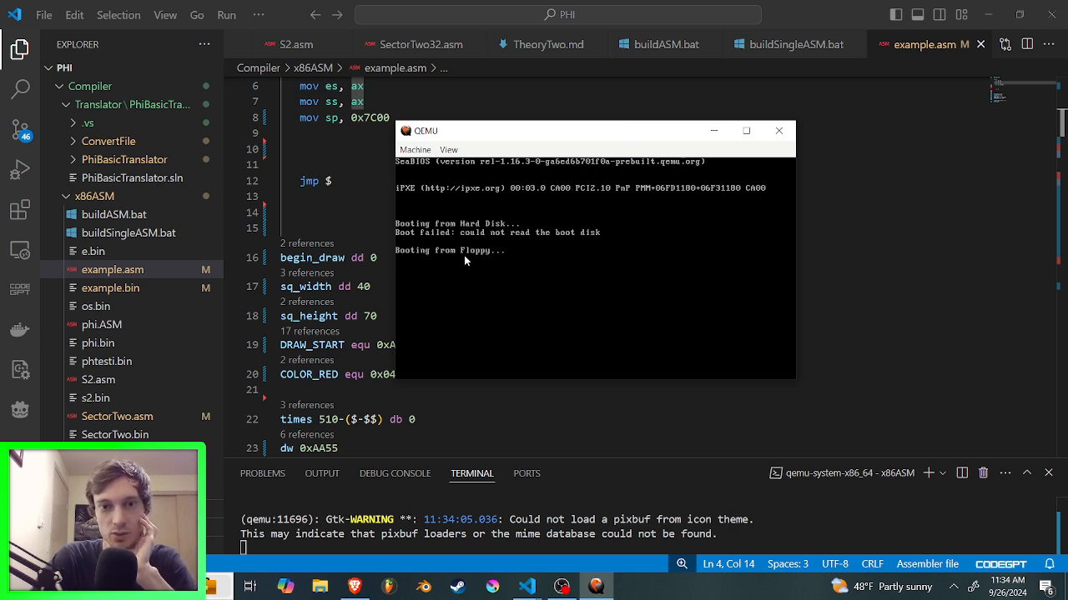
mouse_move(541, 151)
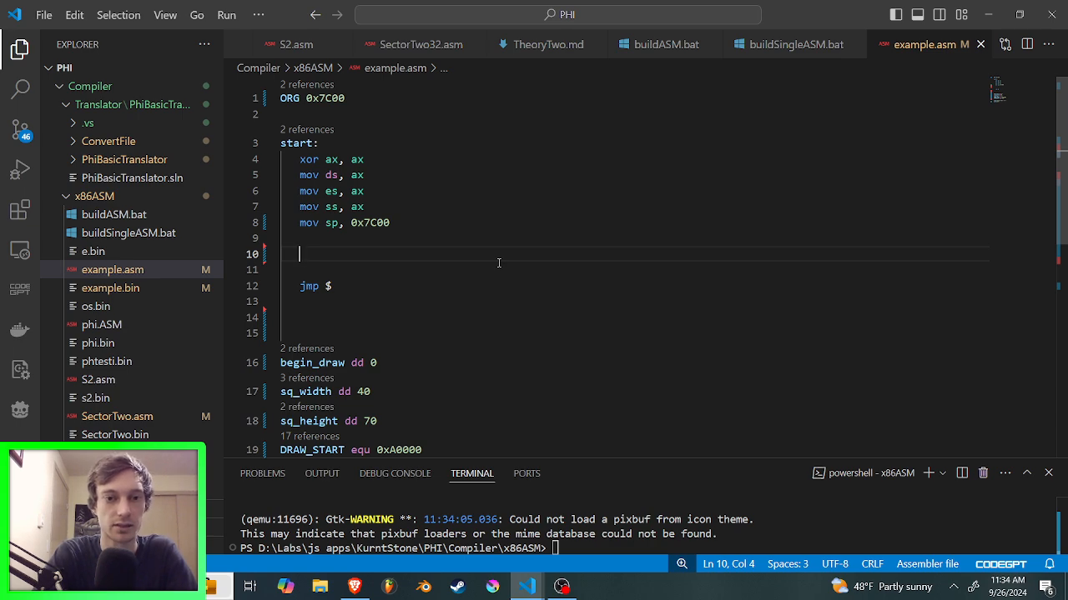
Step: Add mov al, 0x13 and int 0x10 after the stack setup to switch to VGA mode
type("mov")
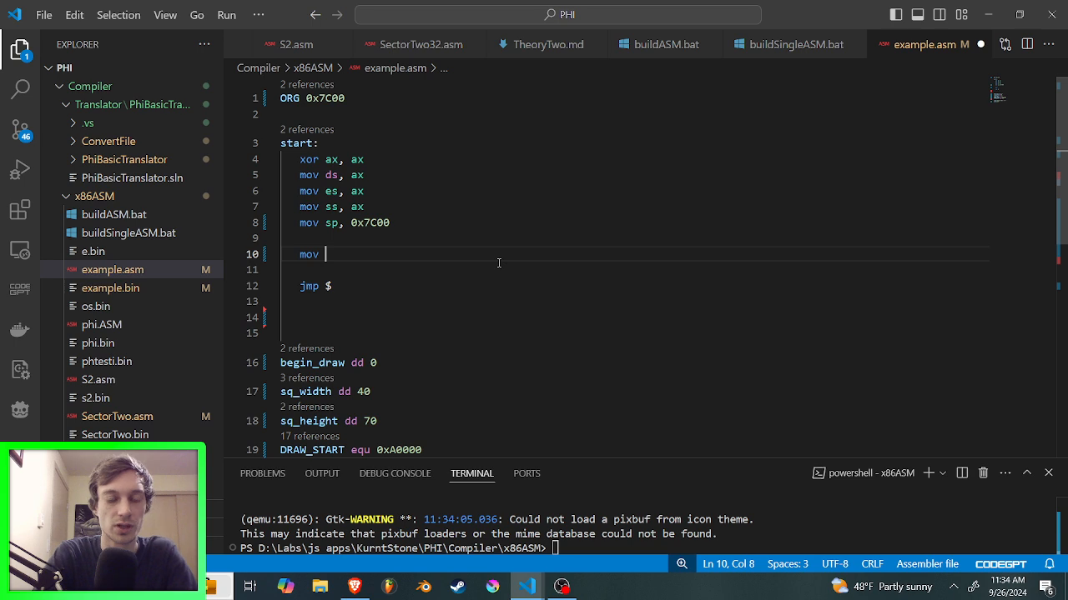
type("al")
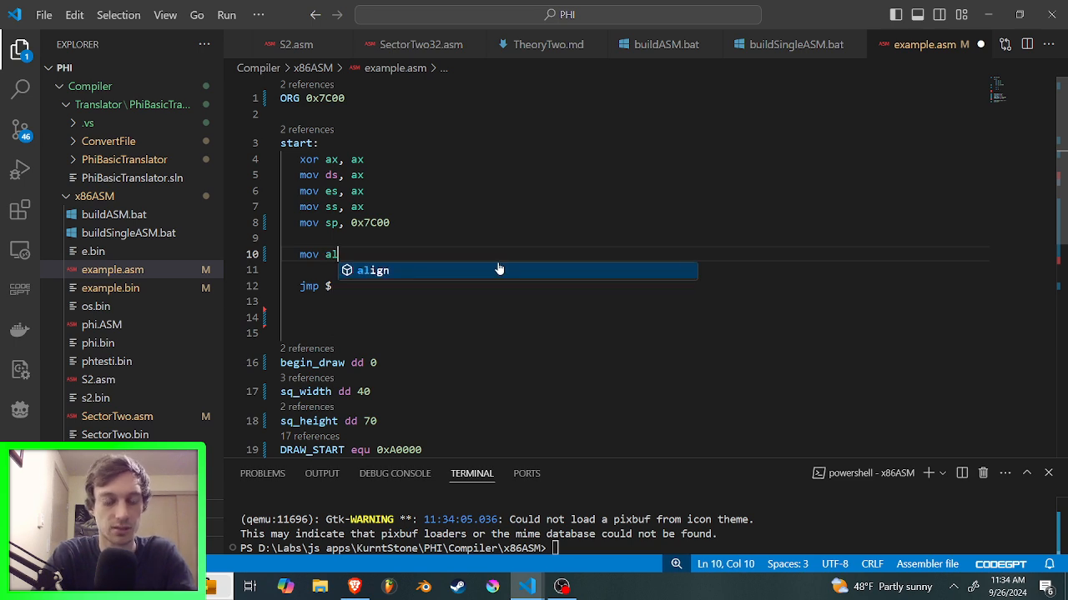
type(",")
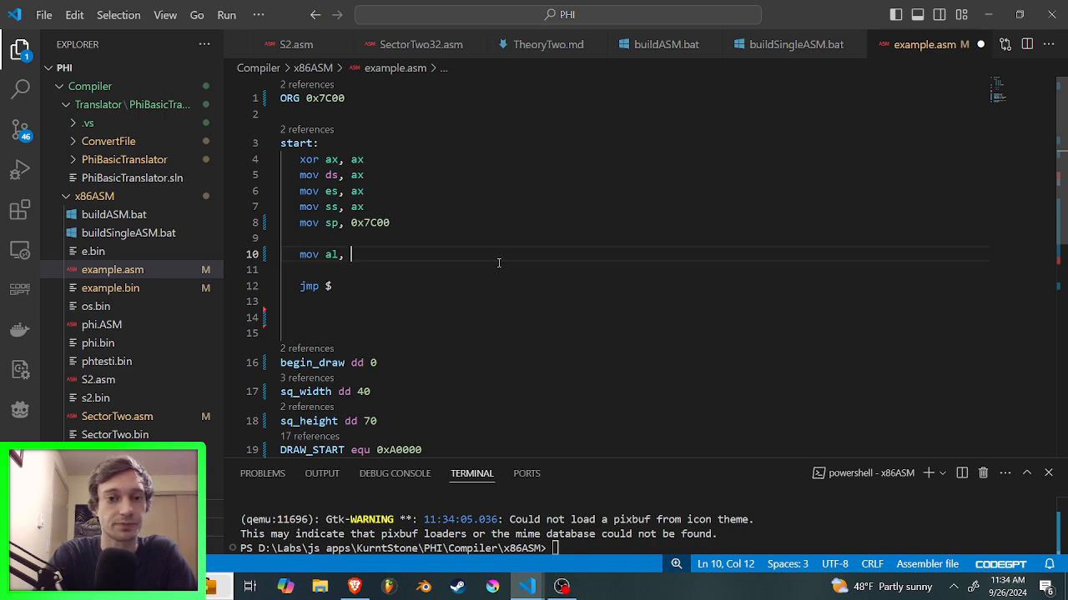
type("0")
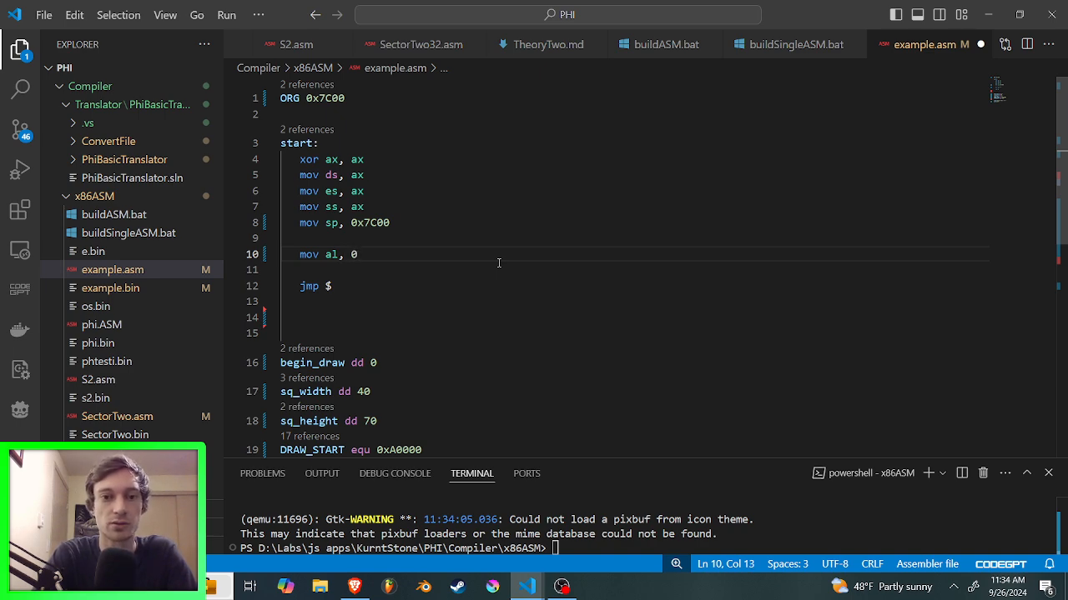
type("x1")
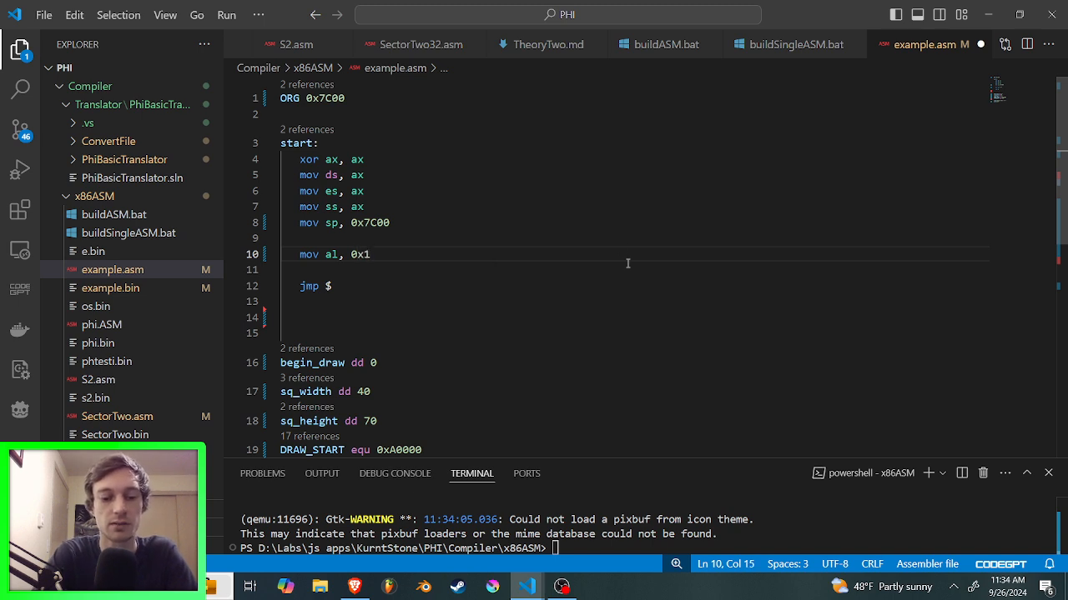
type("int")
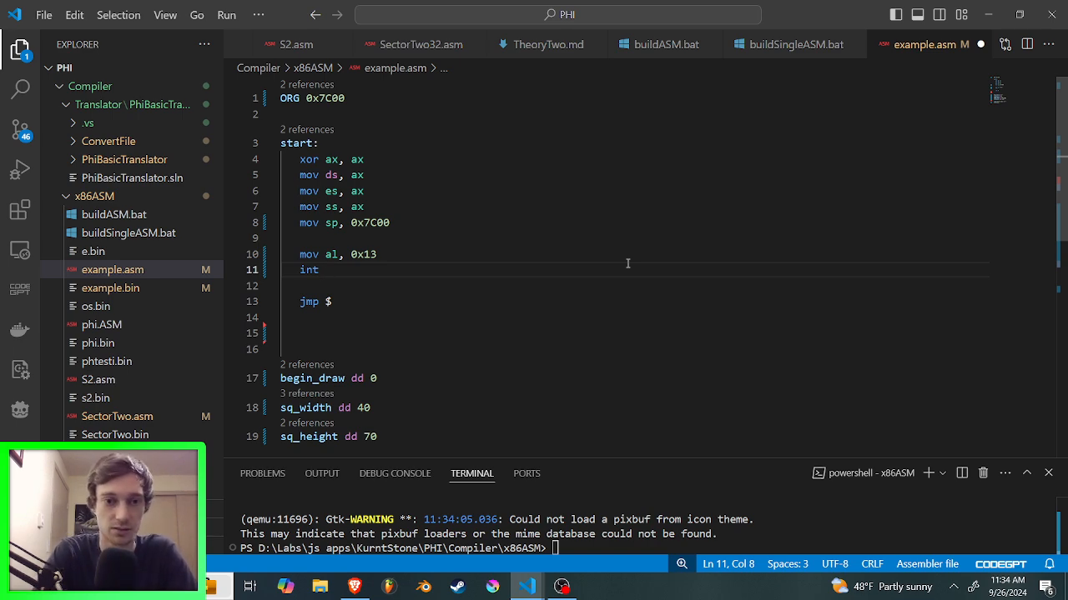
type("0")
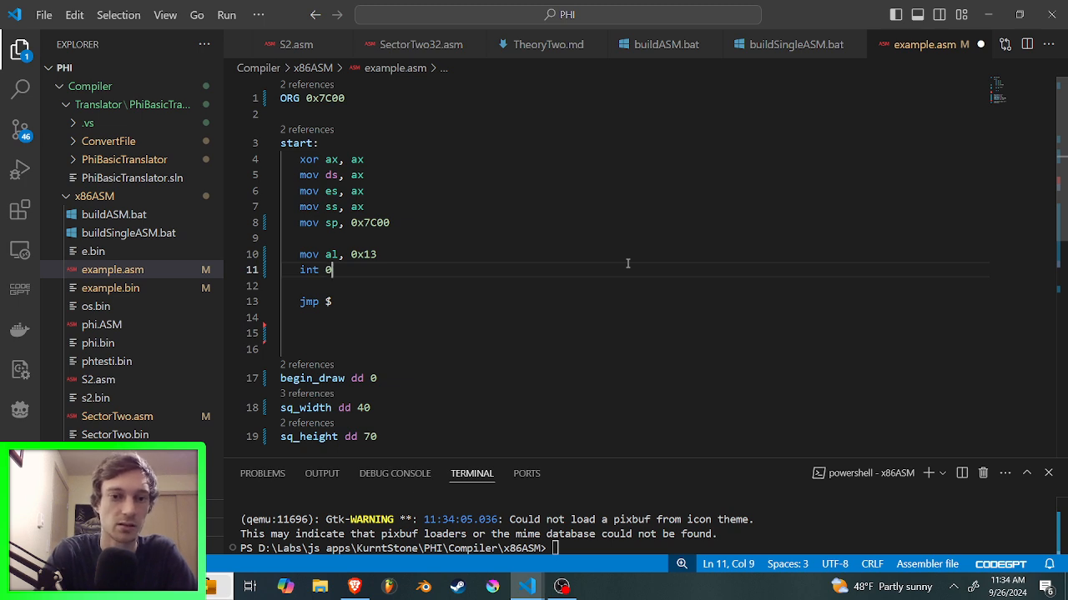
type("x10")
left_click(637, 547)
type("& .\\buildSingleASM.bat example")
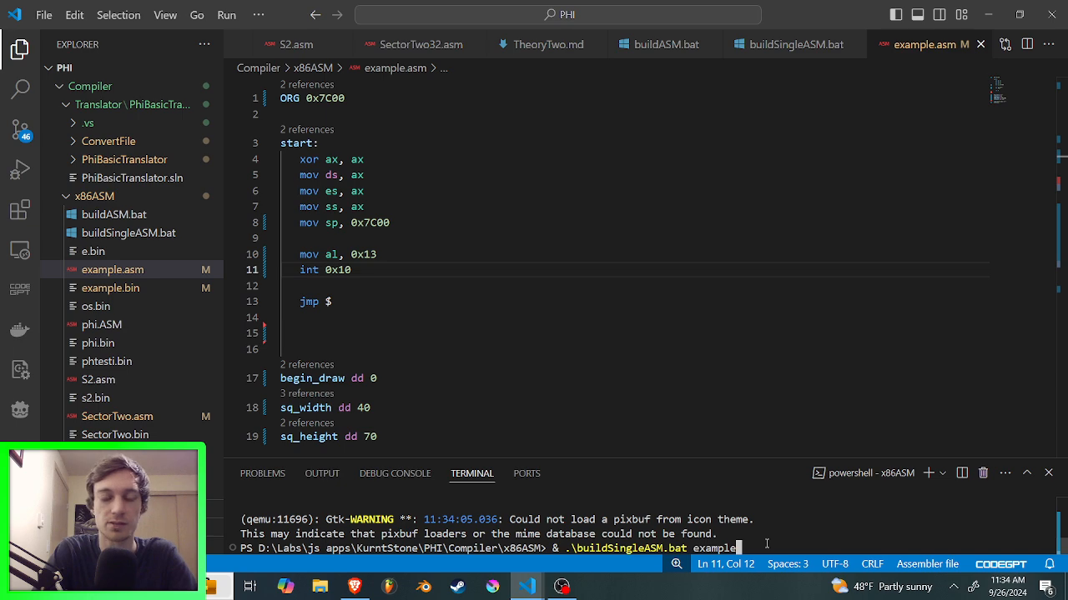
Step: Rebuild with buildSingleASM.bat and boot in QEMU, showing a black screen
key("Enter")
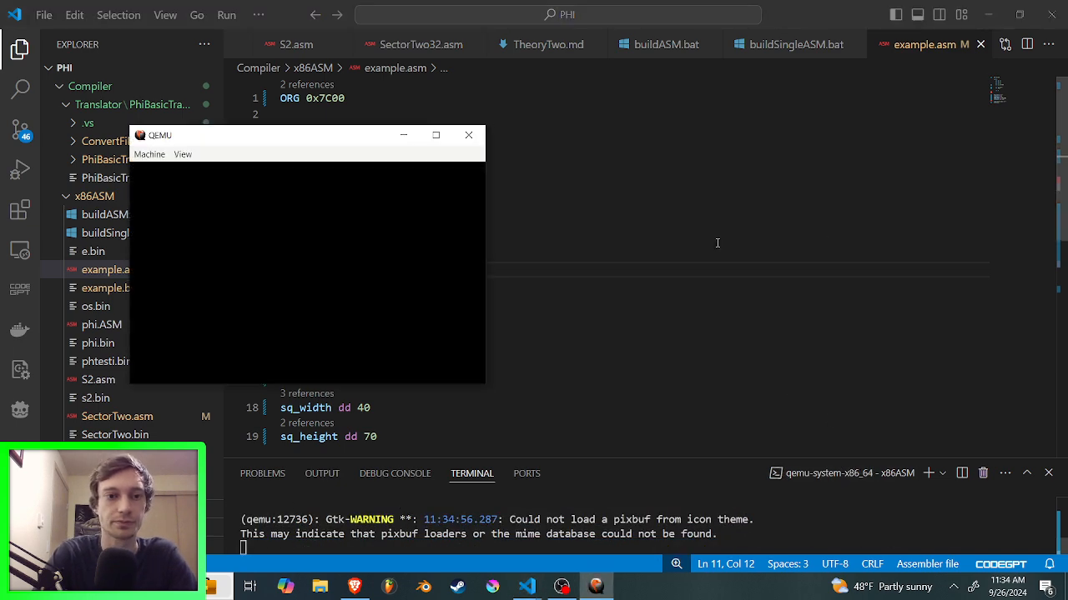
left_click_drag(307, 135, 642, 116)
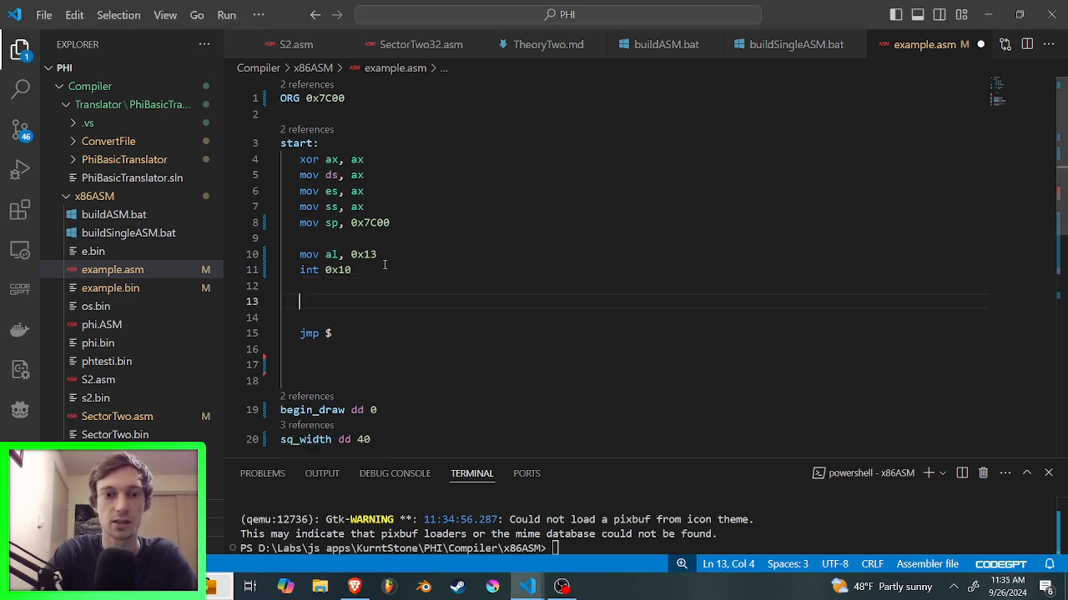
Step: Load edi with the framebuffer address DRAW_START at 0xA0000
type("mov e")
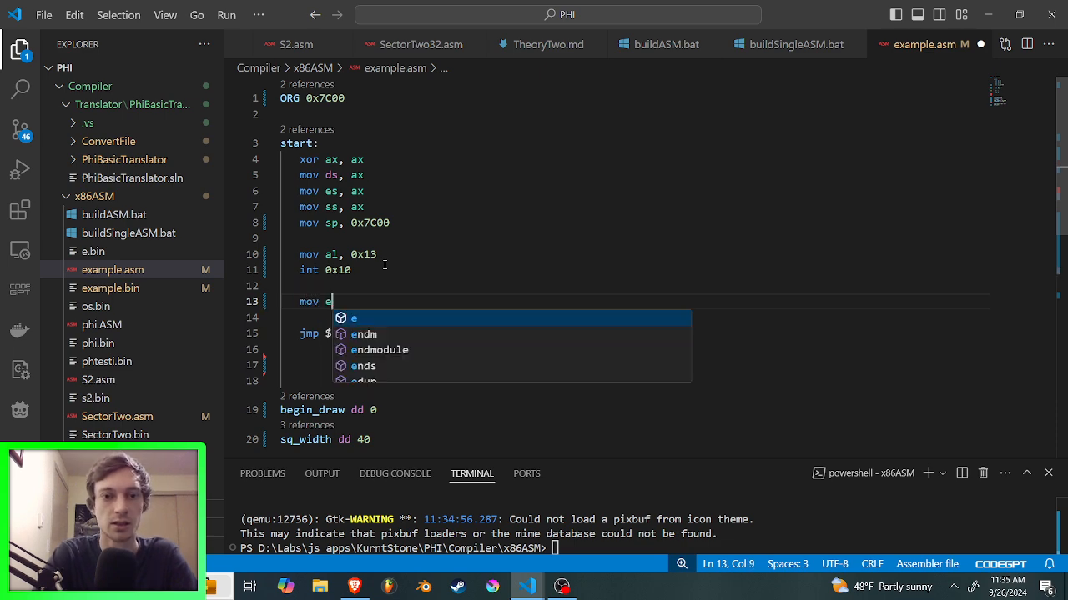
type("di,")
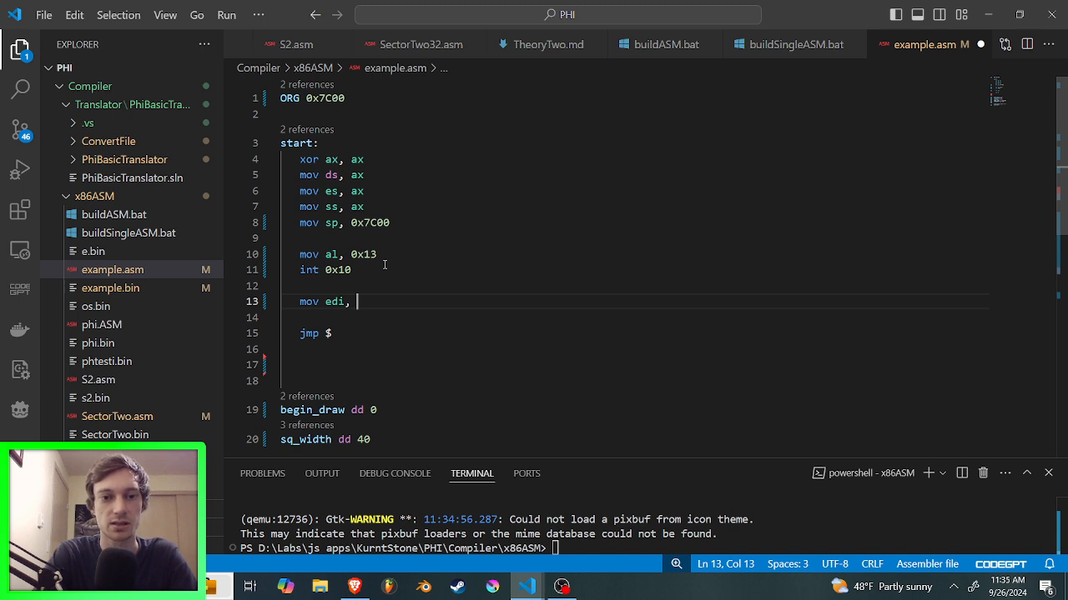
scroll("down", 3)
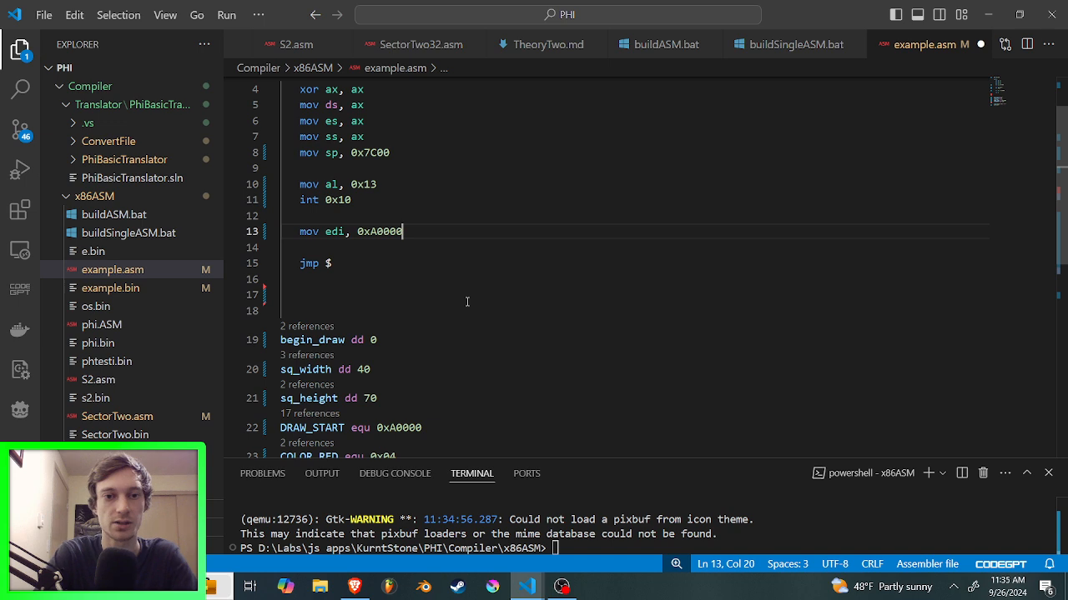
key("Enter")
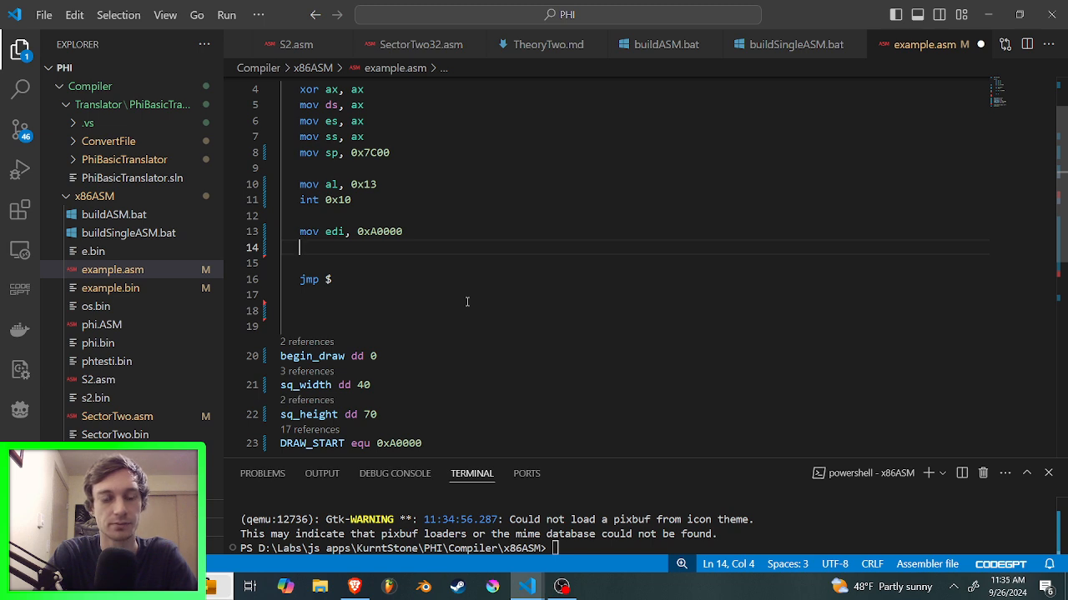
Step: Write mov byte [edi], 0x04 as COLOR_RED, then close the QEMU test run
type("mov")
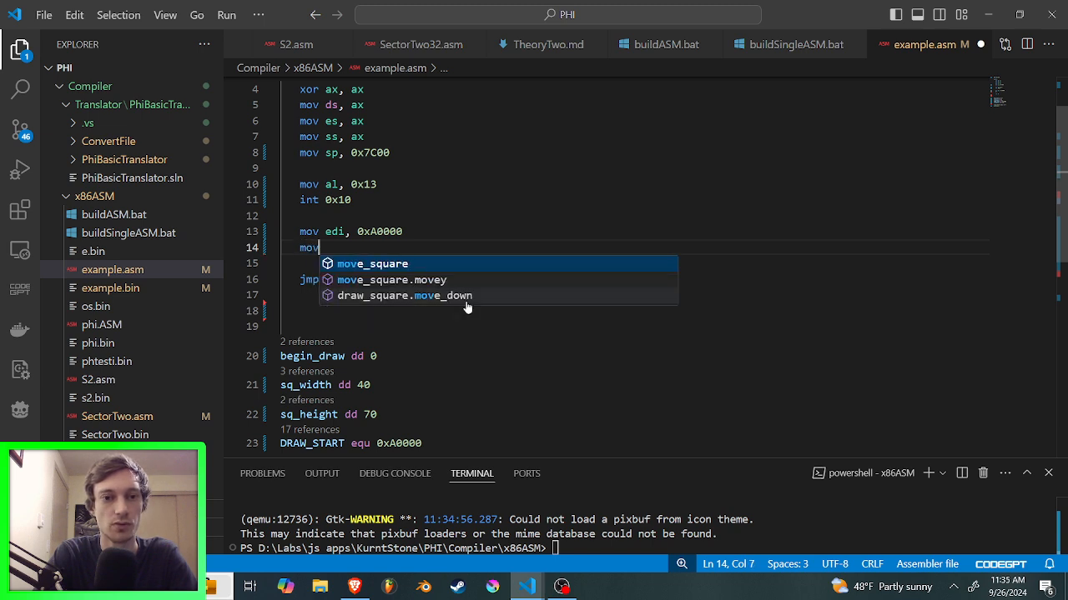
type("byte [")
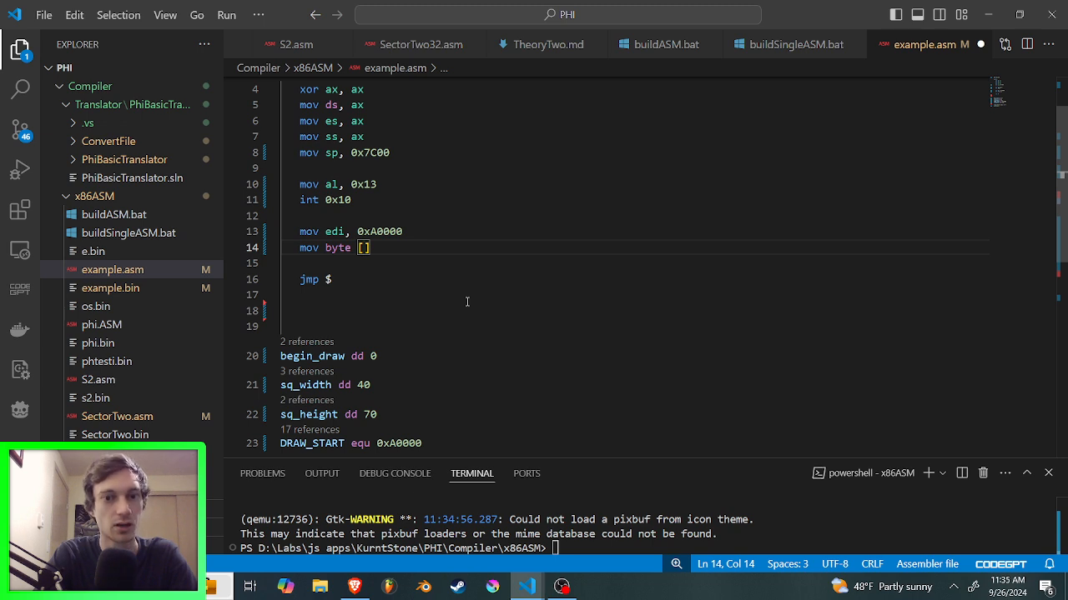
type("edi")
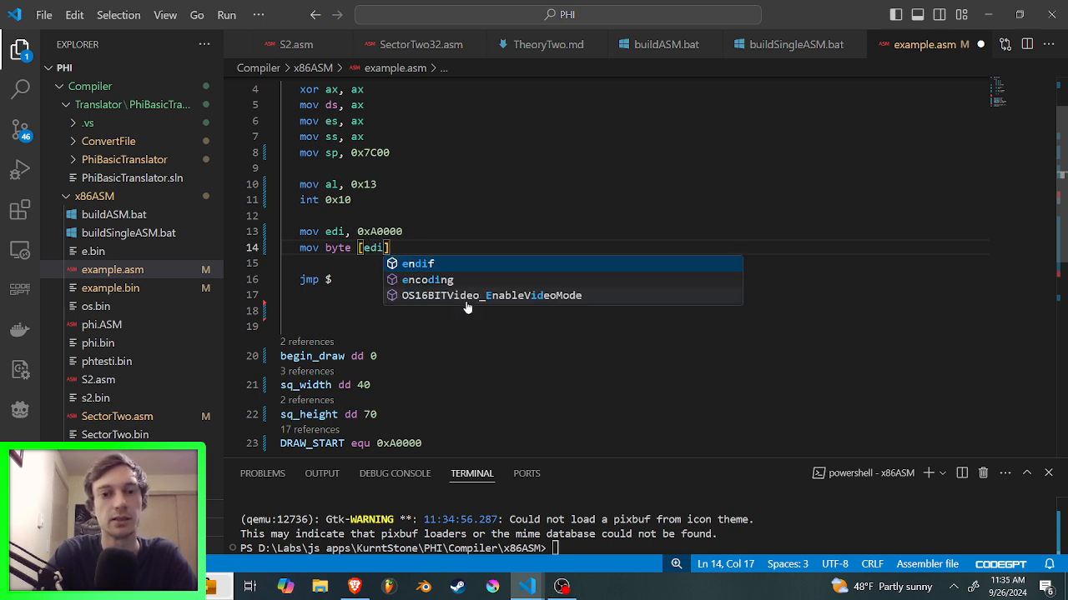
type(",")
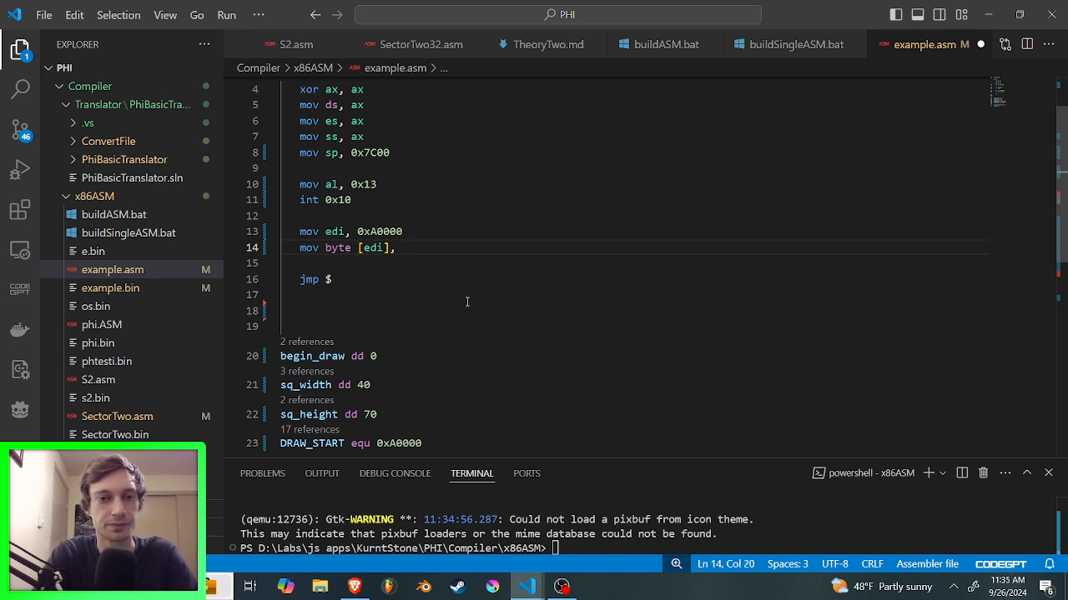
type("0x")
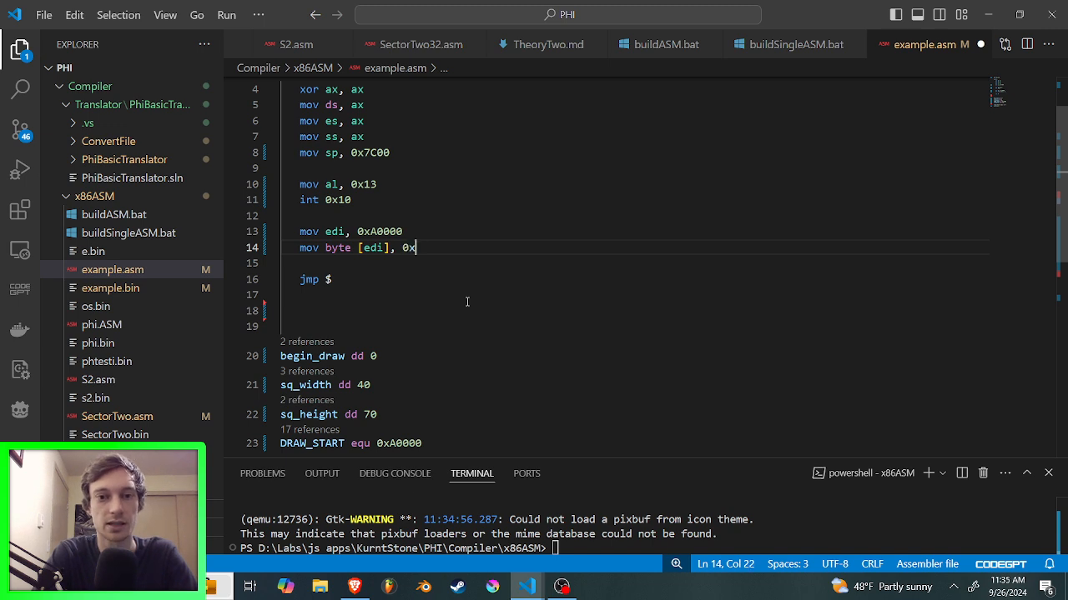
type("04")
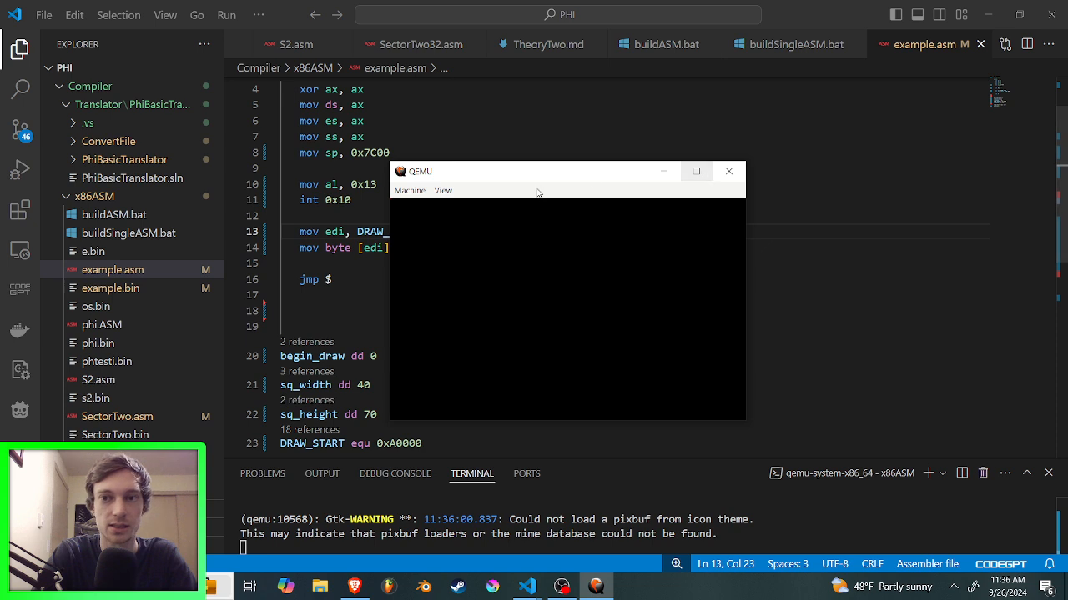
mouse_move(504, 172)
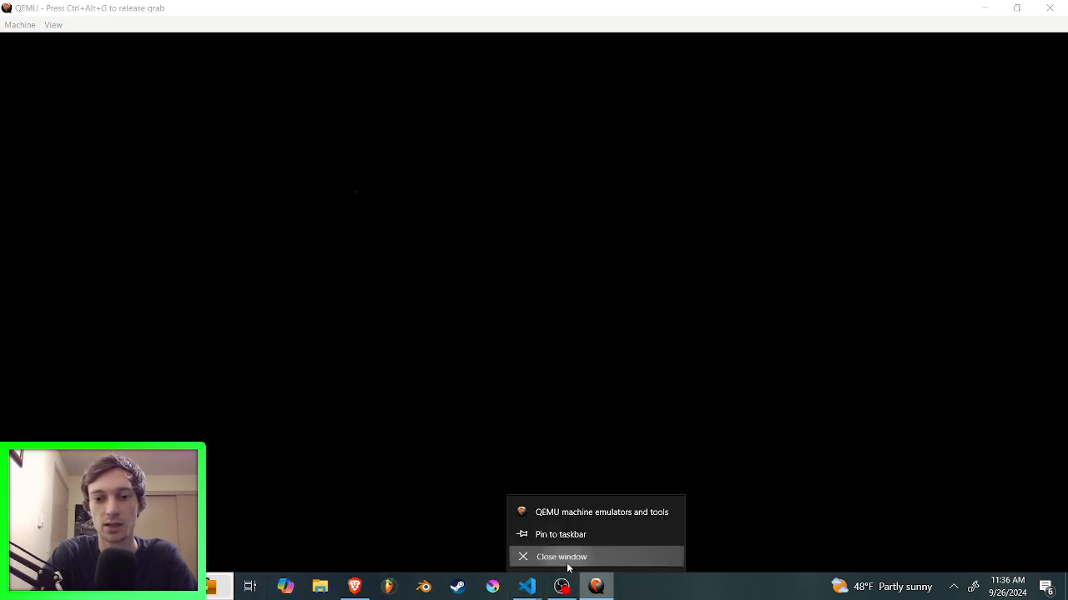
left_click(560, 557)
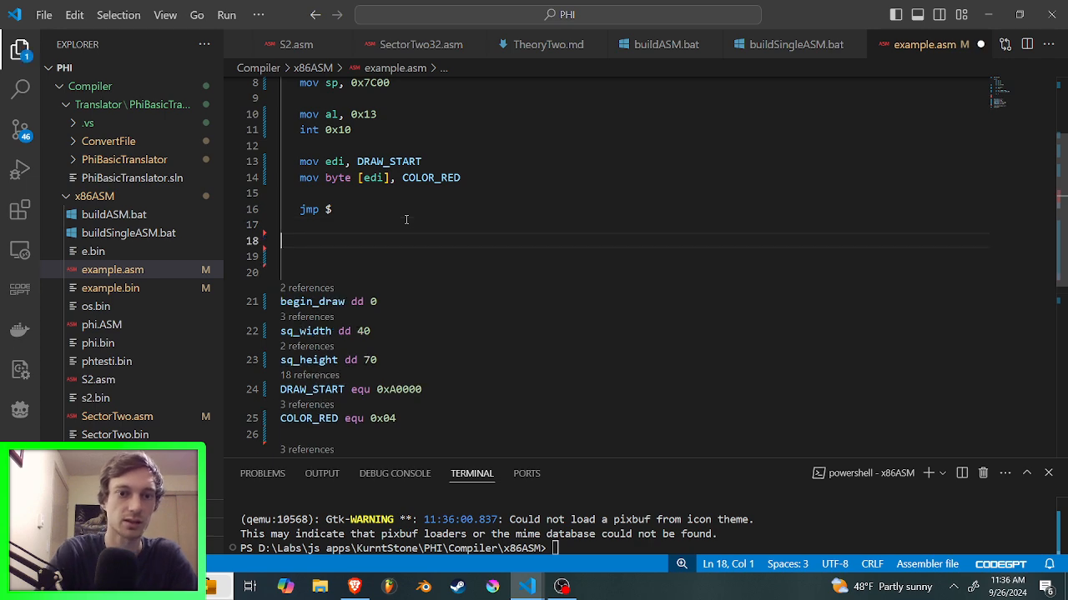
Step: Add draw_square: loading DRAW_START, with .put_pixel writing COLOR_RED, and .done with ret
type("draw_square:")
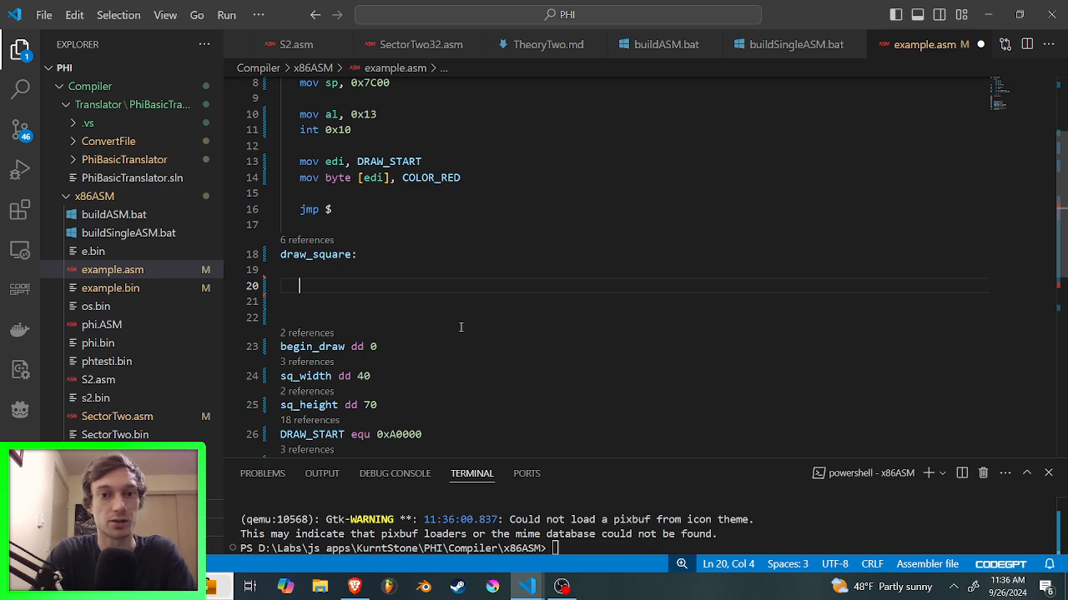
type("mov")
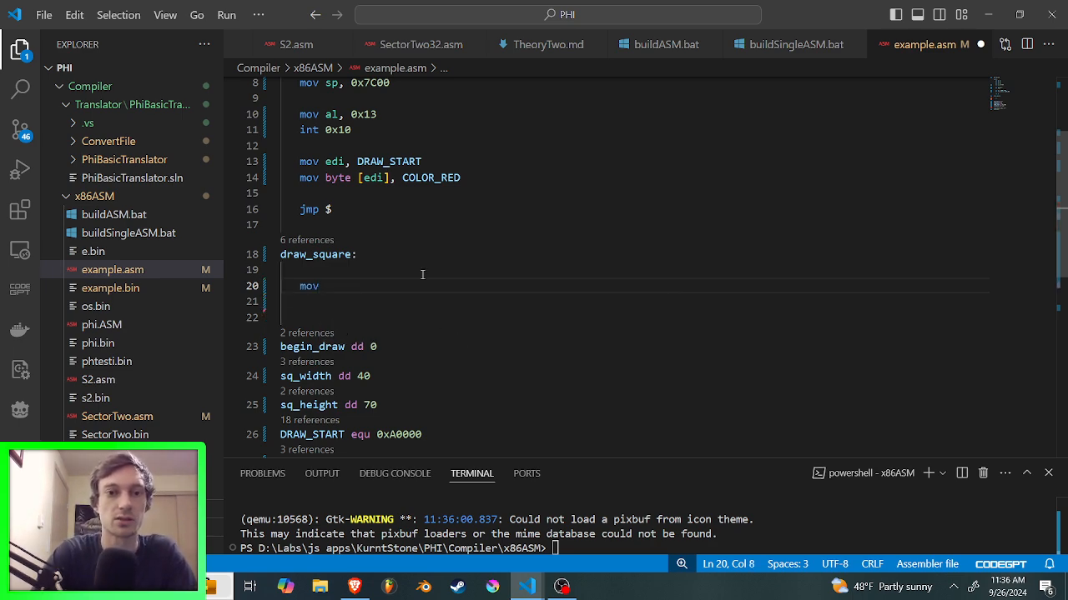
triple_click(359, 160)
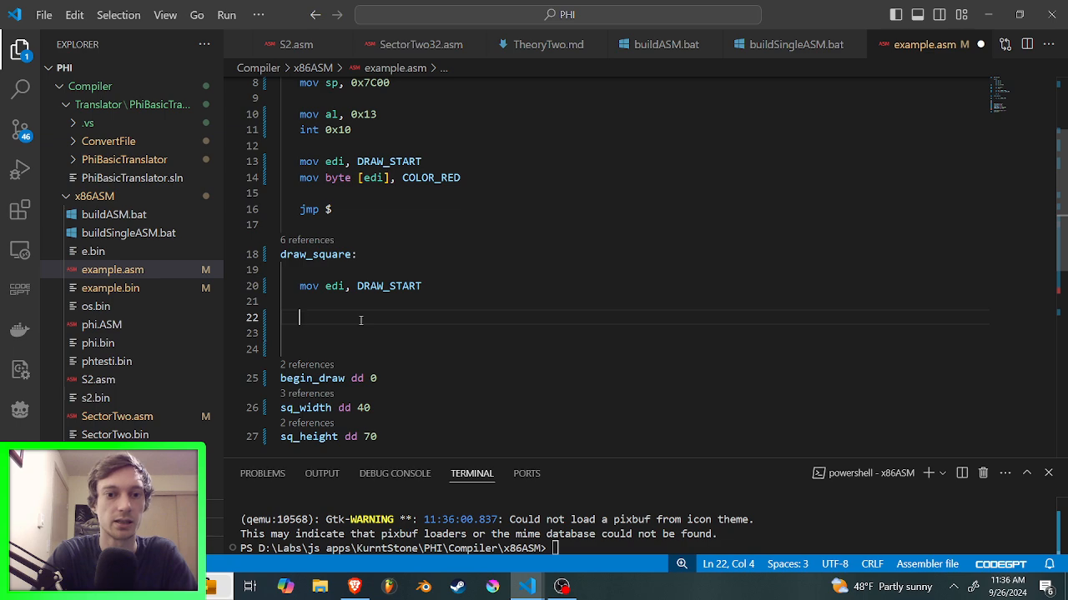
type(".setup:")
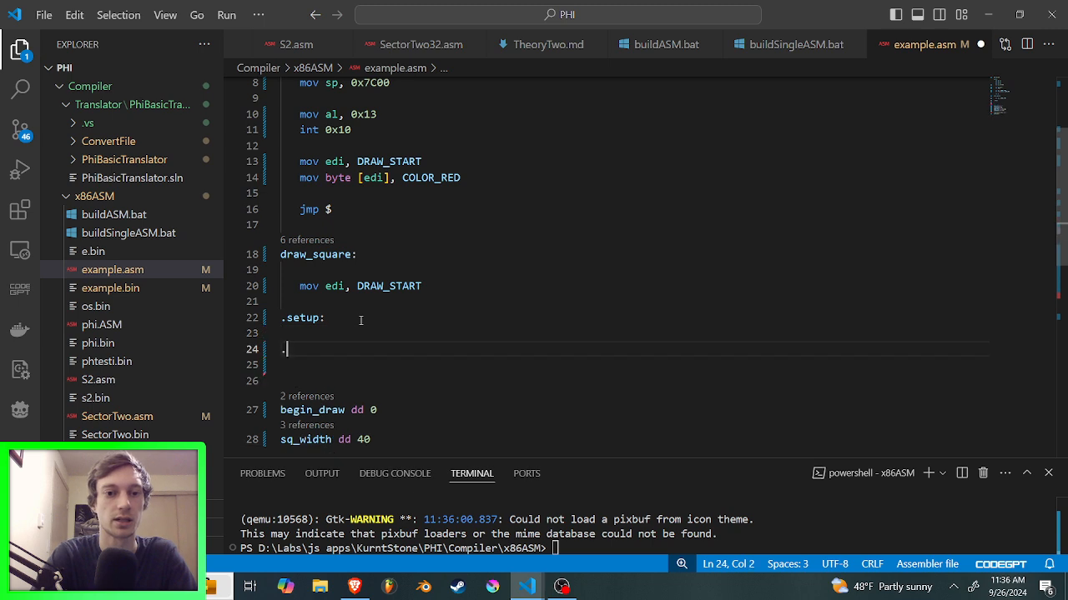
type("put_pixel")
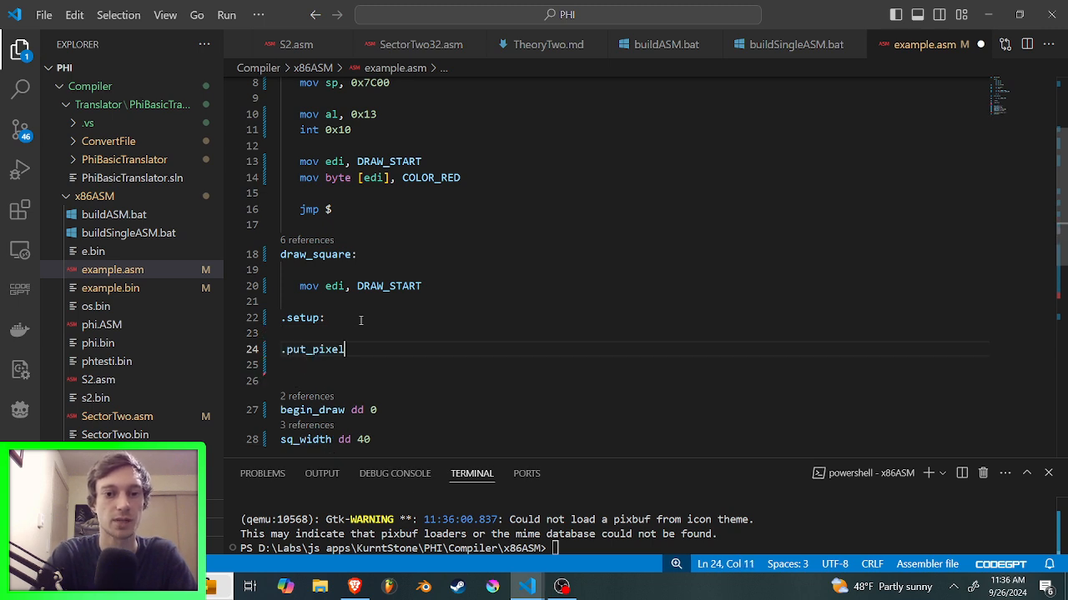
type(":")
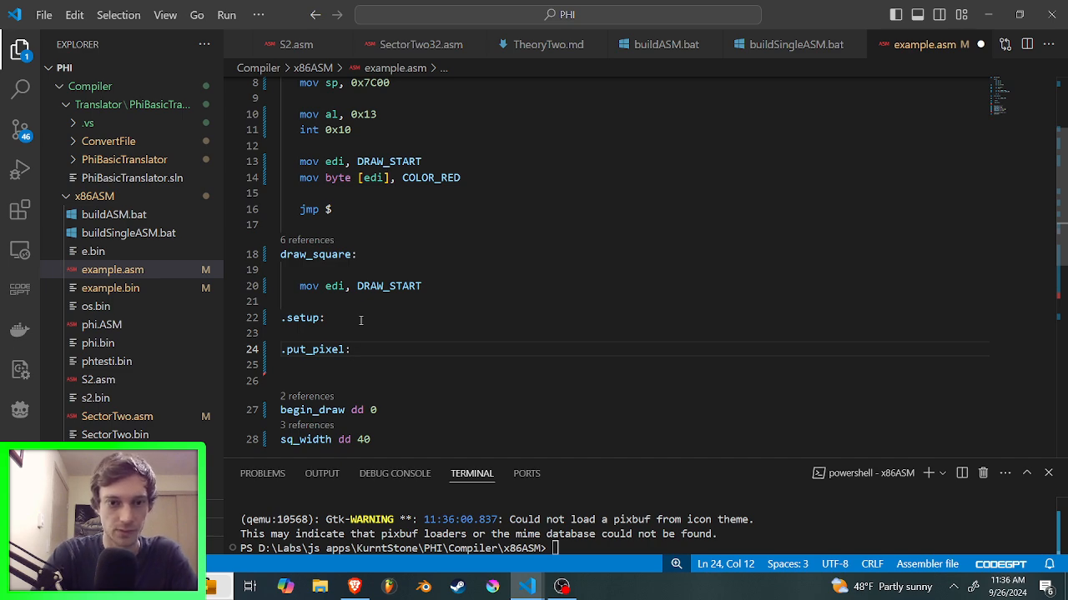
type(".done")
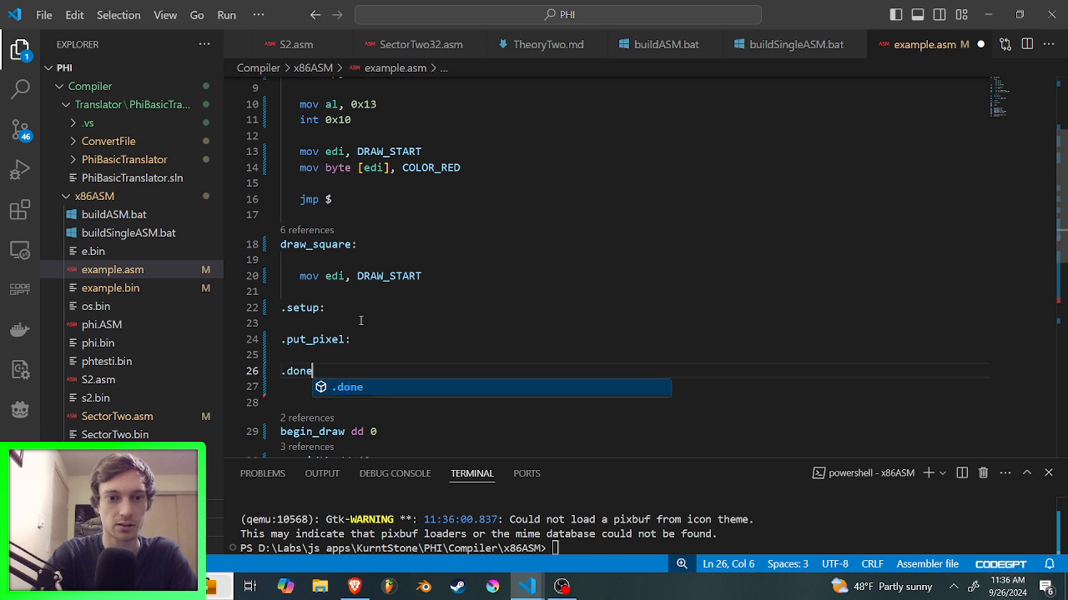
key("Escape")
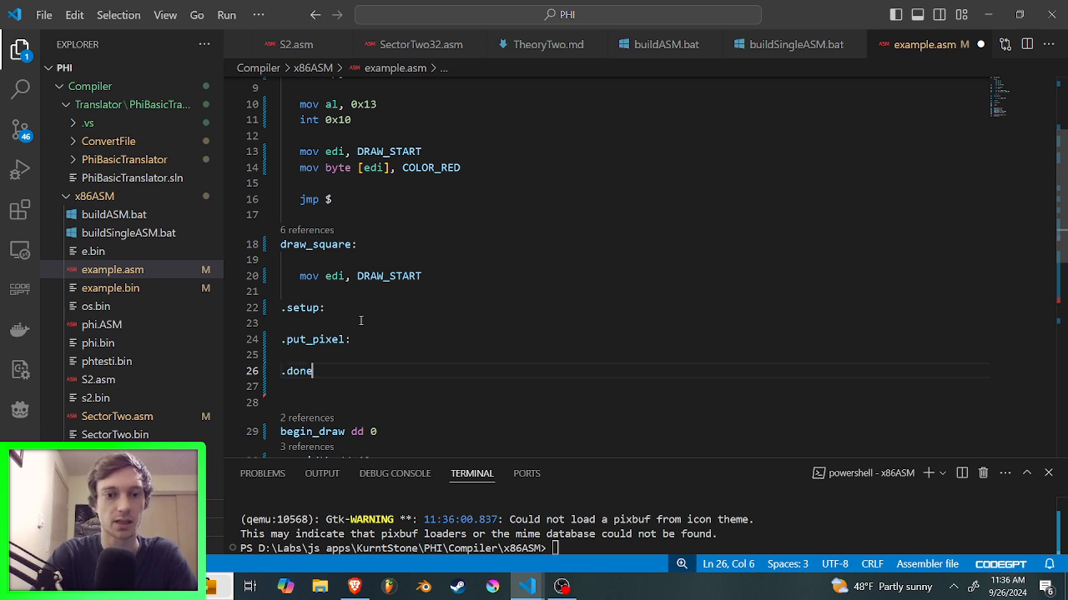
type("ret")
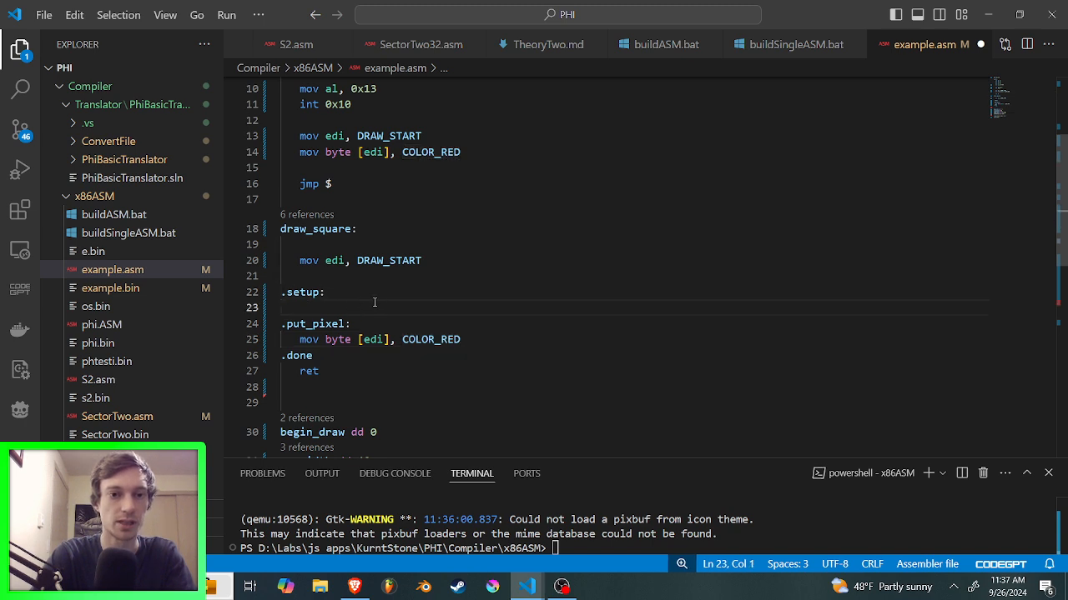
Step: Rename the setup label to .move_down and add jmp .put_pixel
double_click(303, 292)
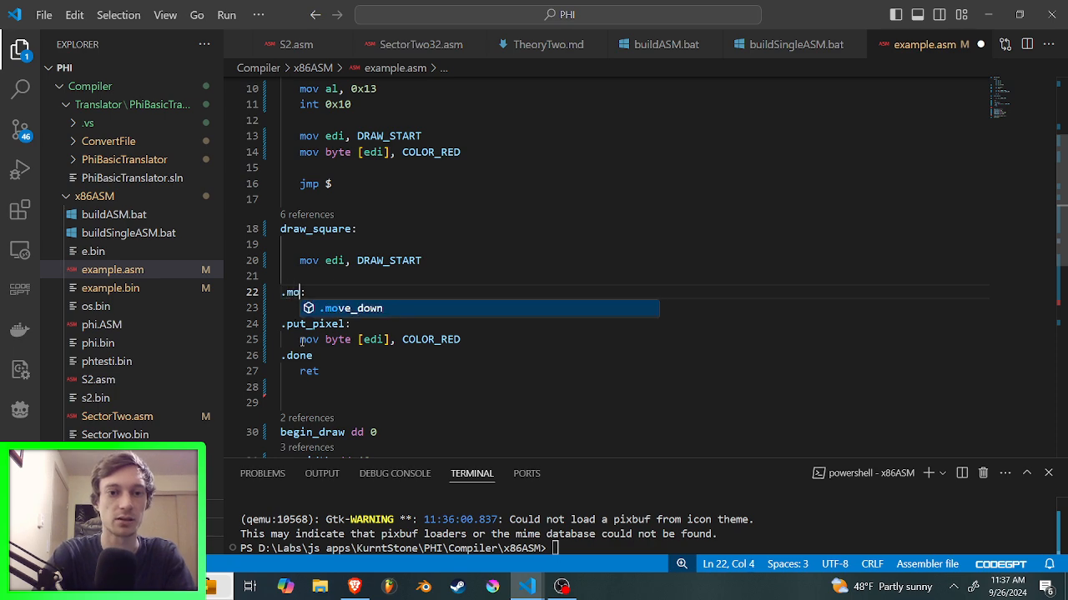
key("Tab")
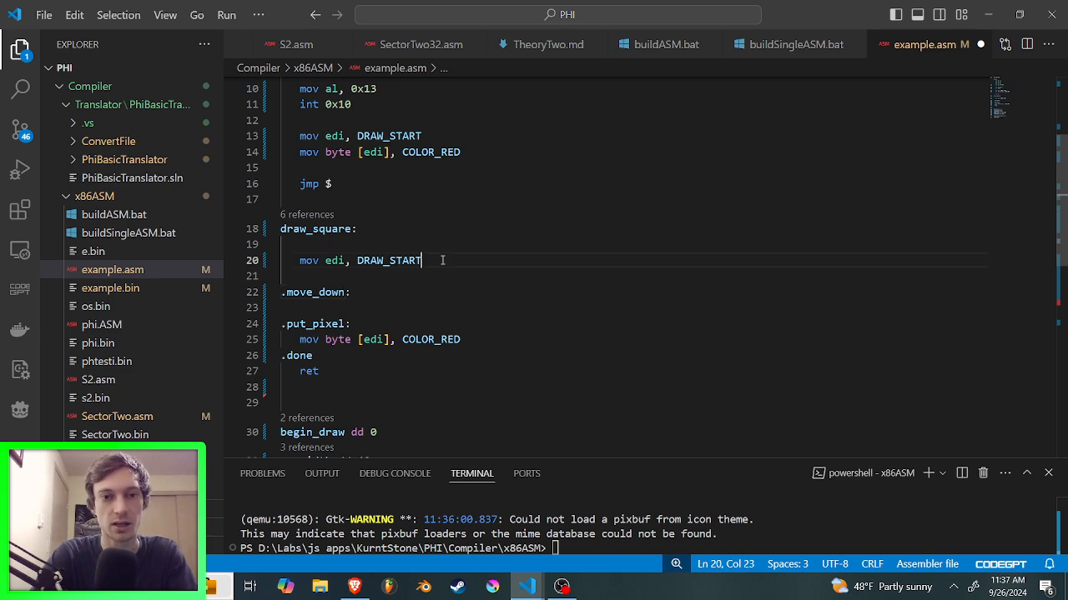
type("jmp")
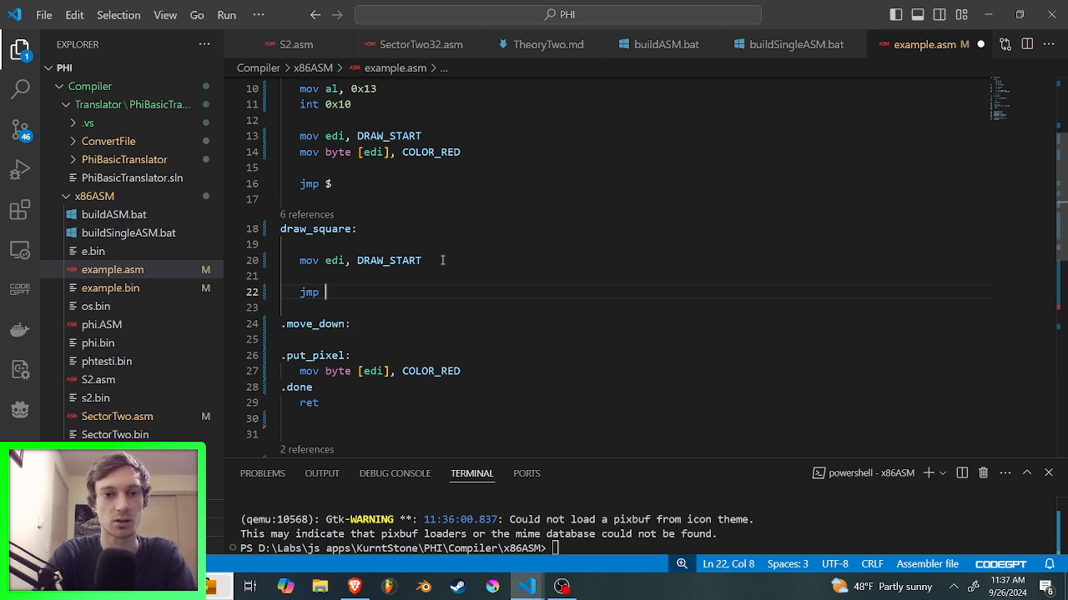
type(".put")
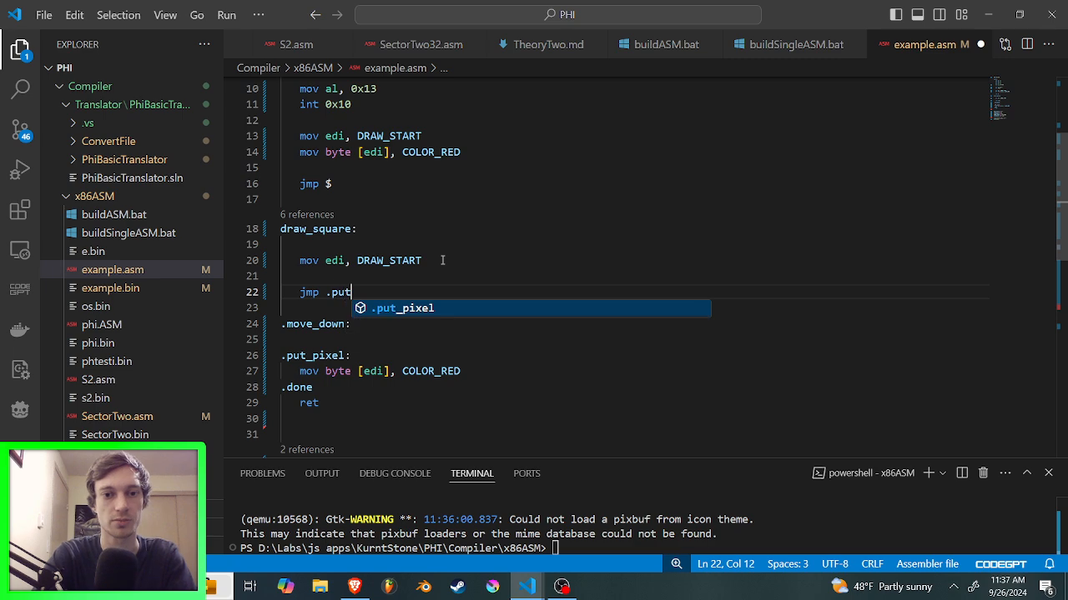
key("Tab")
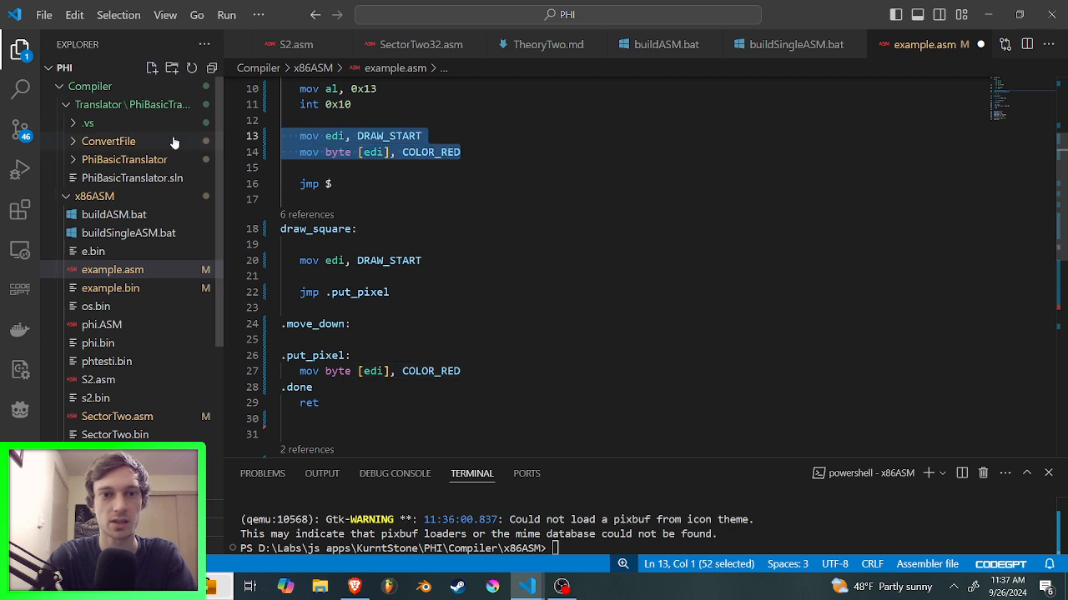
Step: Replace the inline pixel-write lines with call draw_square, rebuild, and close QEMU
key("Delete")
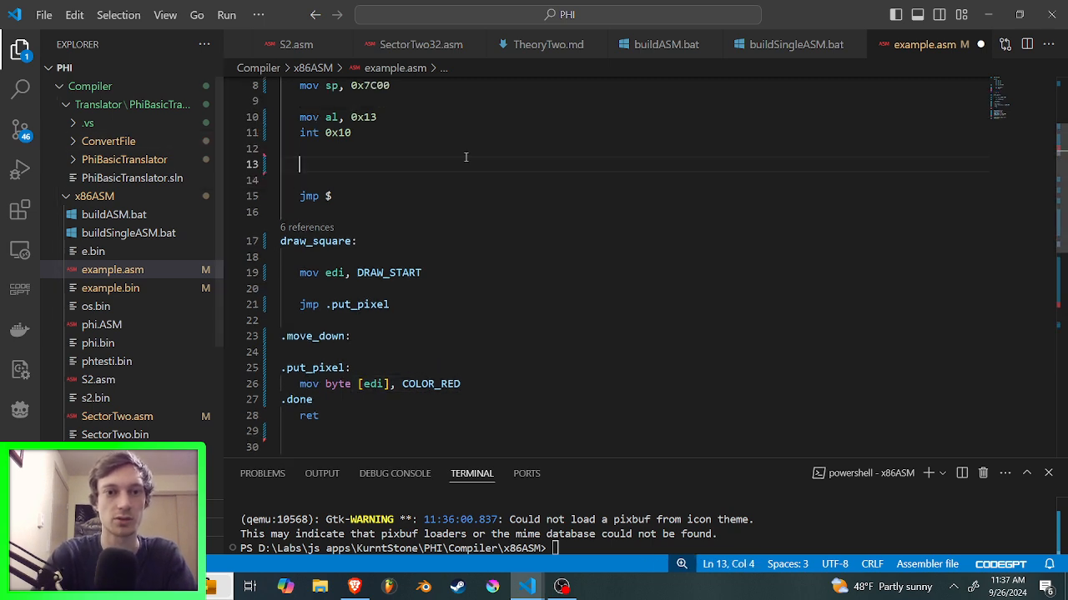
type("call draw_square")
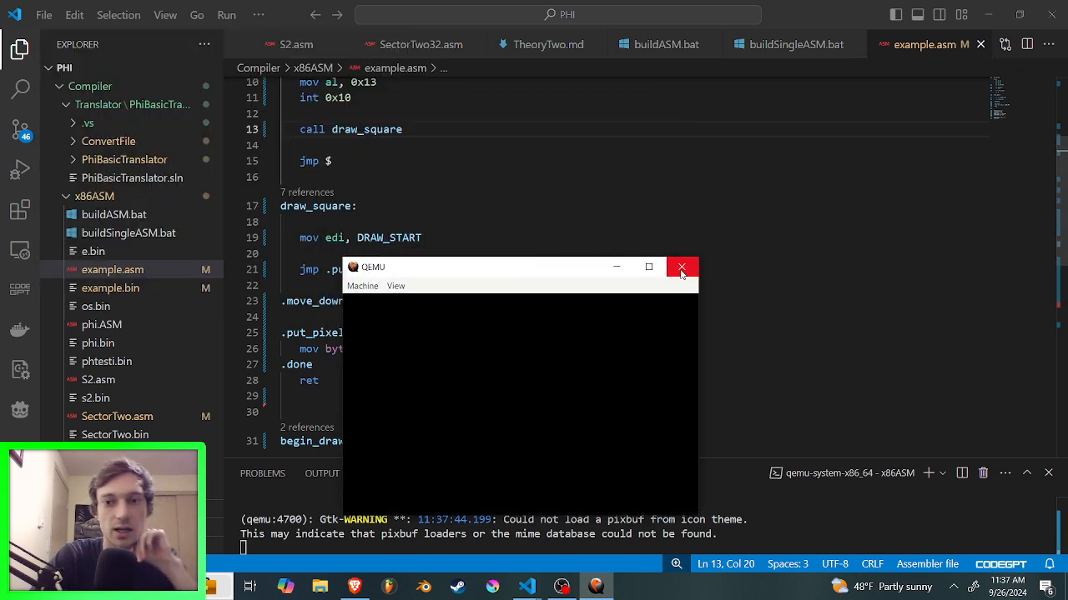
left_click(682, 267)
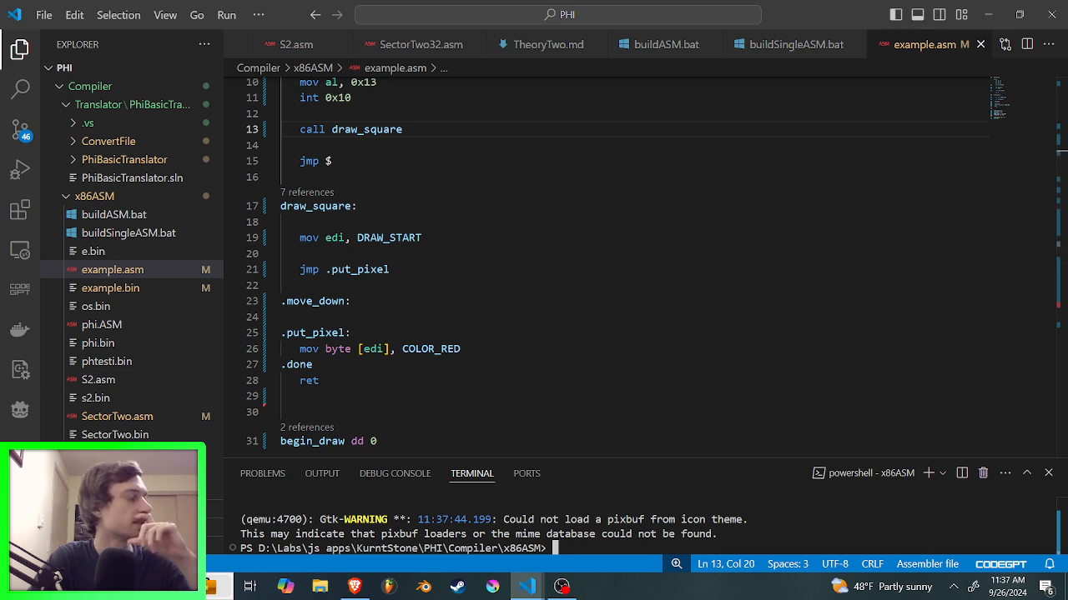
scroll("down", 3)
type(" ;")
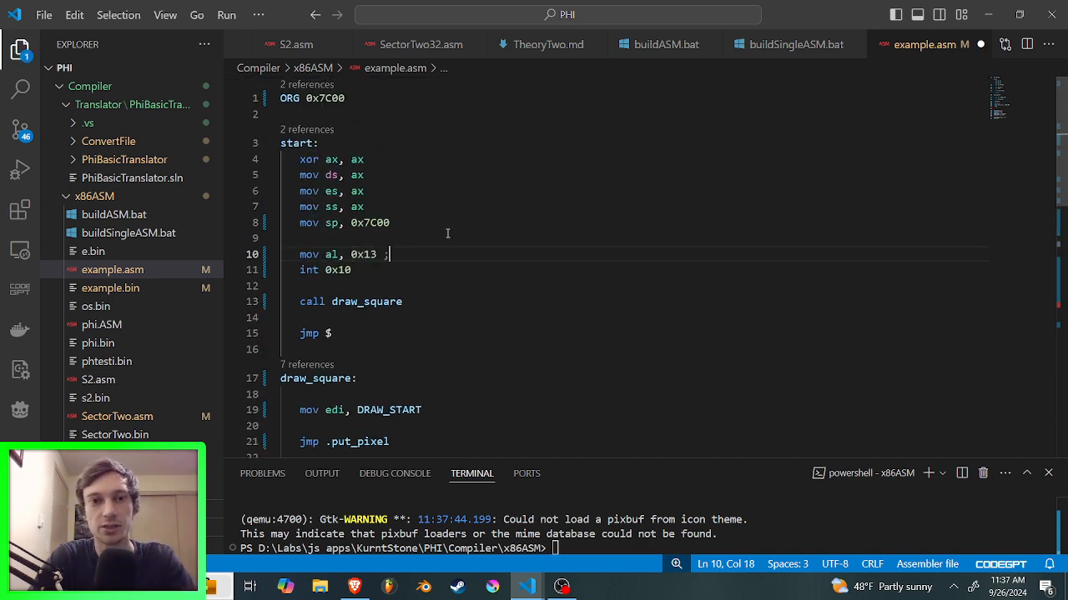
type("color")
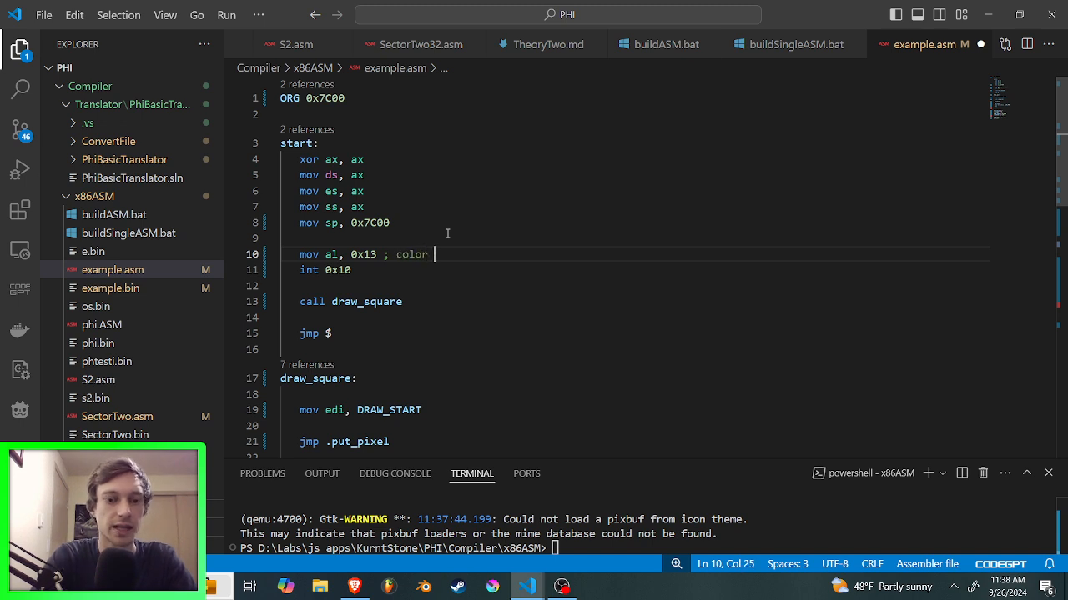
type("320x")
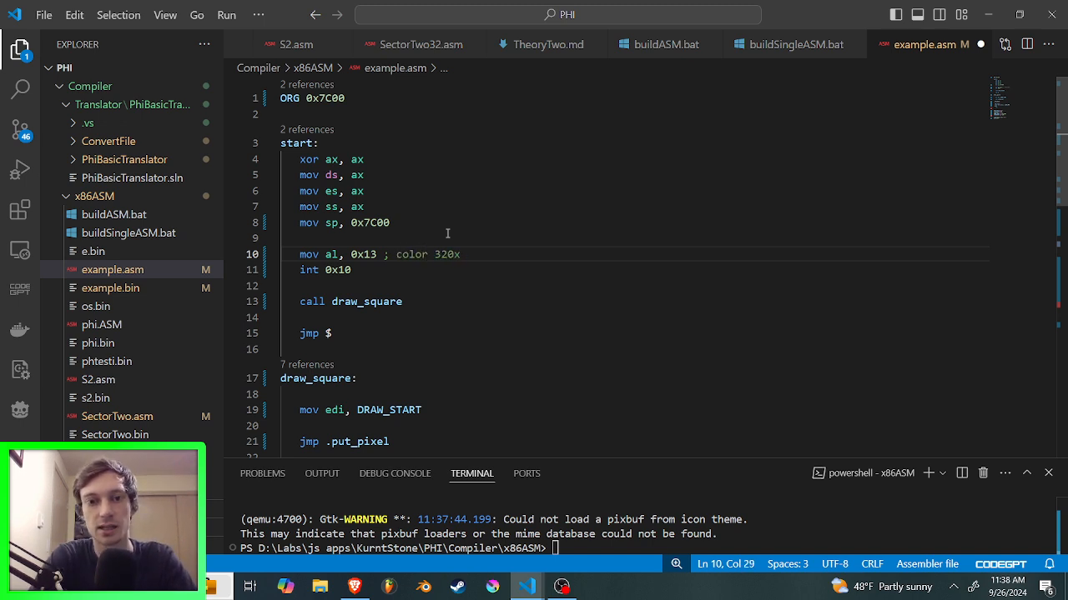
type("200")
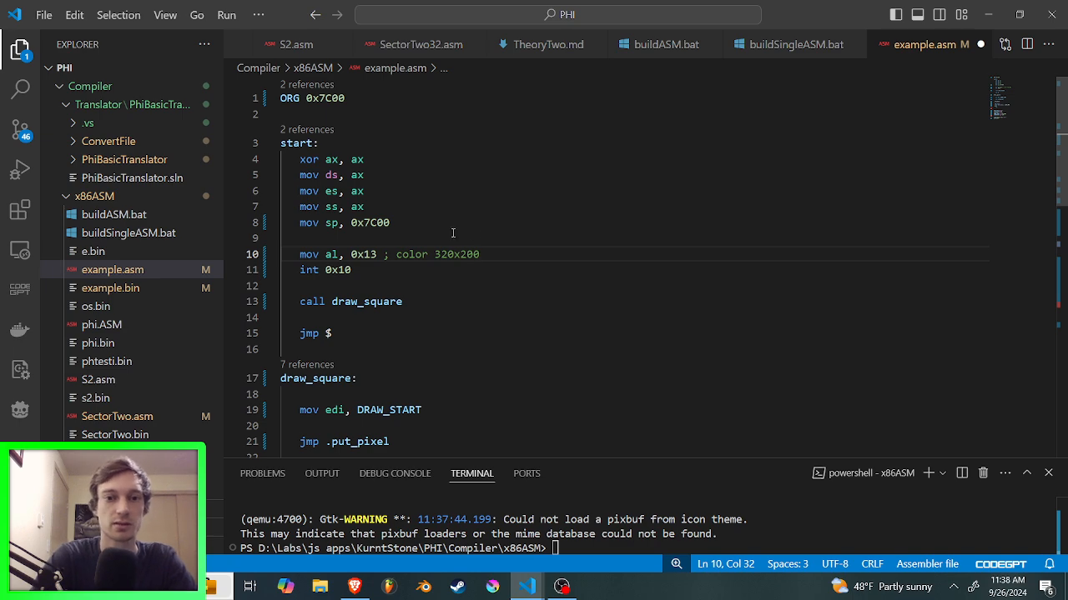
scroll("down", 3)
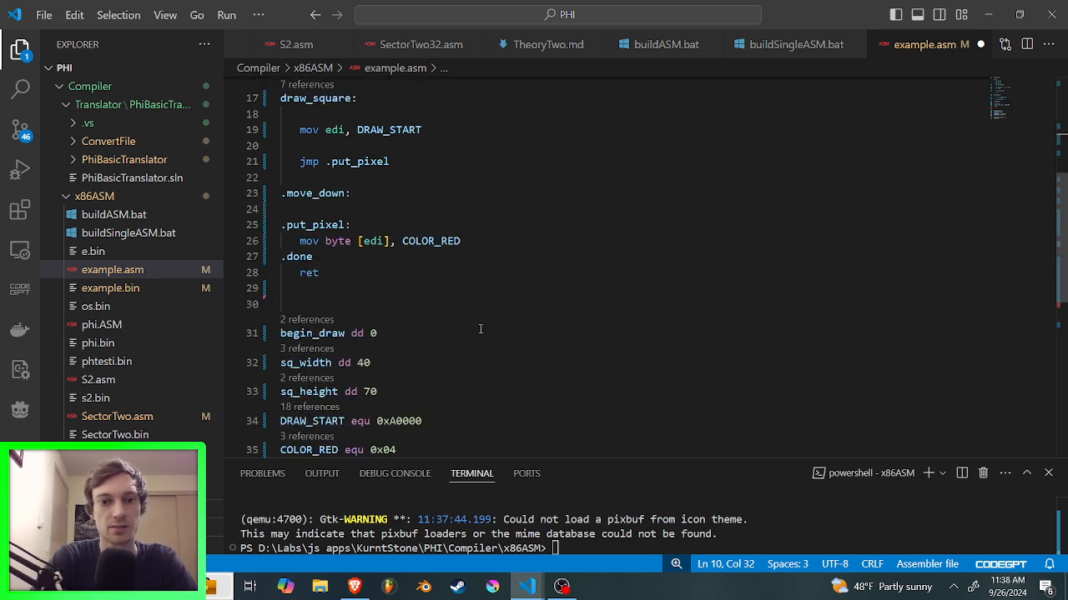
double_click(310, 280)
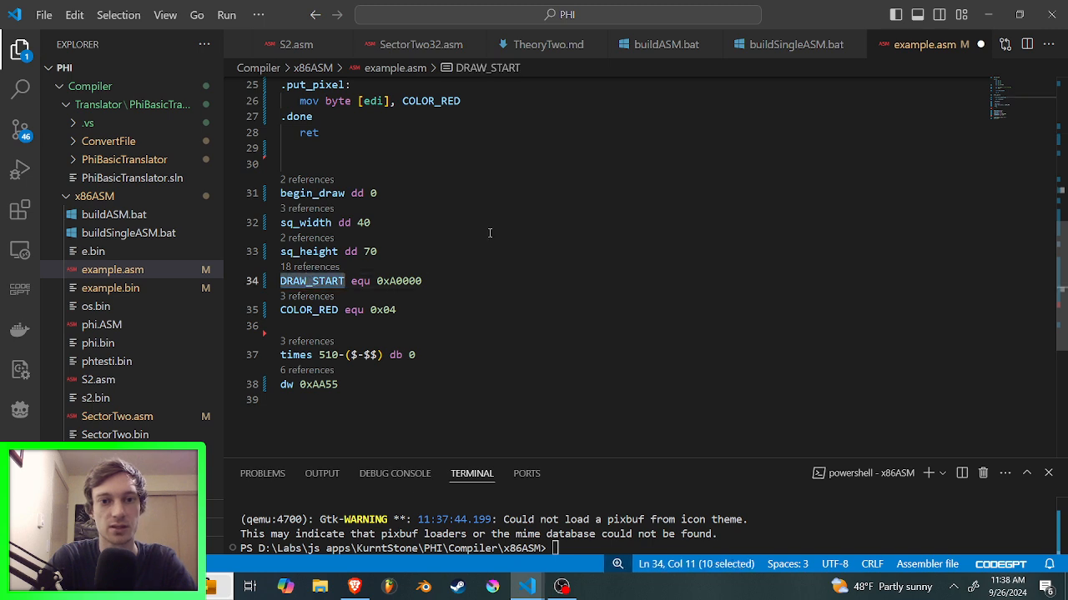
mouse_move(477, 213)
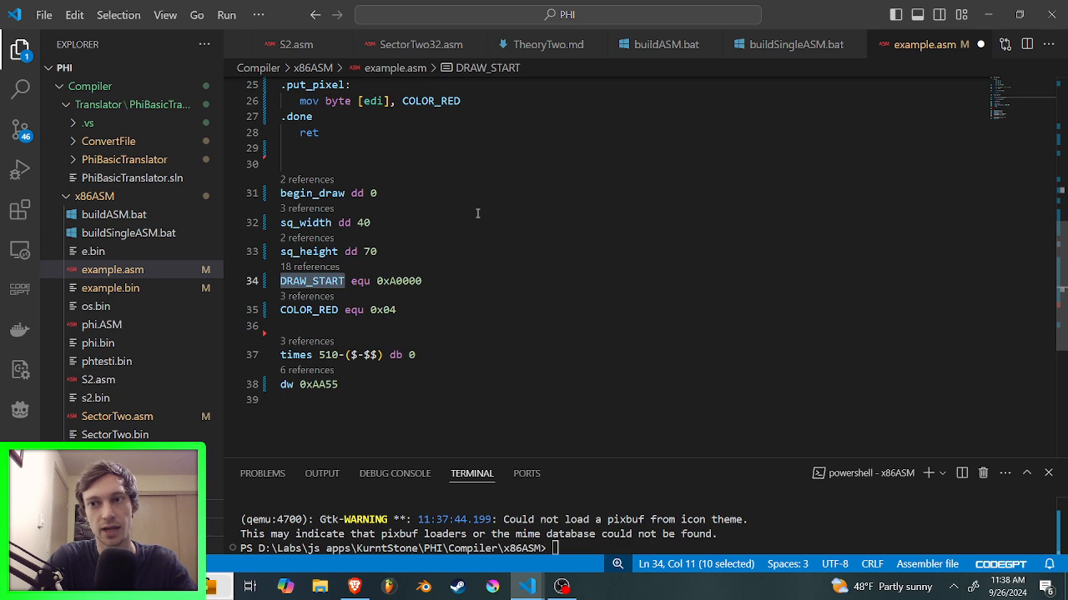
mouse_move(517, 225)
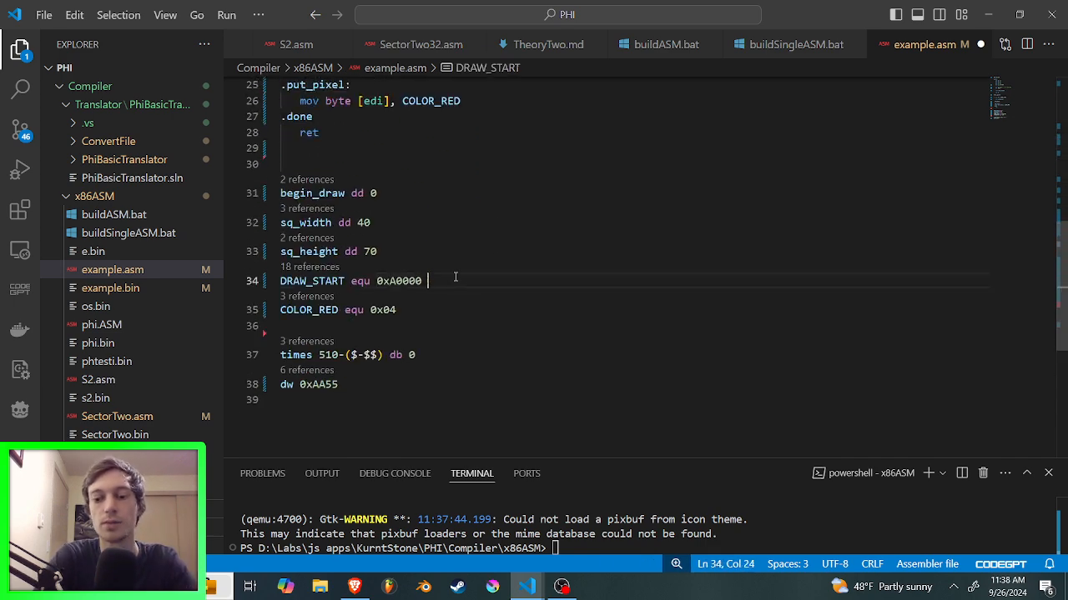
type("+ 64000")
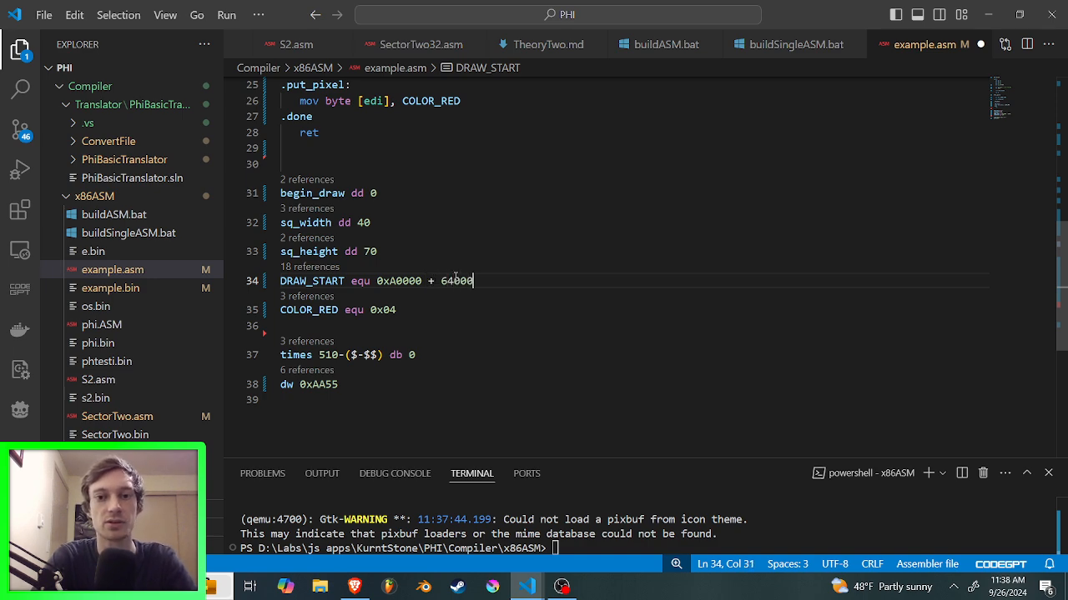
key("BackSpace")
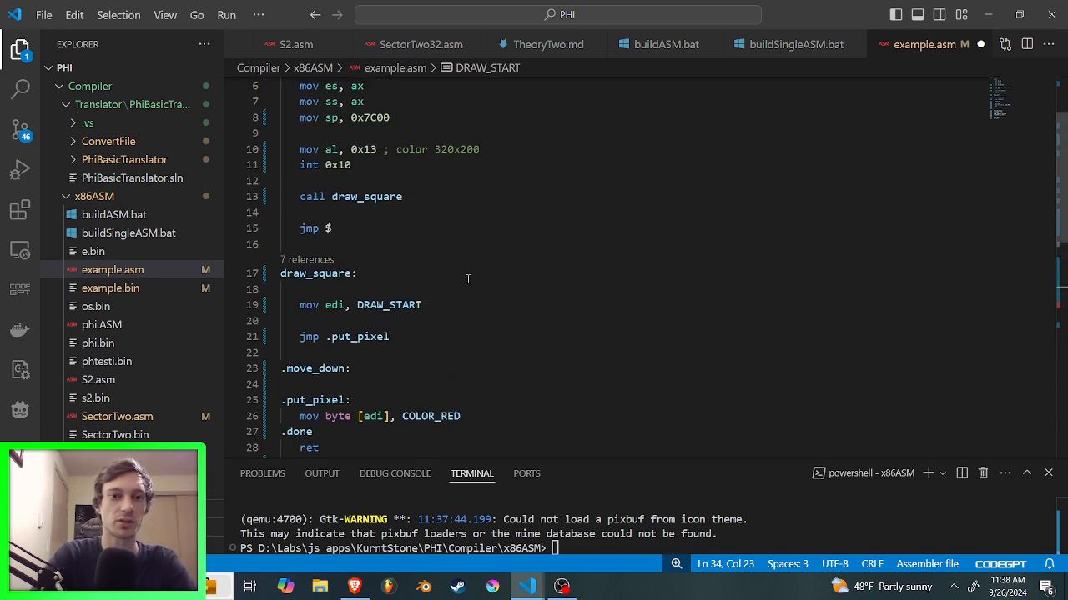
scroll("down", 3)
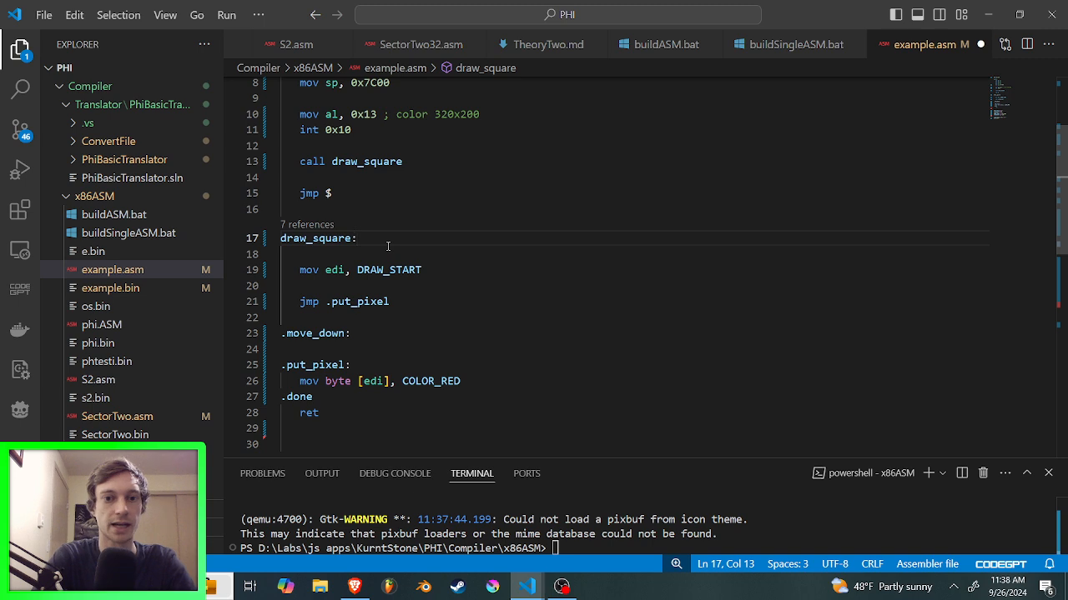
double_click(389, 270)
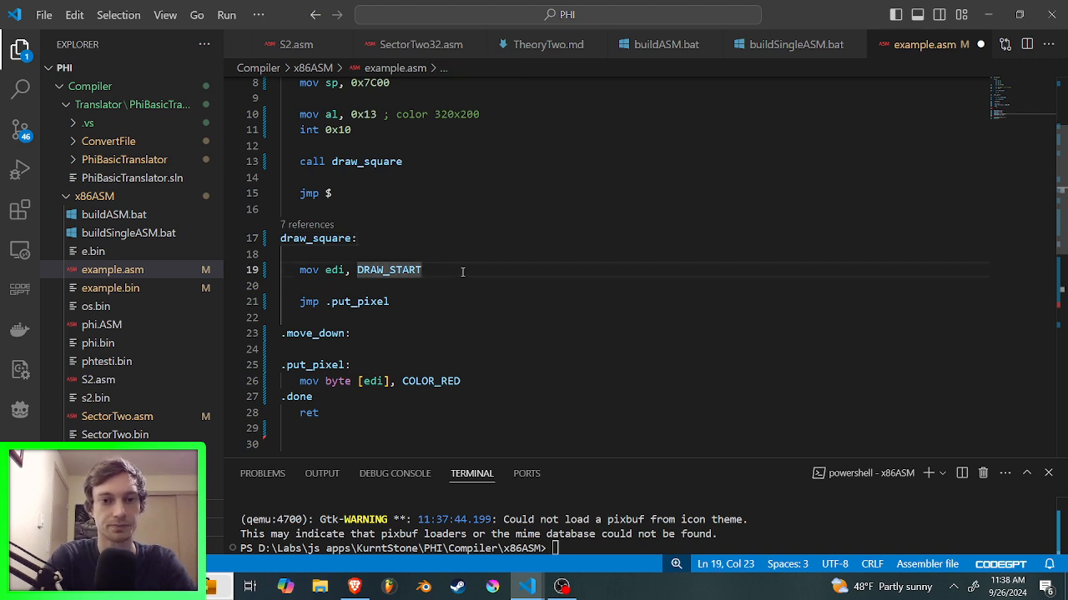
scroll("down", 3)
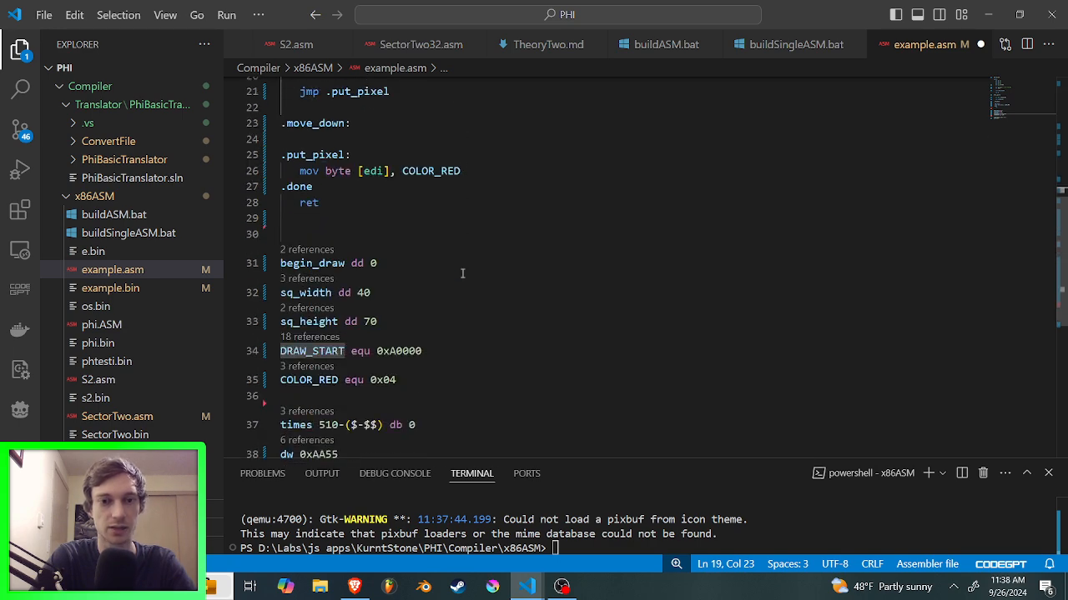
Step: Declare sq_x dd 100 below begin_draw and begin a sq_y definition
double_click(305, 264)
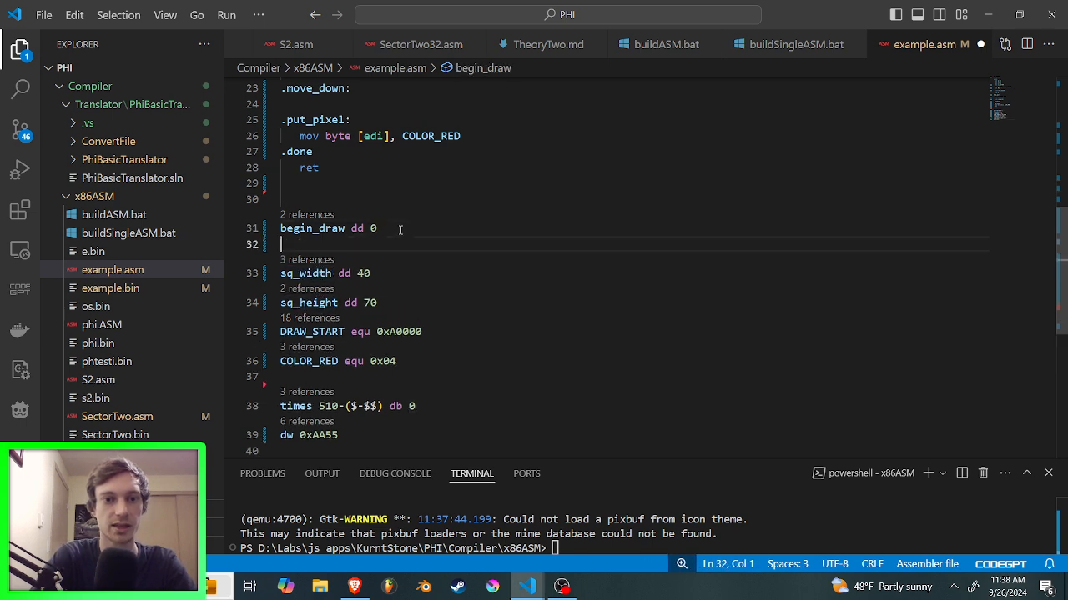
type("sq_x")
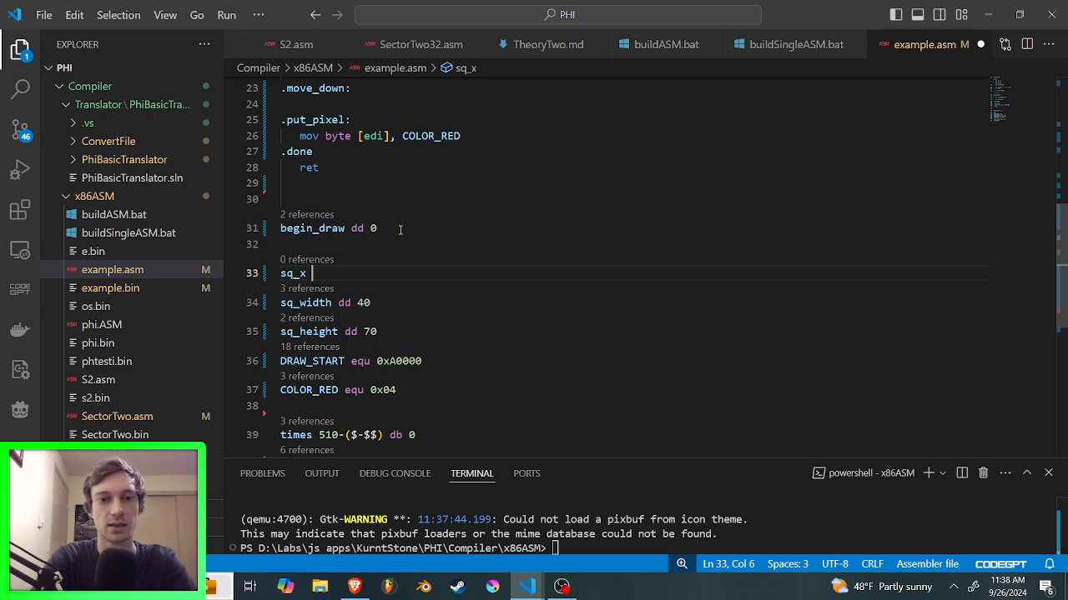
type("dd")
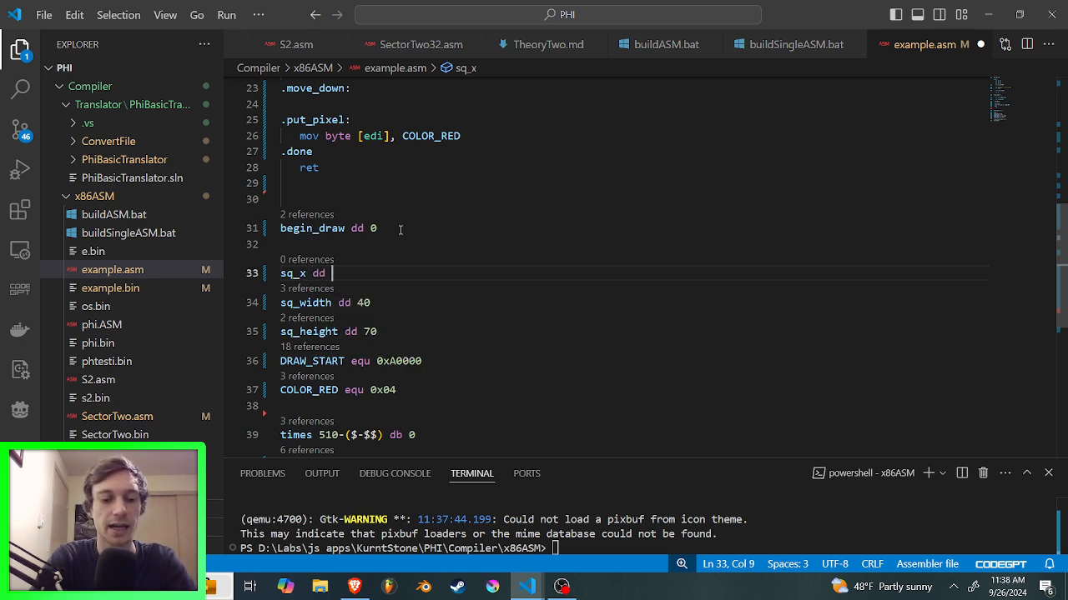
type("100")
type("sq")
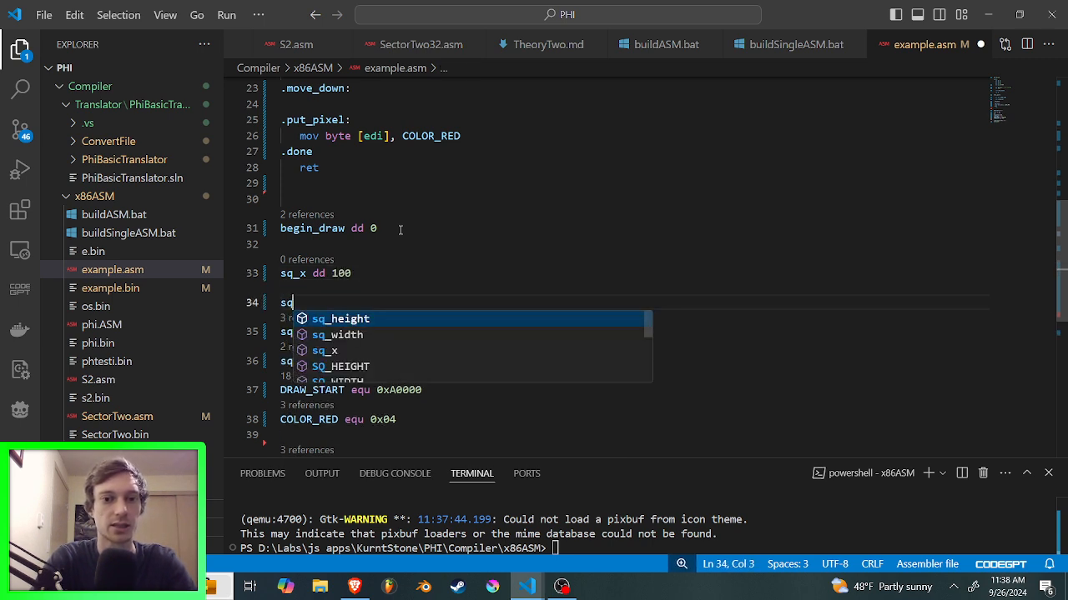
type("-")
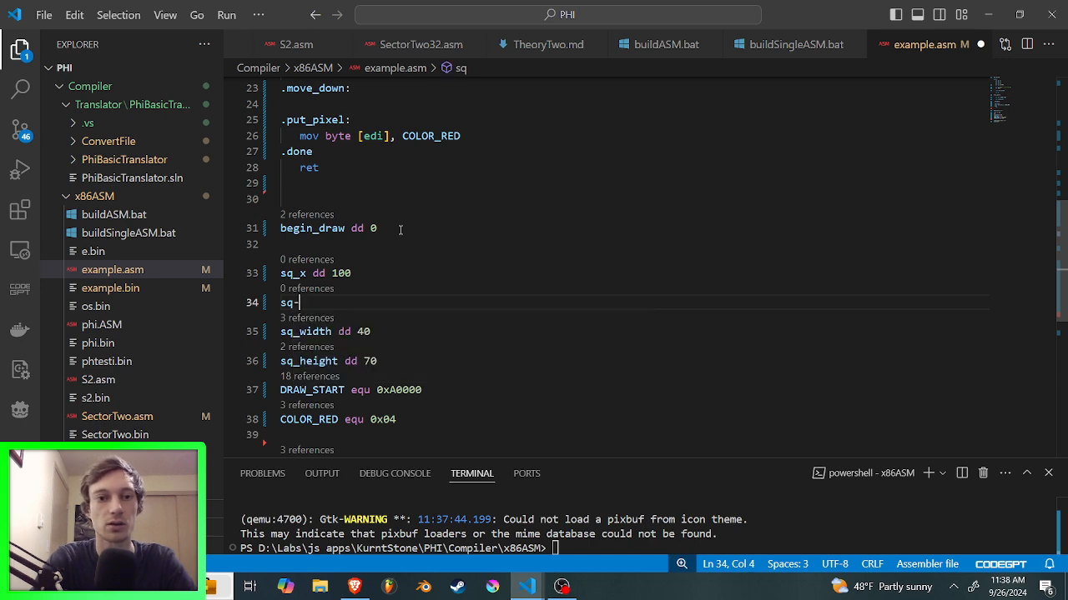
type("_y")
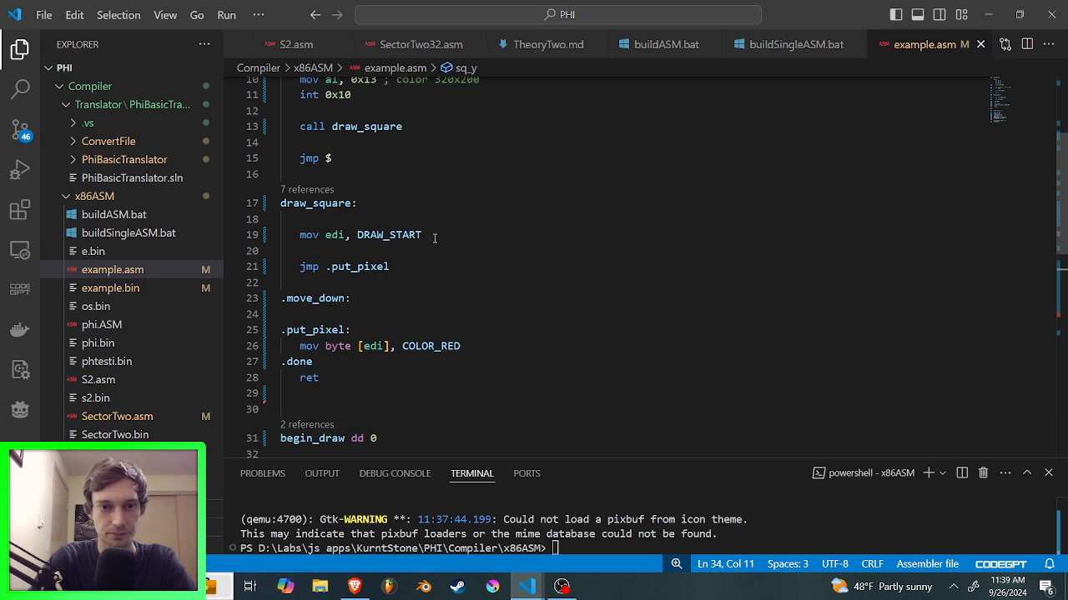
Step: In draw_square add mov eax, edi and mov ebx, [sq_y] after the DRAW_START load
double_click(387, 233)
type("mov ex")
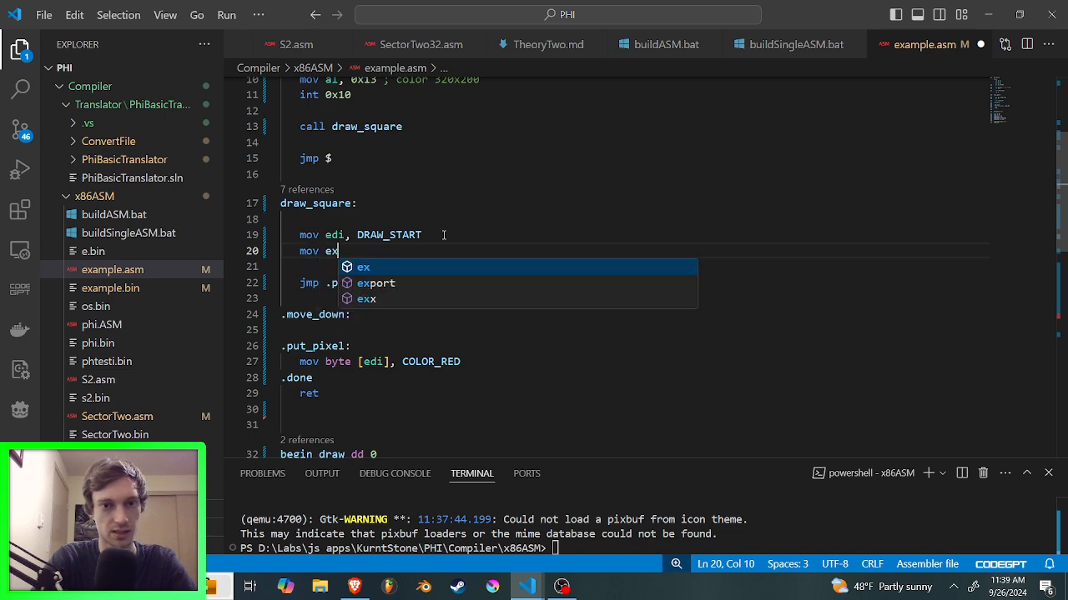
type("a")
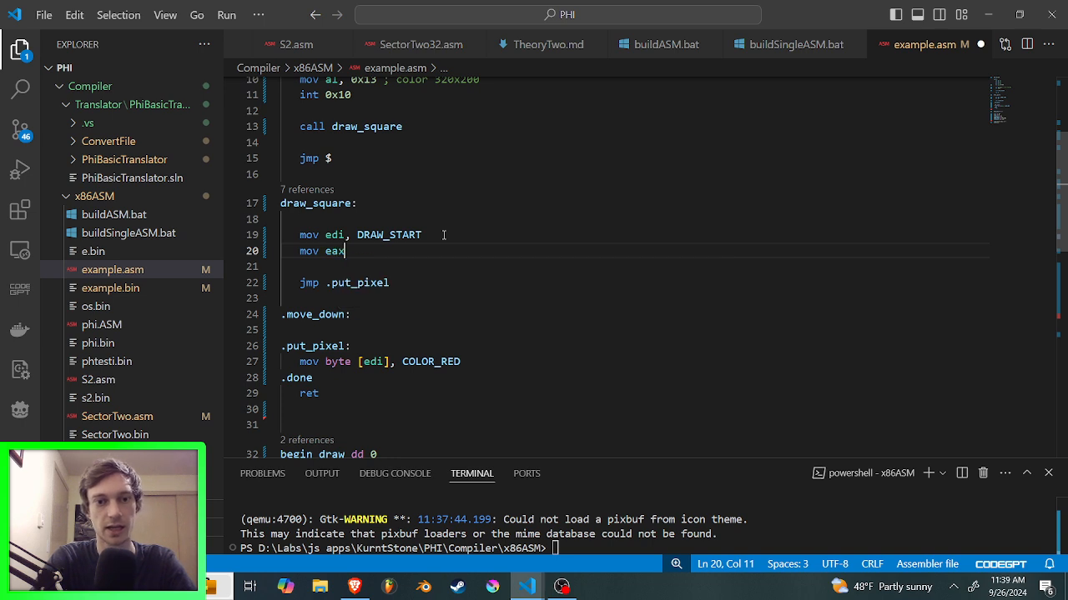
type(",")
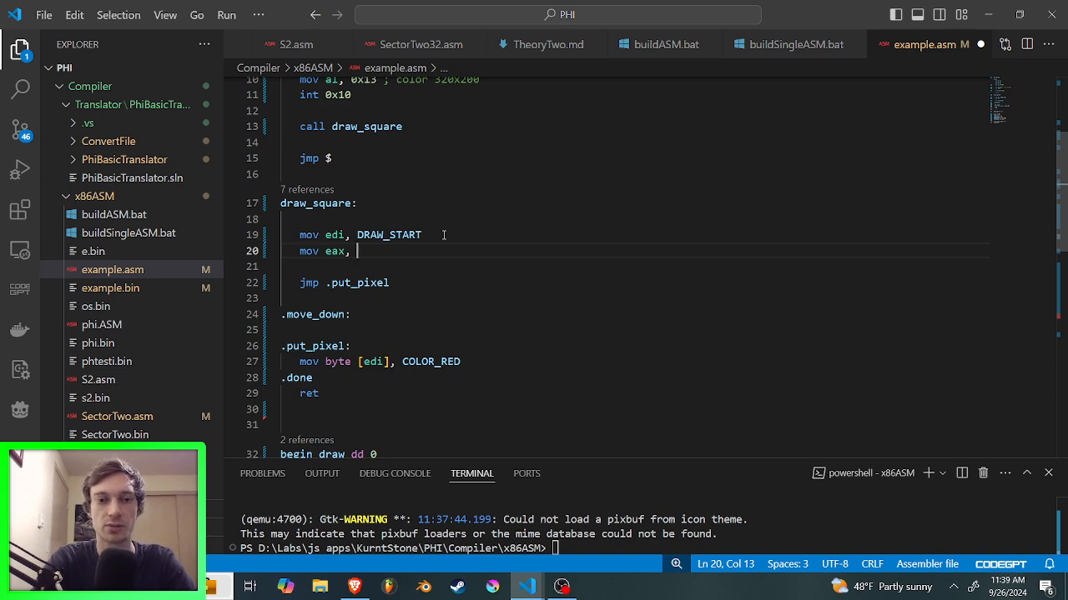
type("edi")
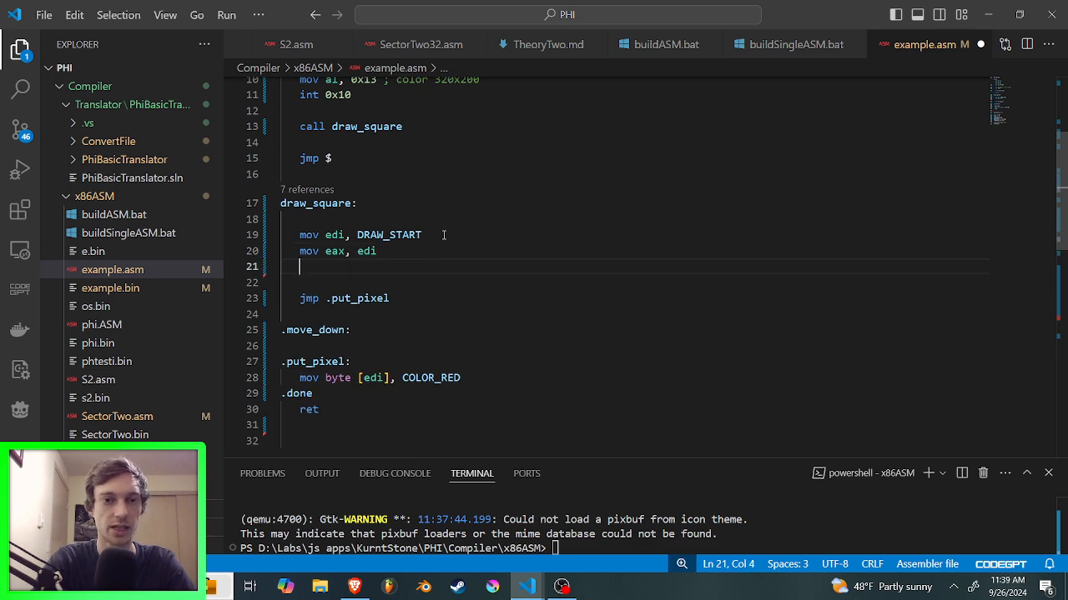
type("mul")
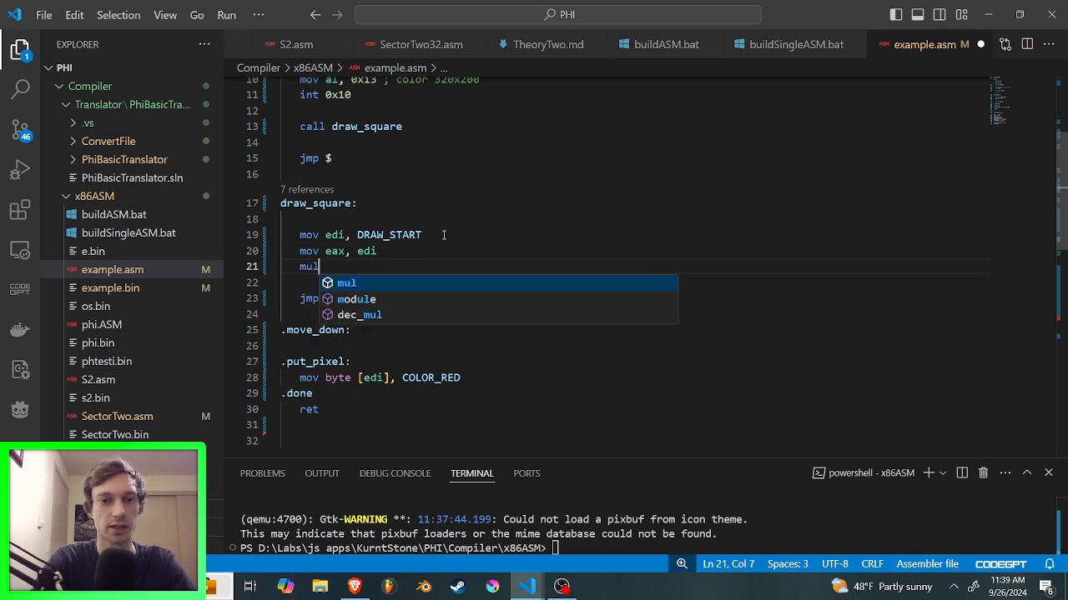
type("mov e")
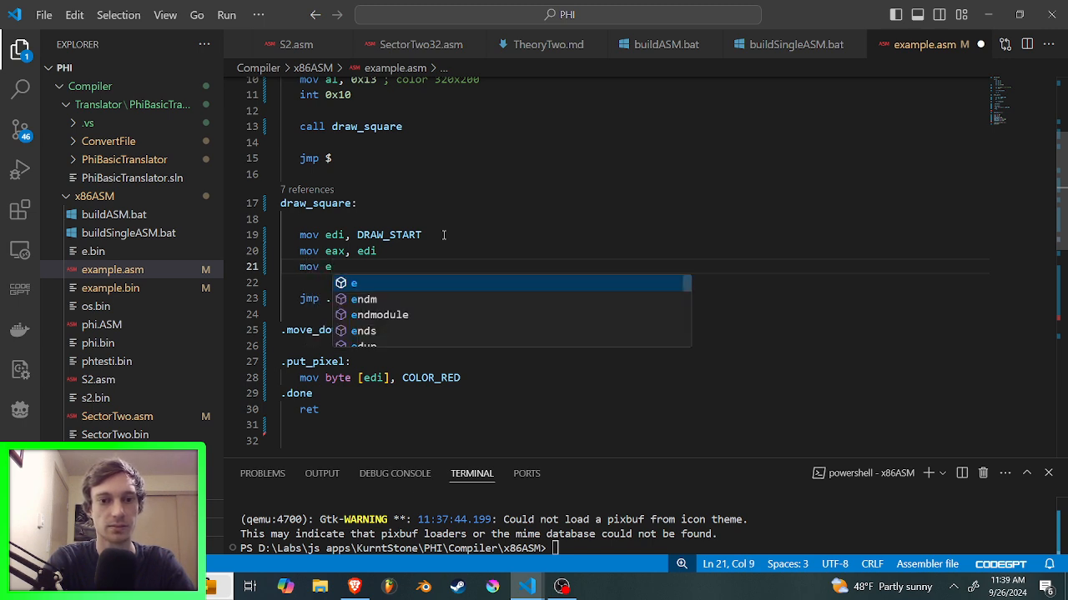
type("bx")
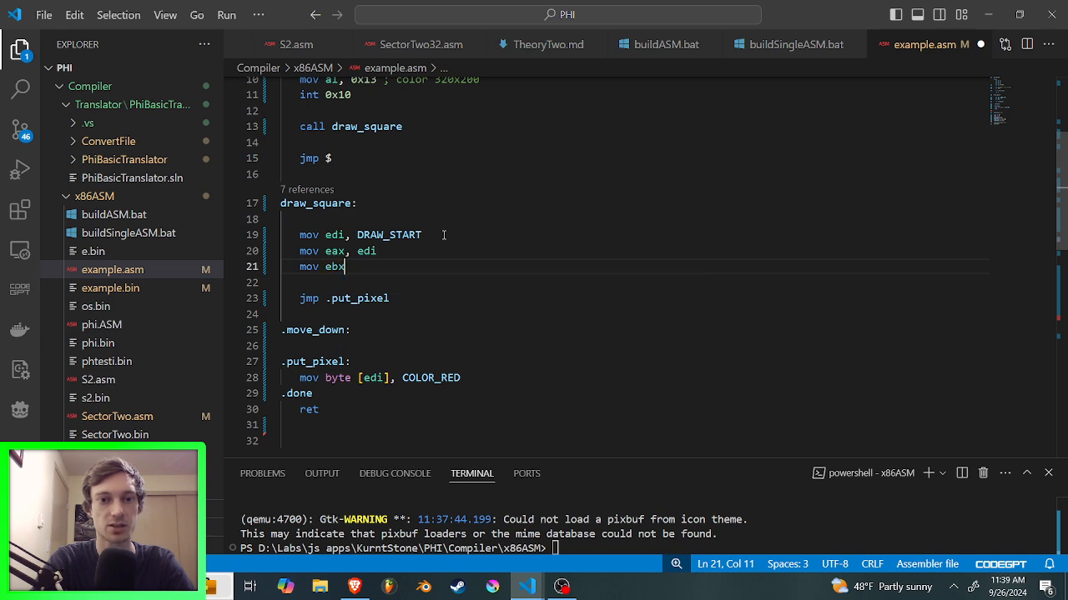
type(",")
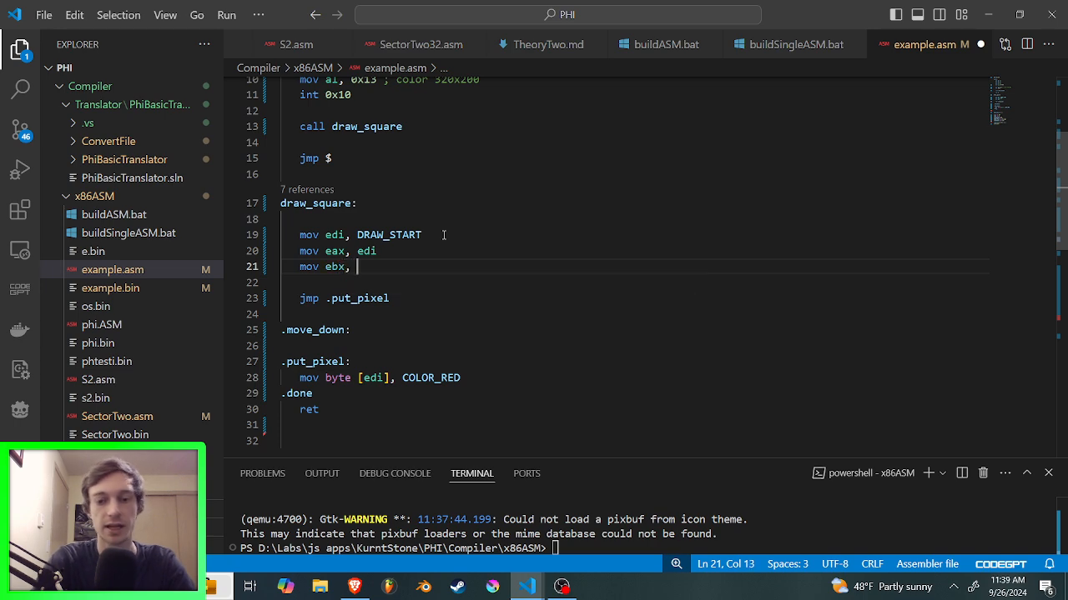
type("[sq]")
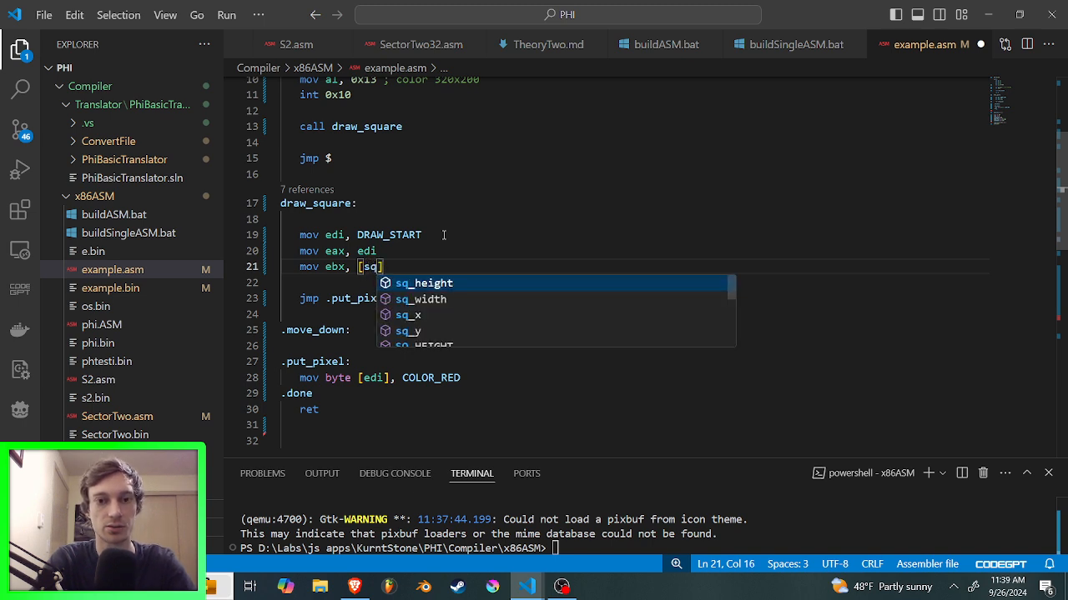
key("down")
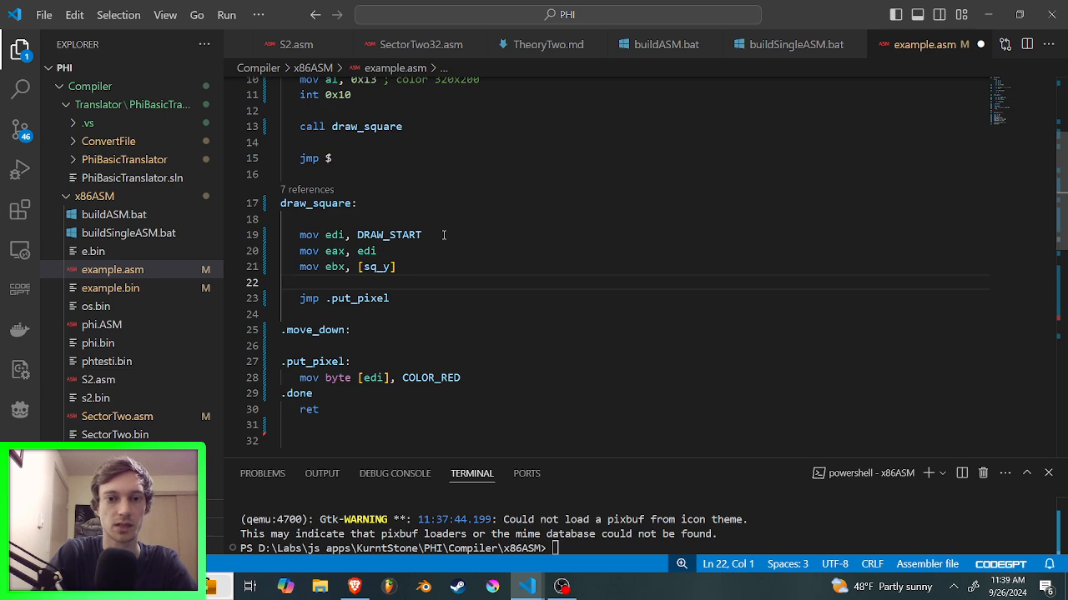
Step: Add mul ebx and add eax, [sq_x] before jmp .put_pixel
type("mul")
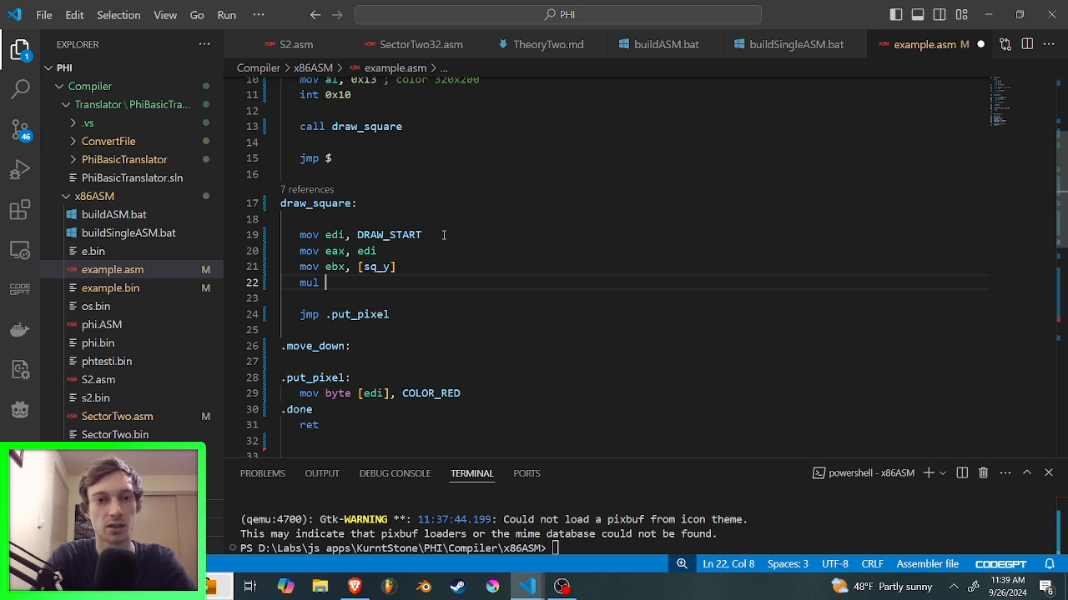
type("ebx")
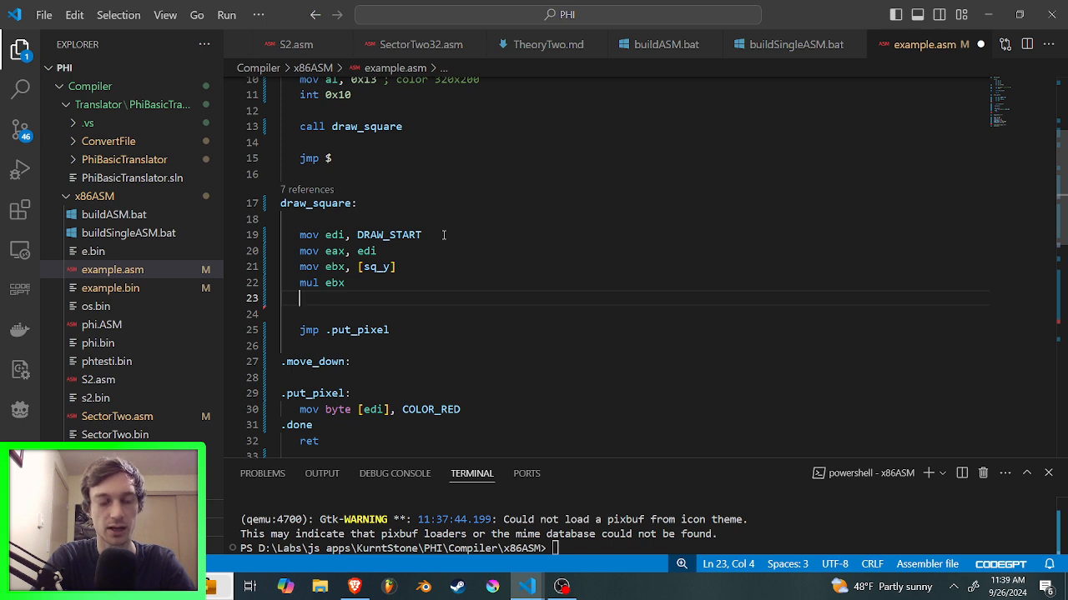
type("add eax,")
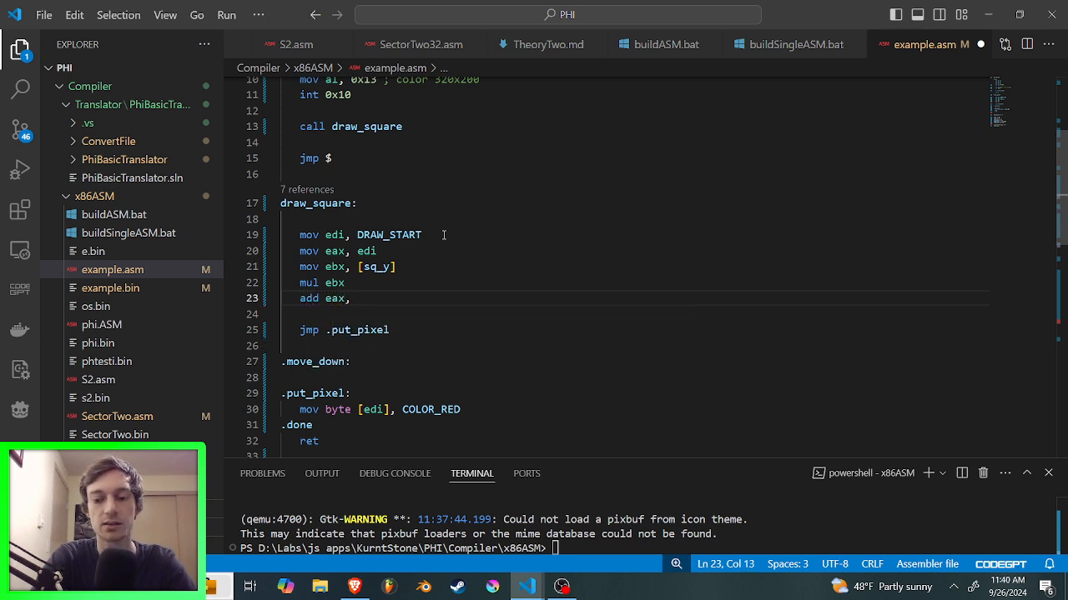
type("[sq_x")
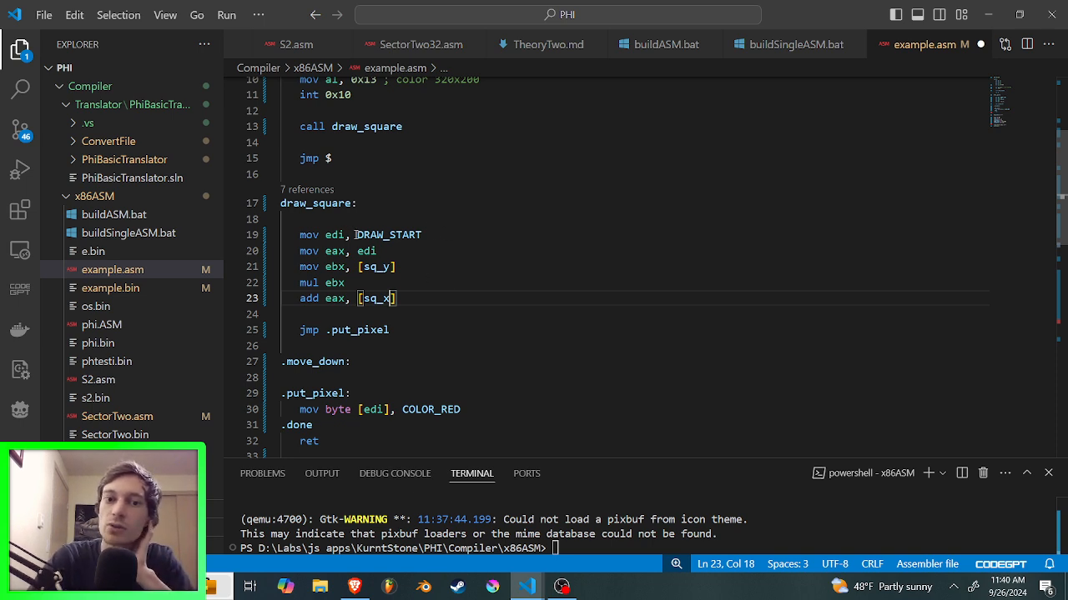
double_click(387, 234)
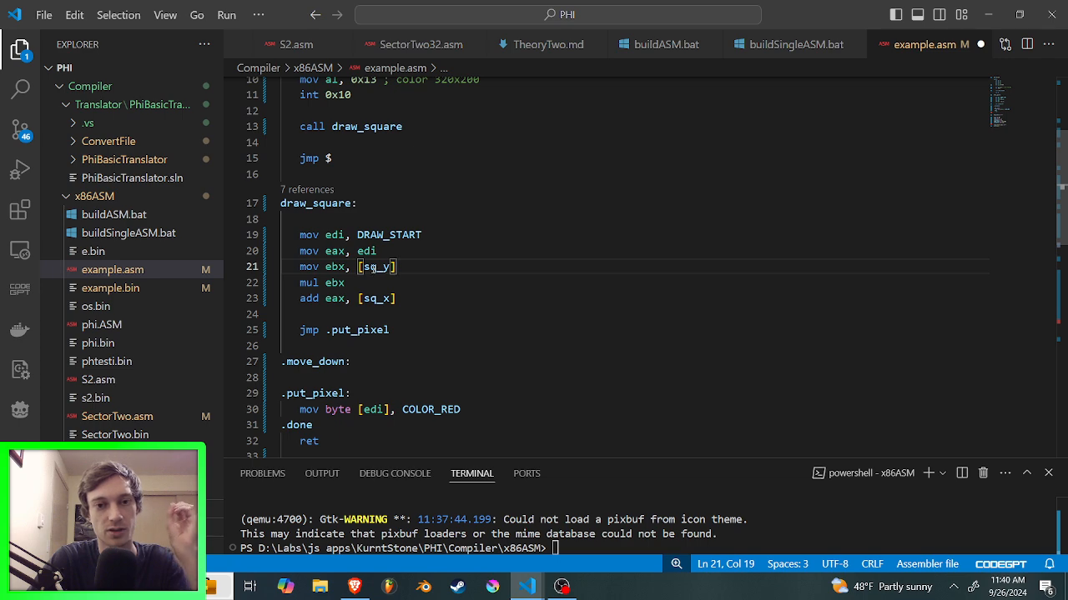
mouse_move(460, 277)
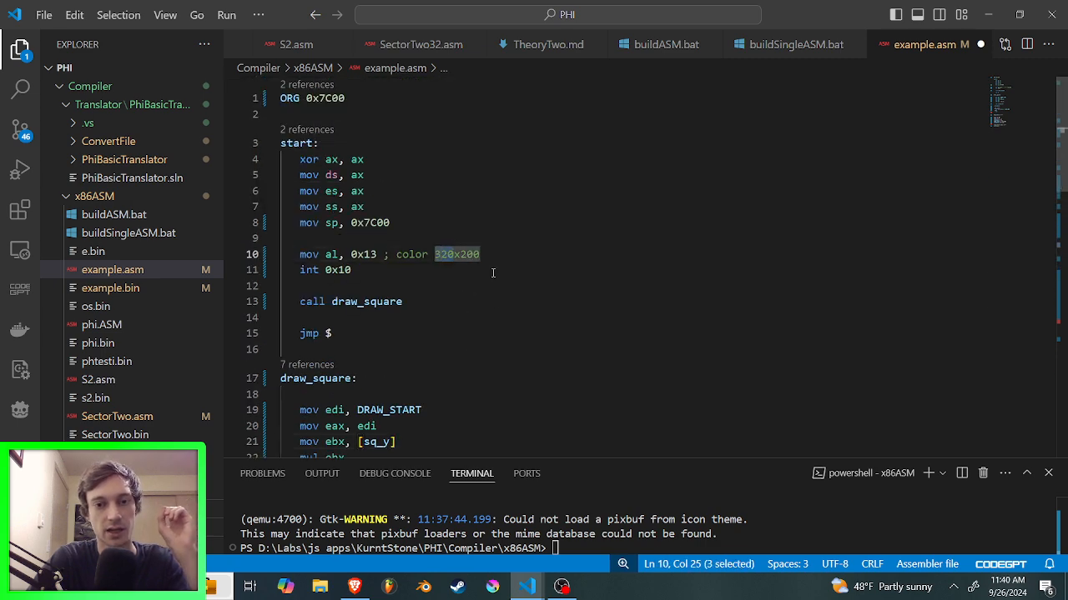
Step: Replace the [sq_y] multiplier with the screen width 320
scroll("down", 3)
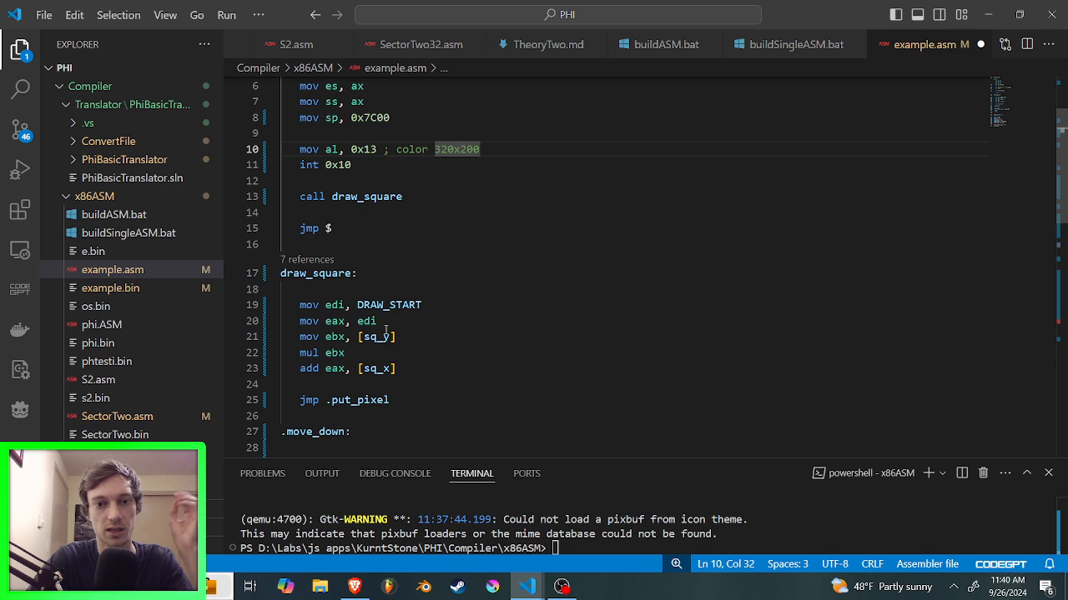
double_click(374, 337)
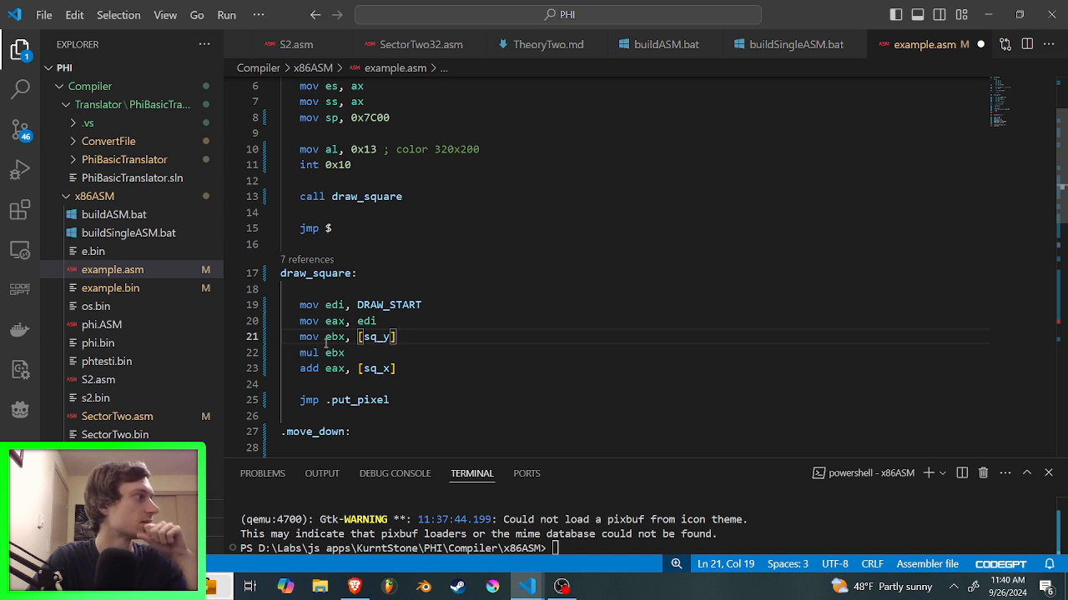
double_click(374, 336)
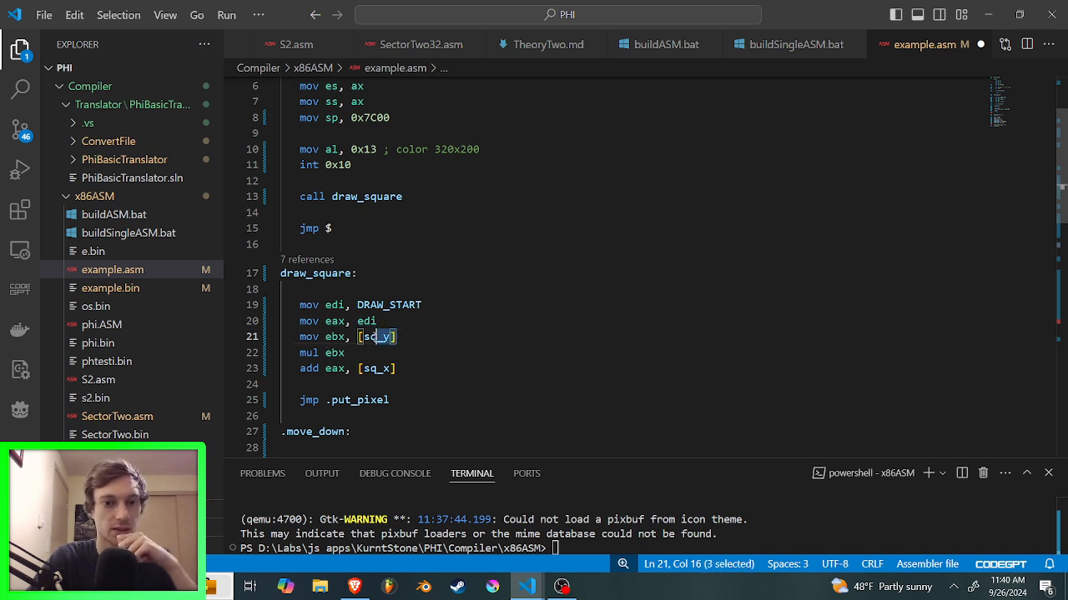
type("320")
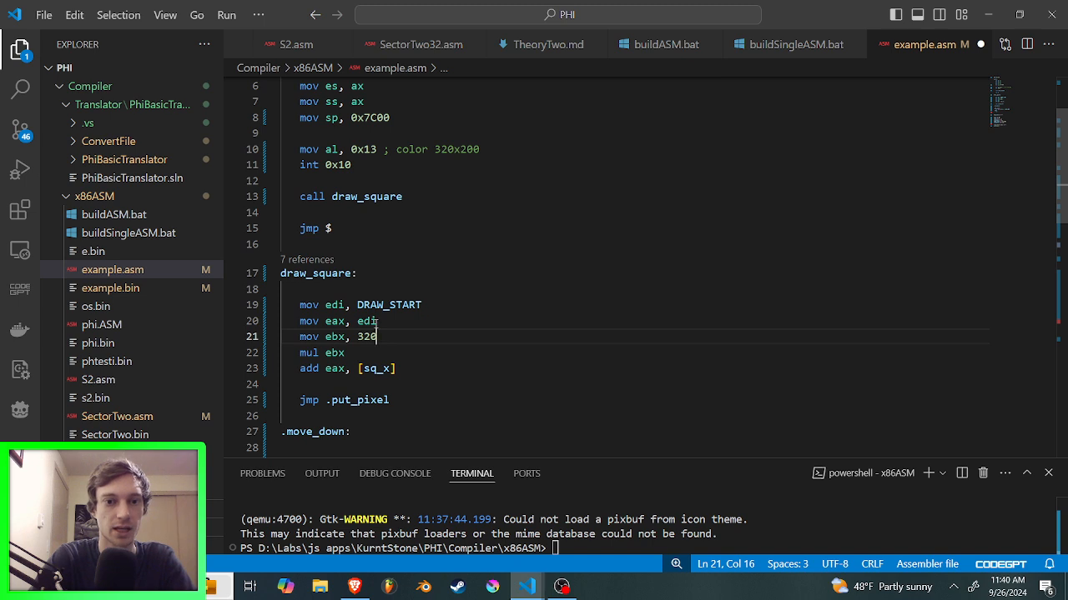
double_click(366, 320)
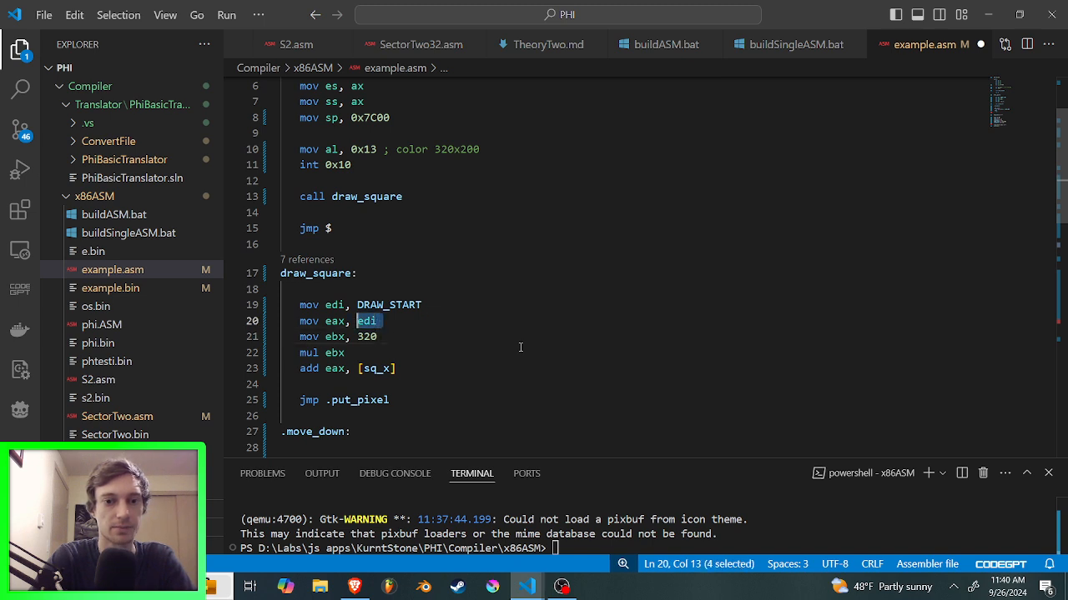
left_click(425, 320)
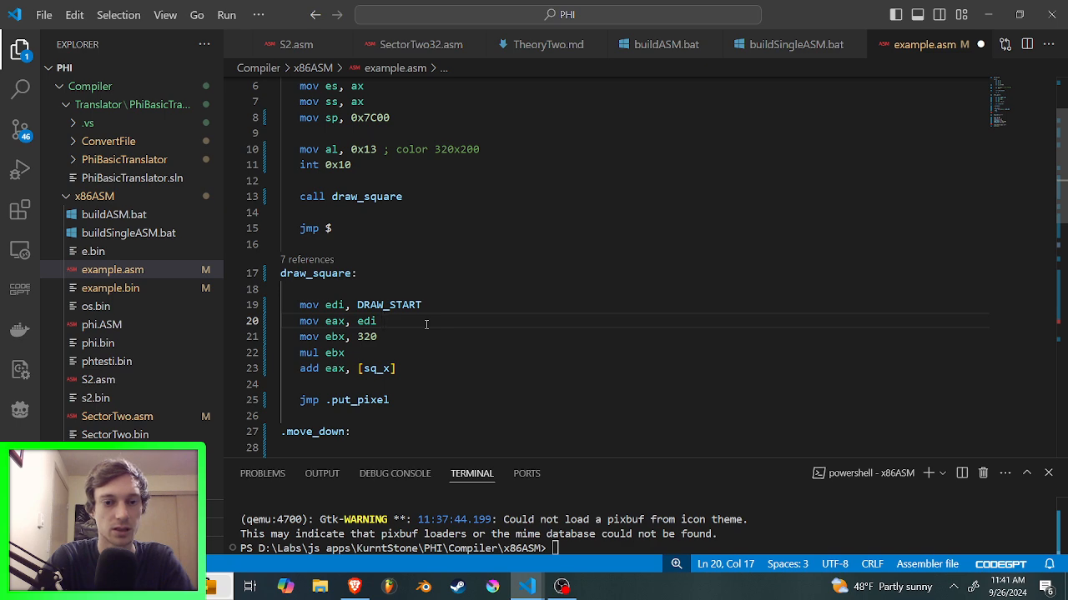
Step: Set eax to row 50 on line 20 and add edi instead of [sq_x] on line 23
scroll("down", 3)
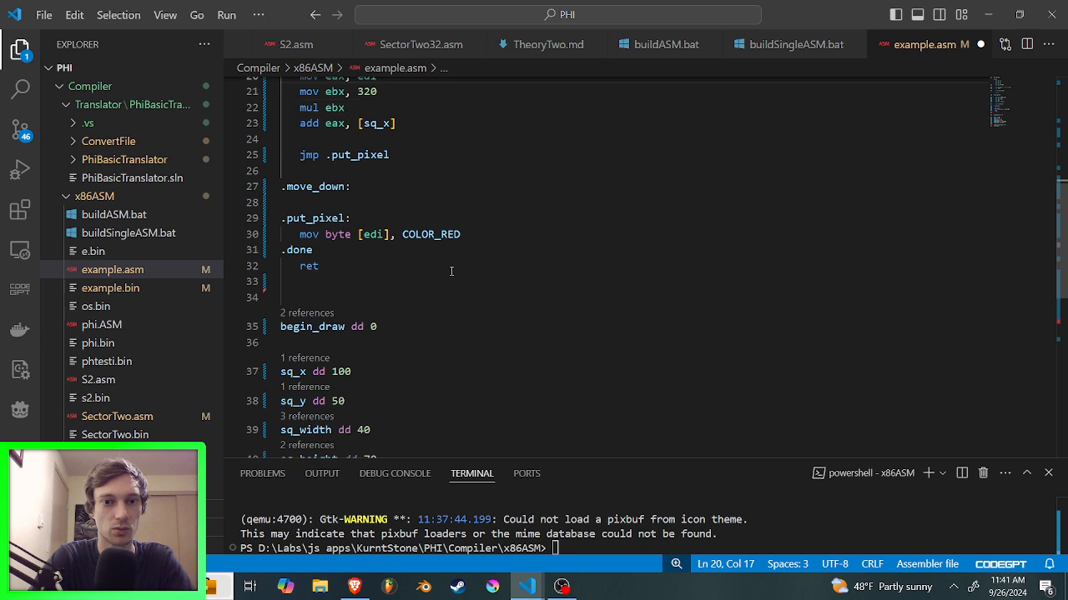
scroll("down", 3)
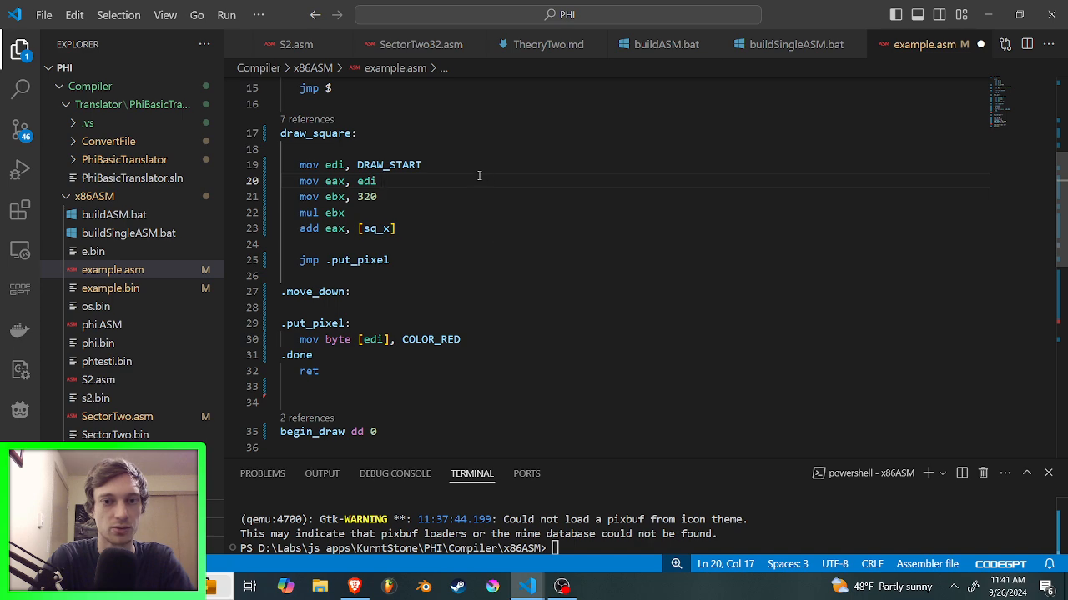
double_click(367, 180)
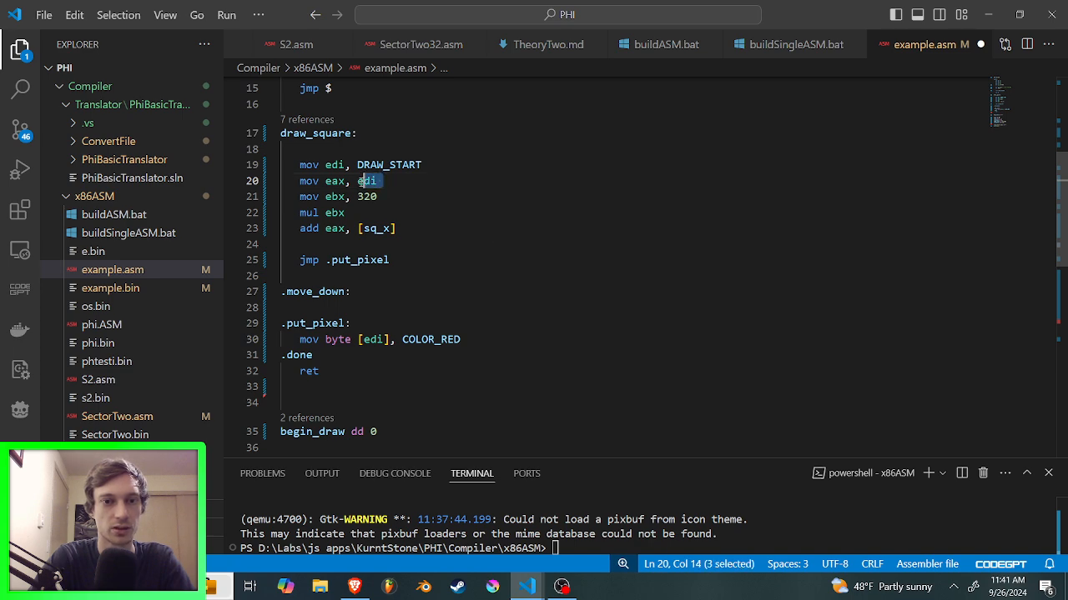
type("50")
left_click(632, 229)
type("edi")
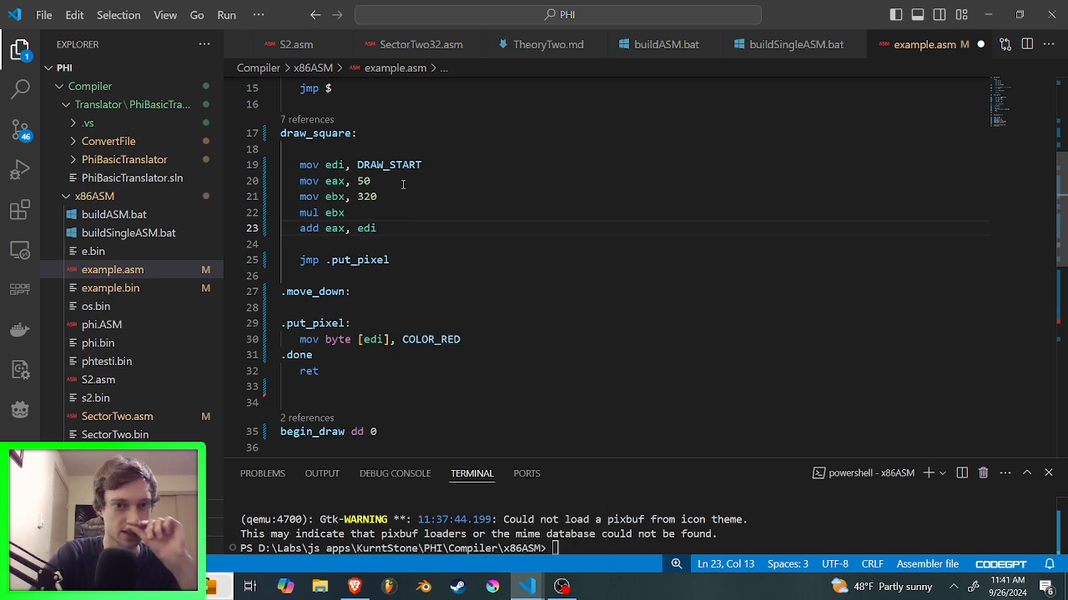
double_click(362, 180)
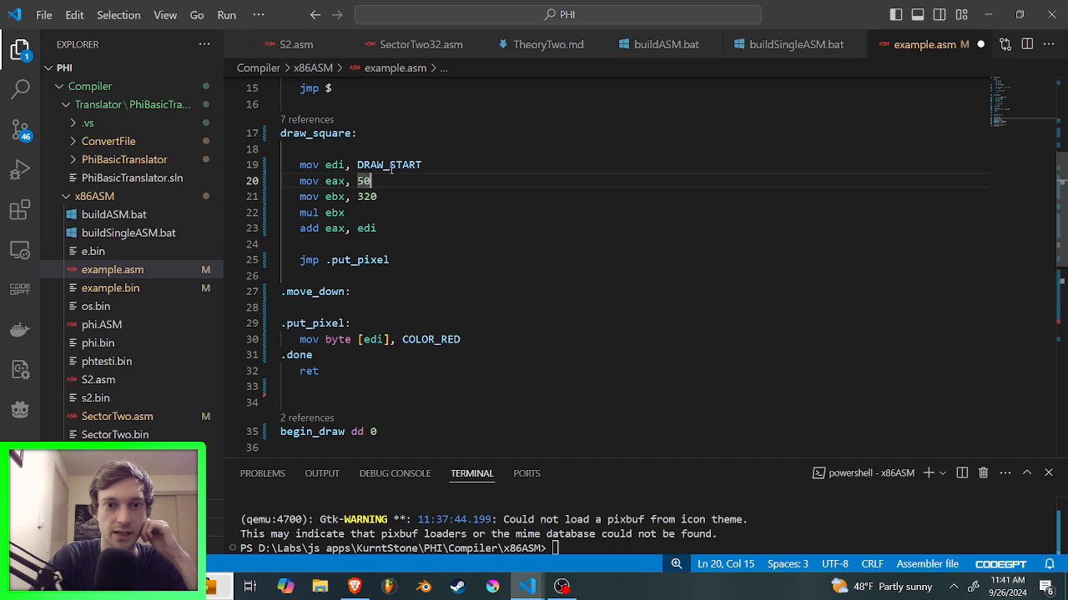
left_click(375, 226)
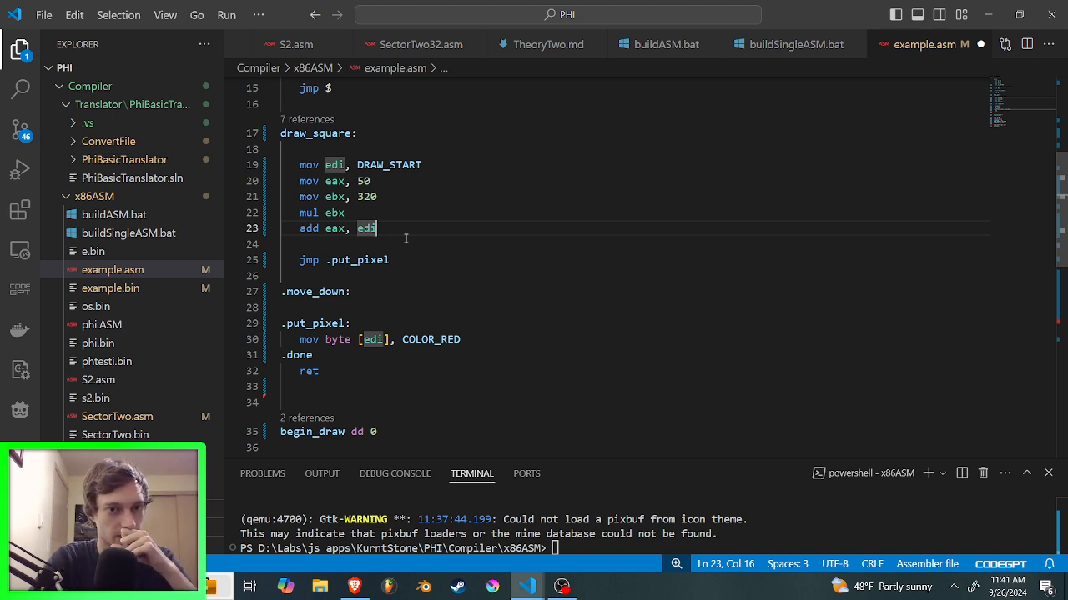
Step: Insert add edi, [sq_x] below add eax, edi, then rebuild and boot in QEMU
key("Enter")
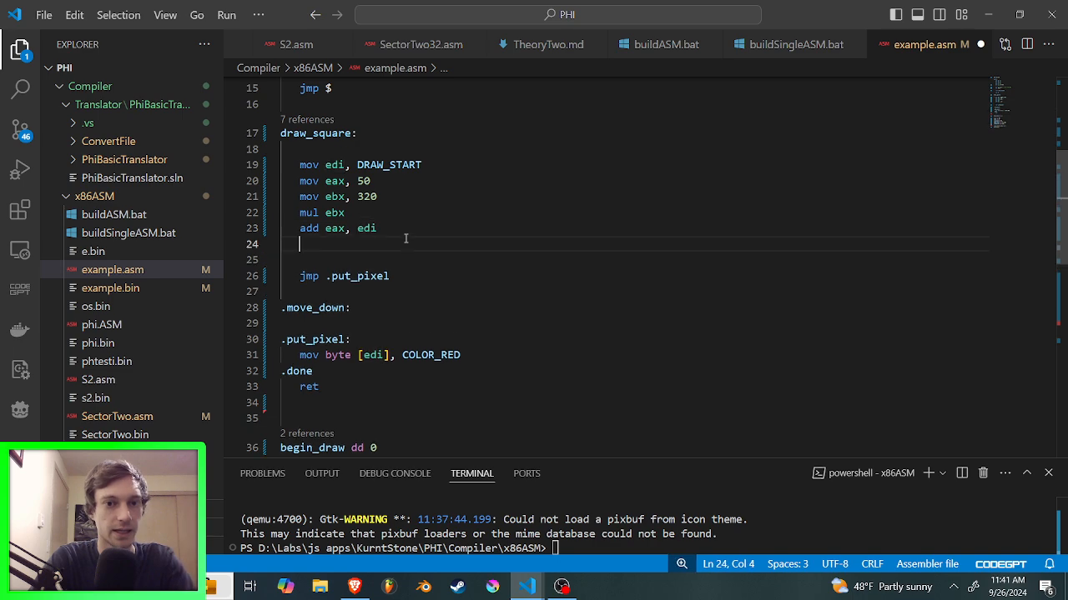
type("add")
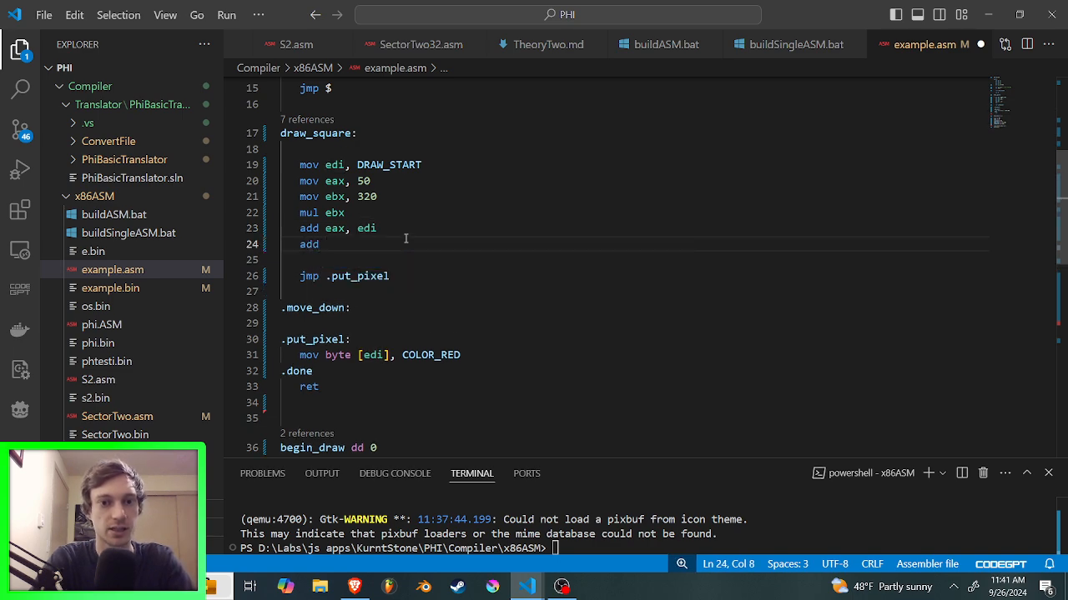
type("edi")
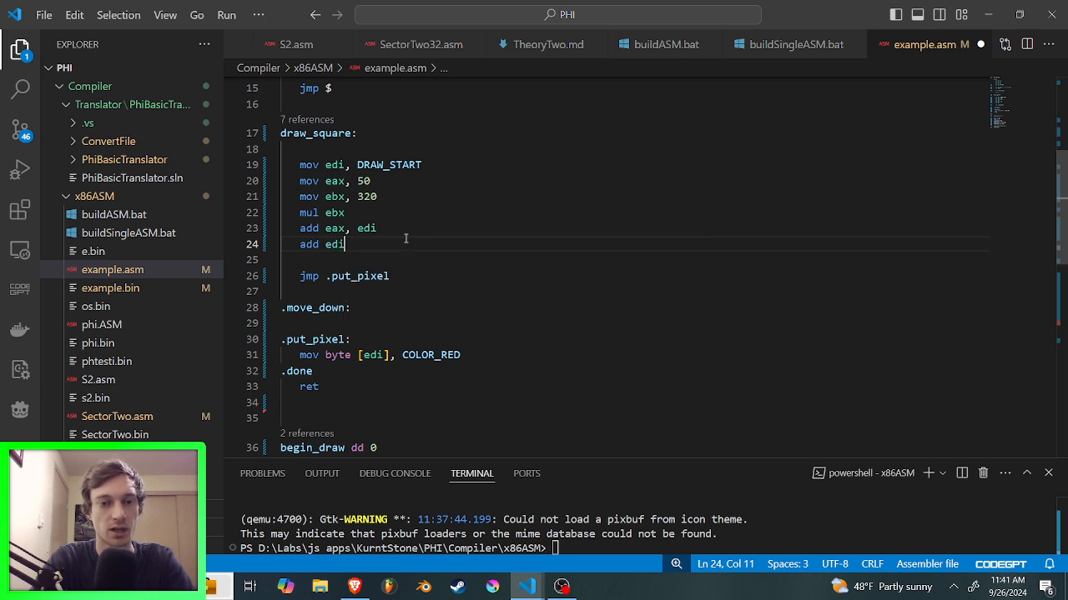
type(", eax")
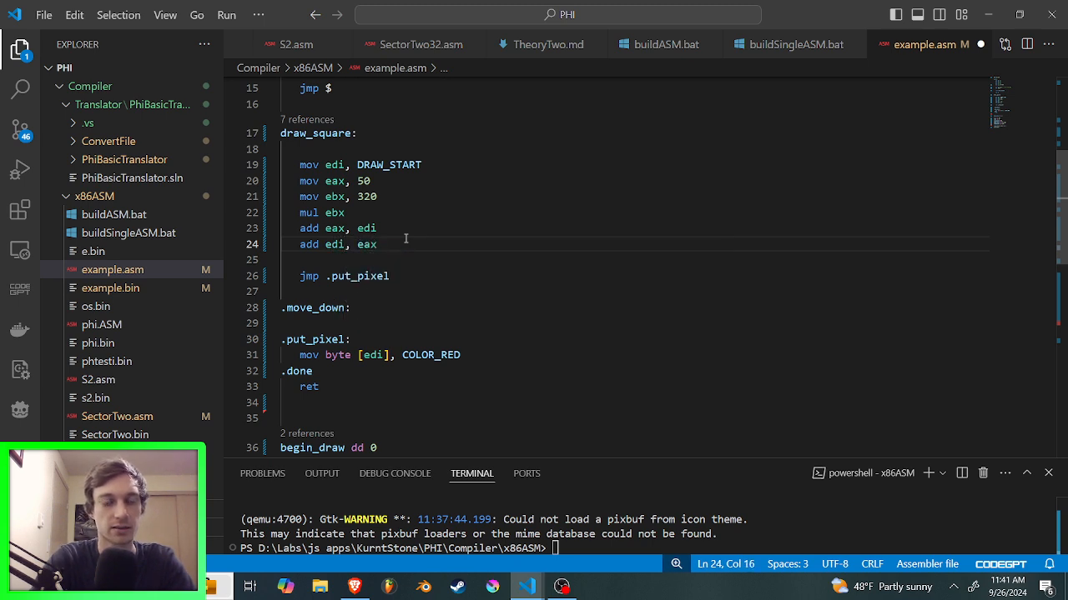
key("BackSpace")
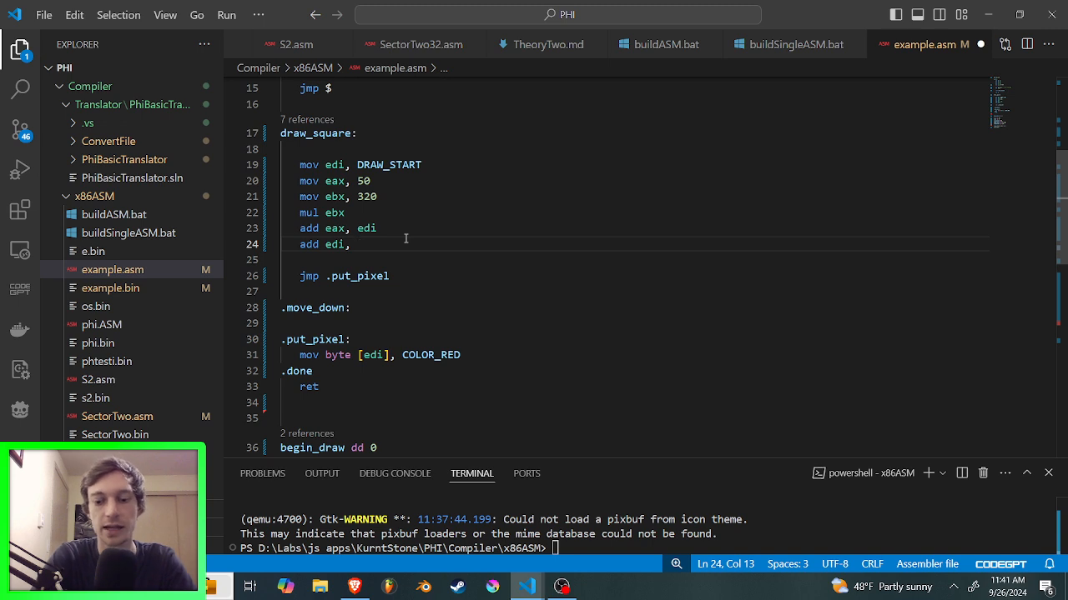
type("[sq")
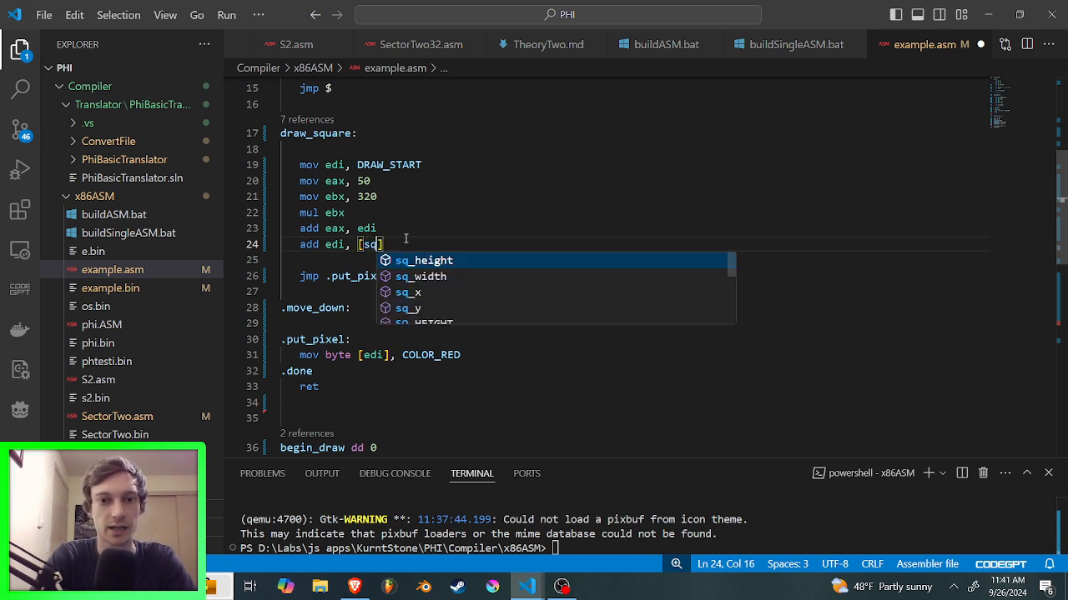
type("_x")
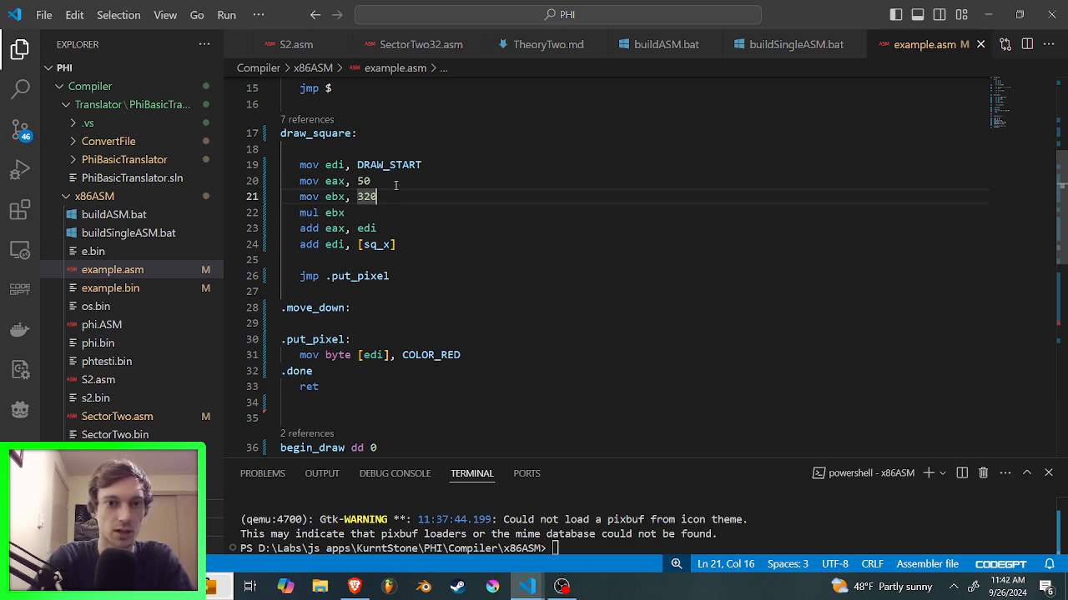
scroll("down", 3)
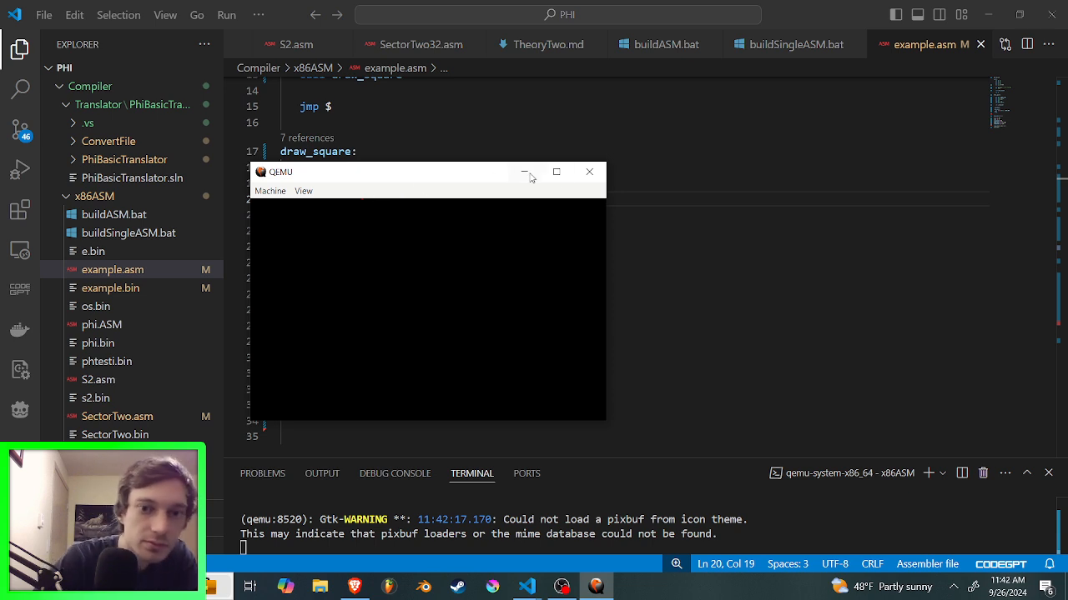
mouse_move(597, 197)
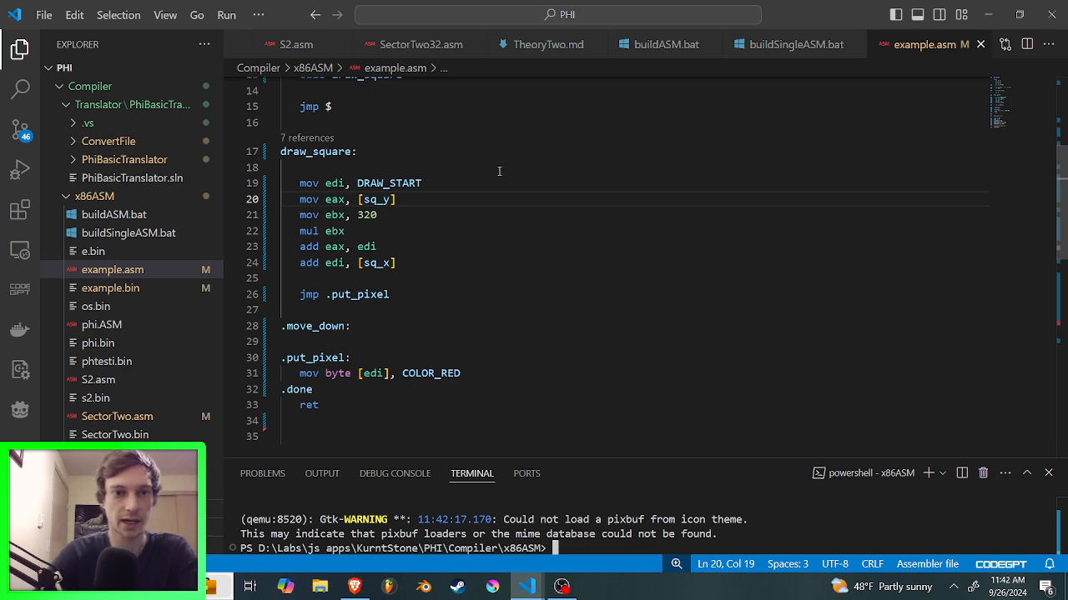
mouse_move(464, 216)
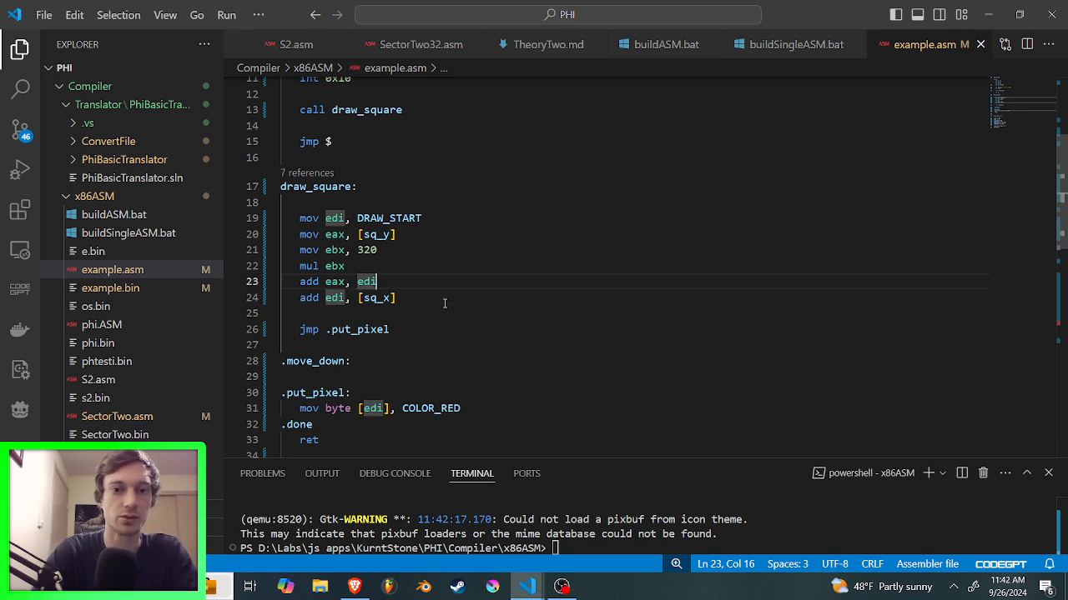
Step: Insert 'mov edi, eax' above 'add edi, [sq_x]', rebuild in QEMU and close the black emulator
left_click(380, 297)
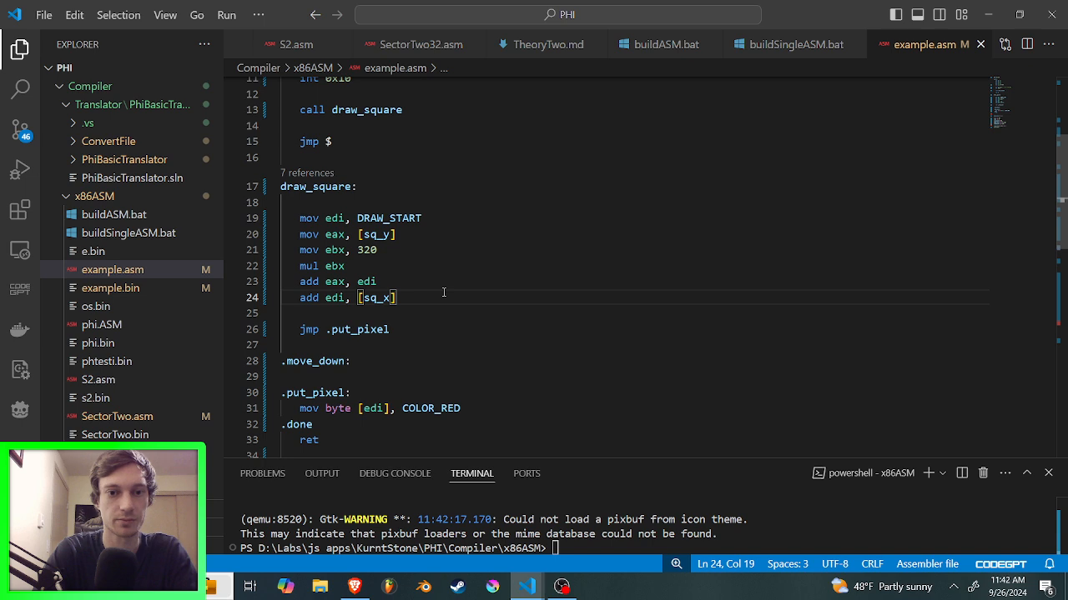
type("mov edi,")
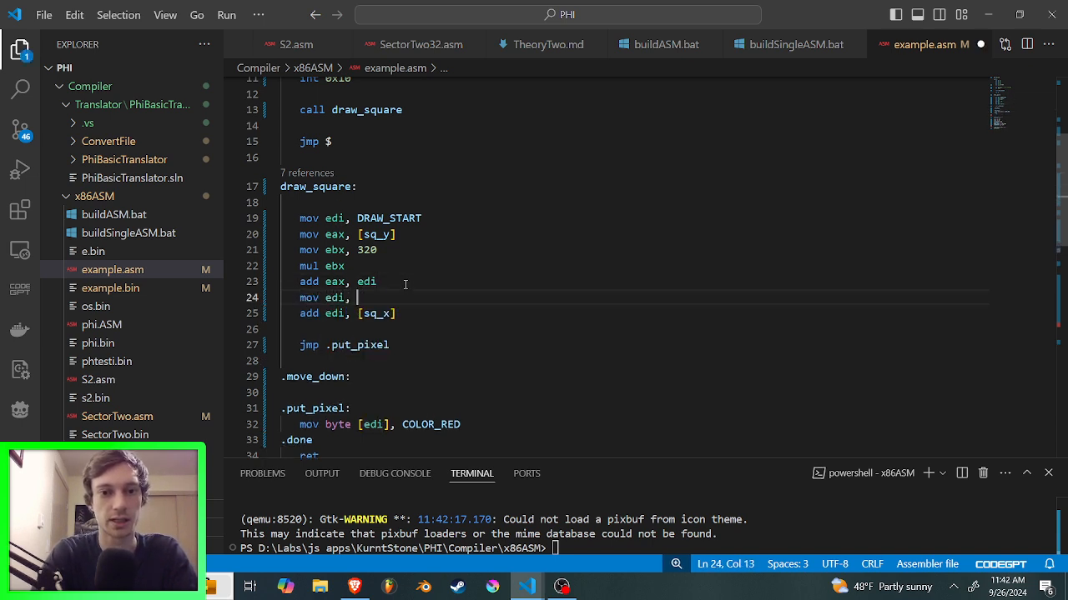
type("eax")
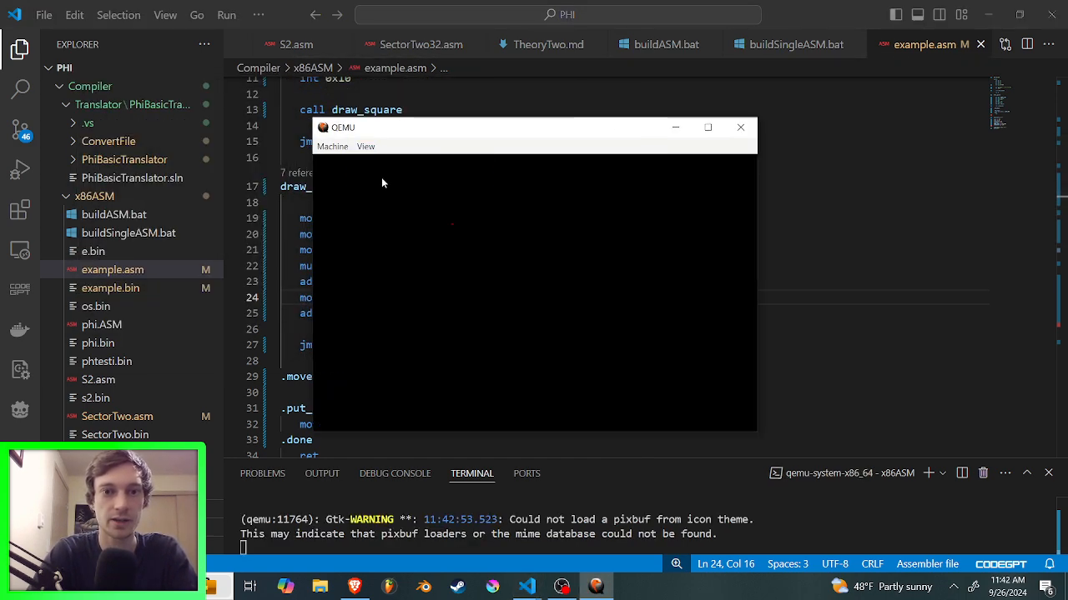
left_click(366, 147)
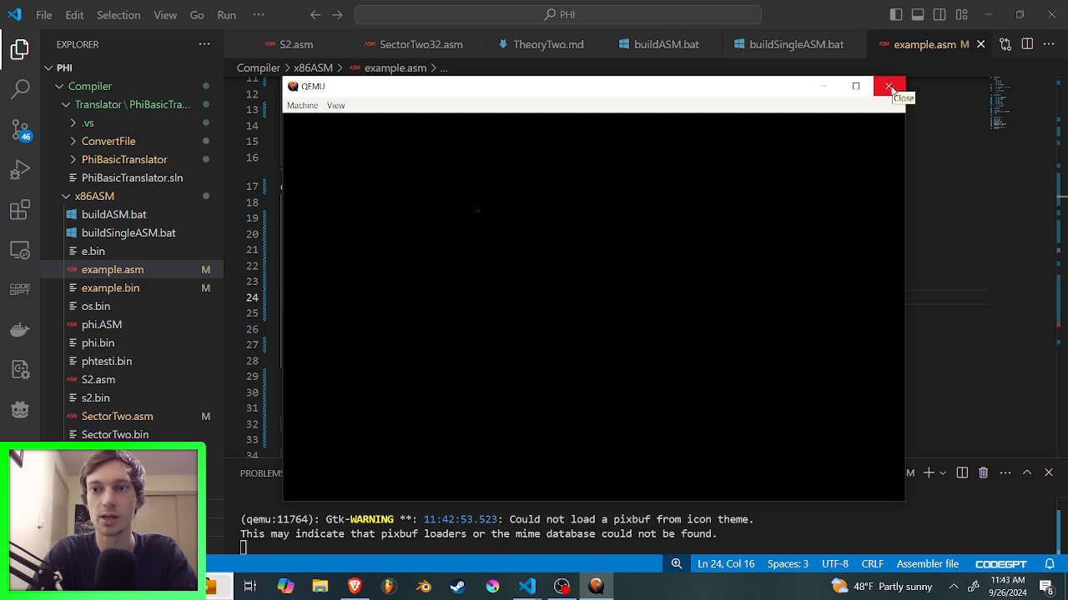
left_click(889, 86)
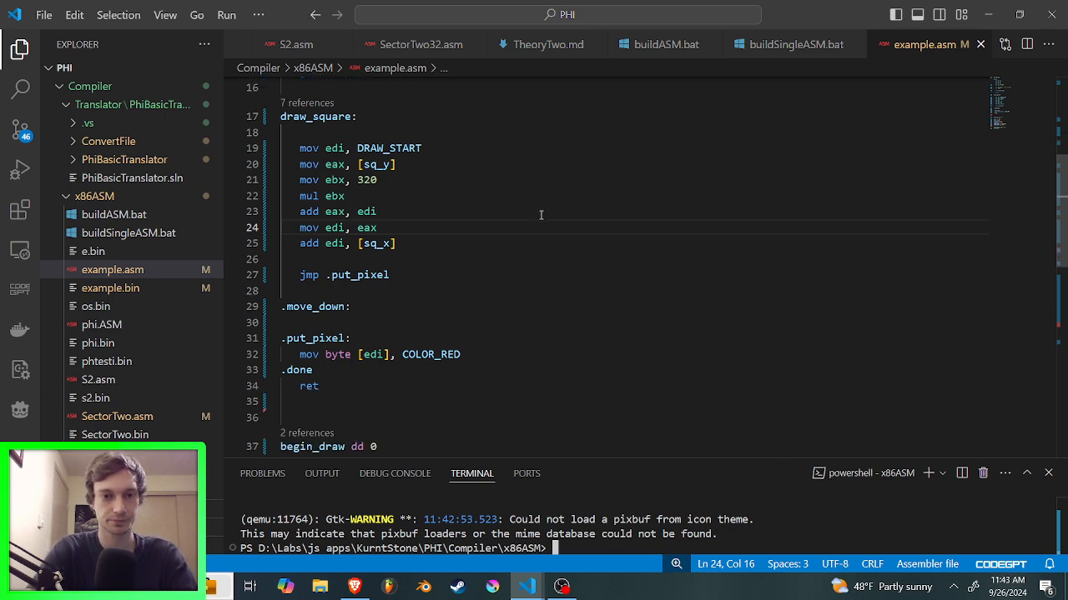
Step: After the red pixel write, add 'inc edi' and 'inc ecx' to advance address and column
scroll("down", 3)
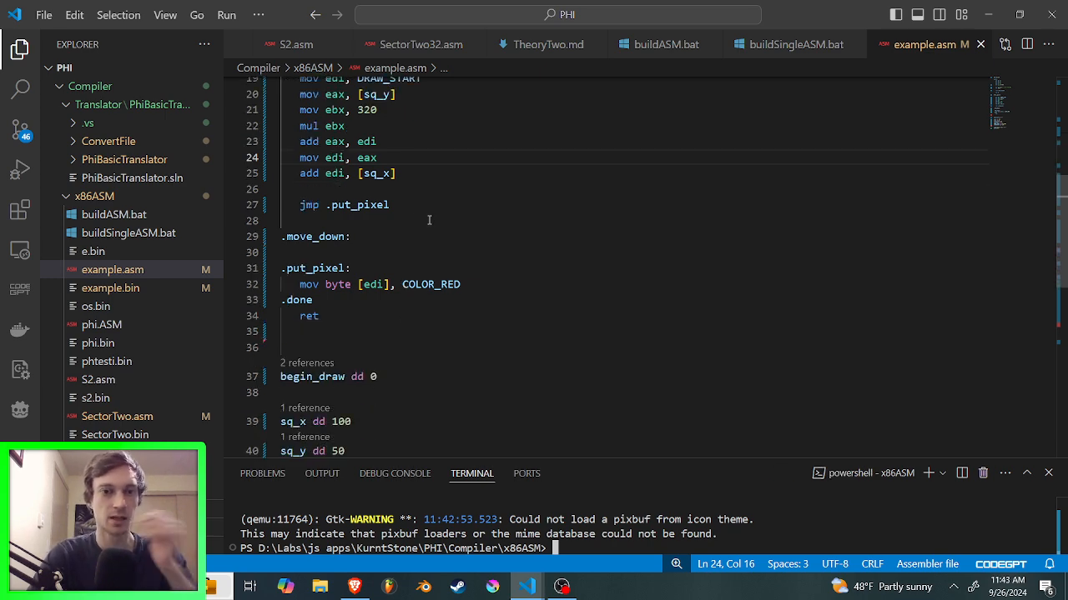
double_click(360, 204)
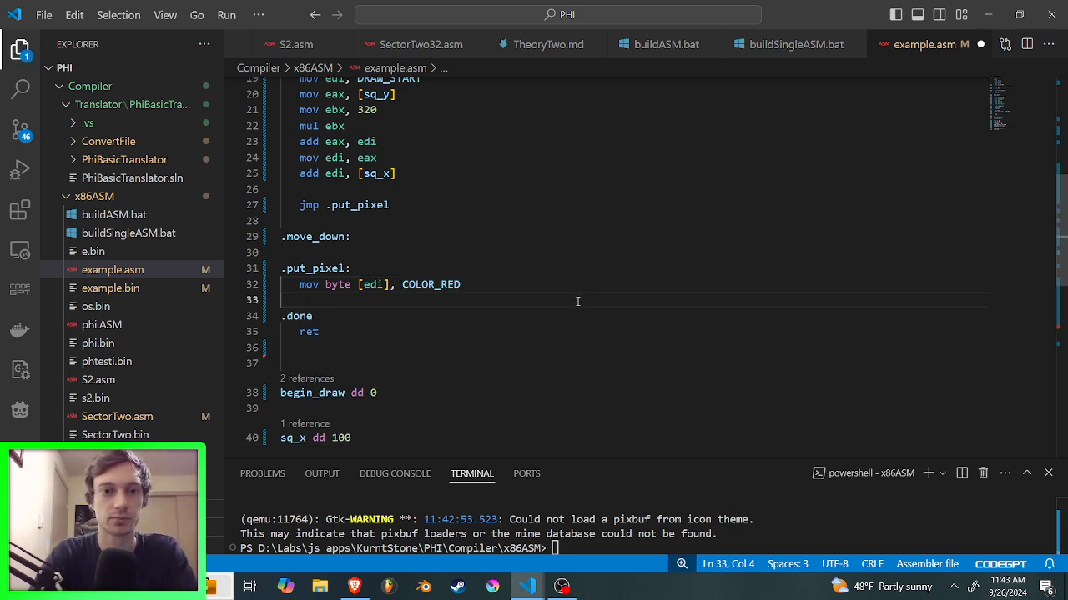
type("inc")
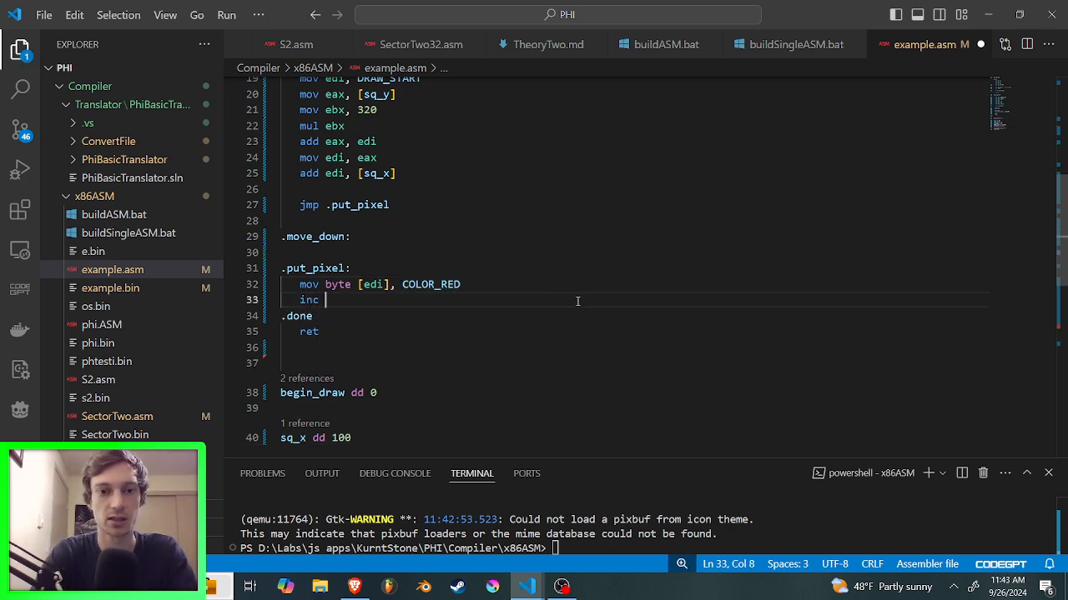
type("edi")
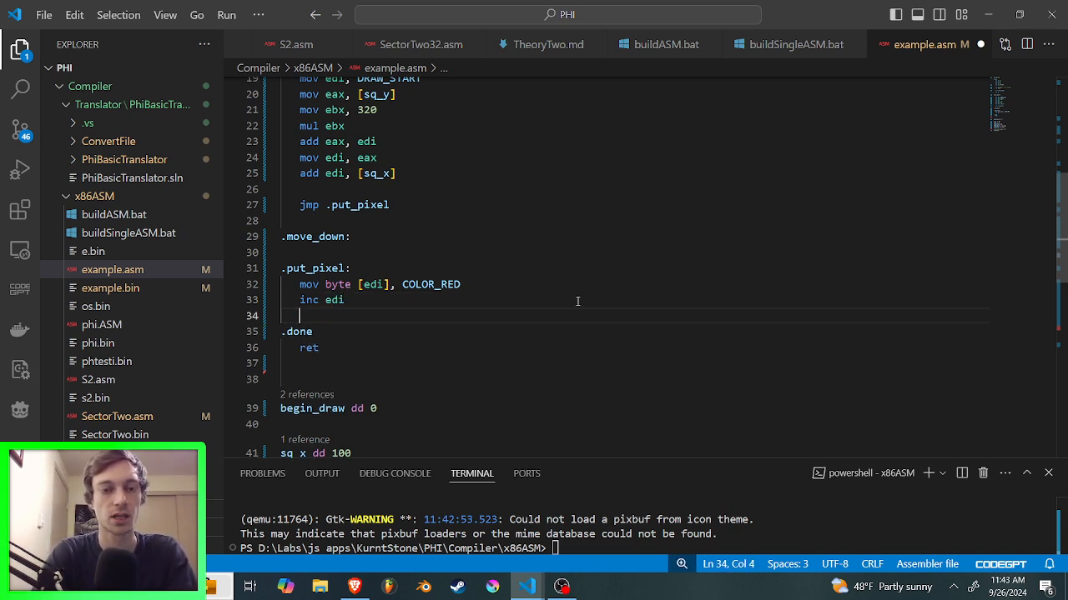
type("inc e")
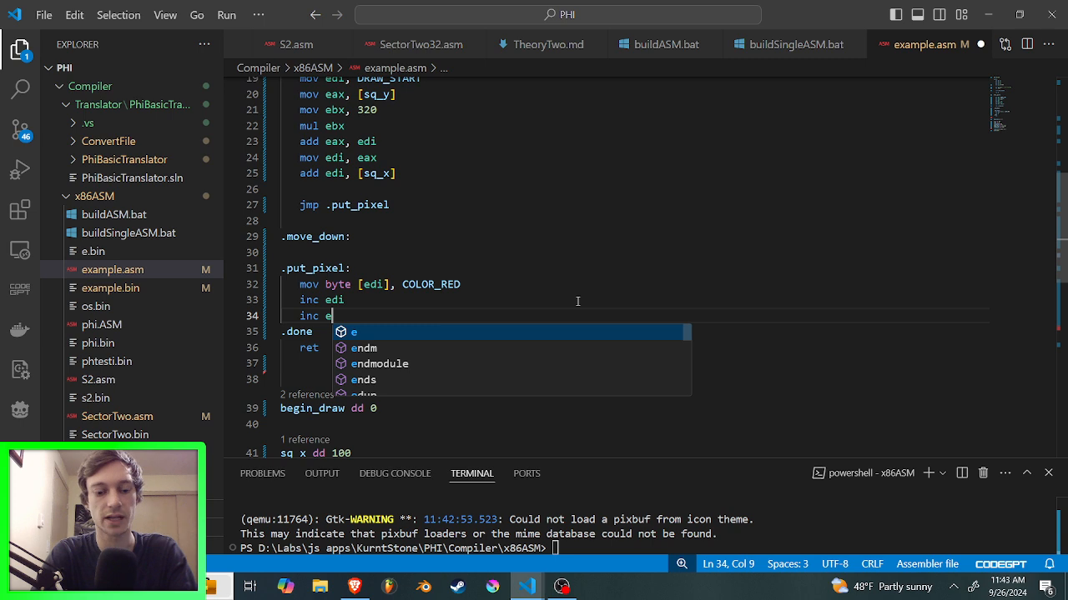
type("c")
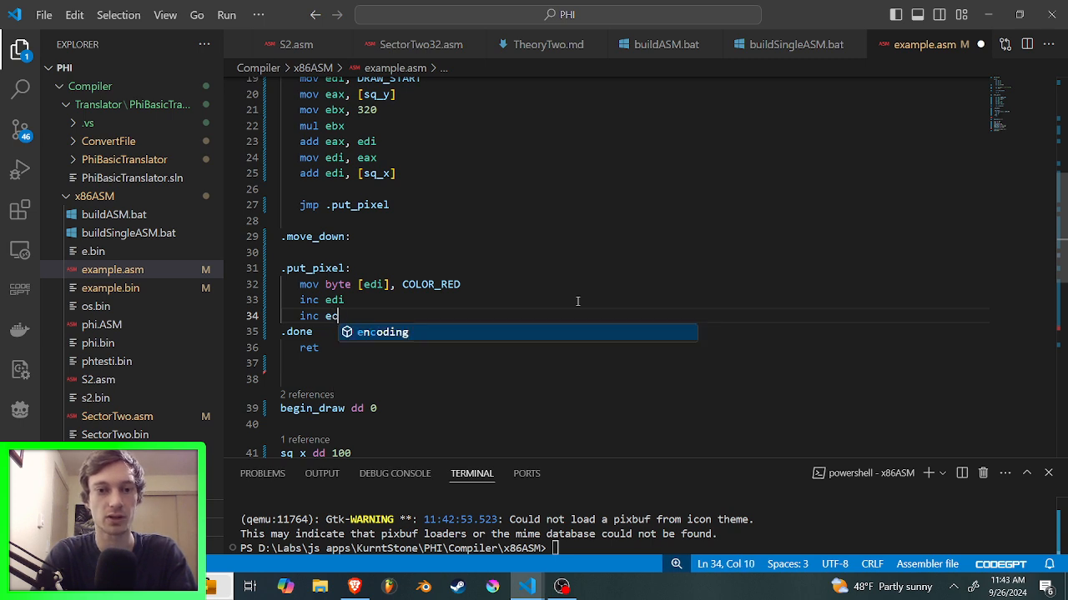
type("x")
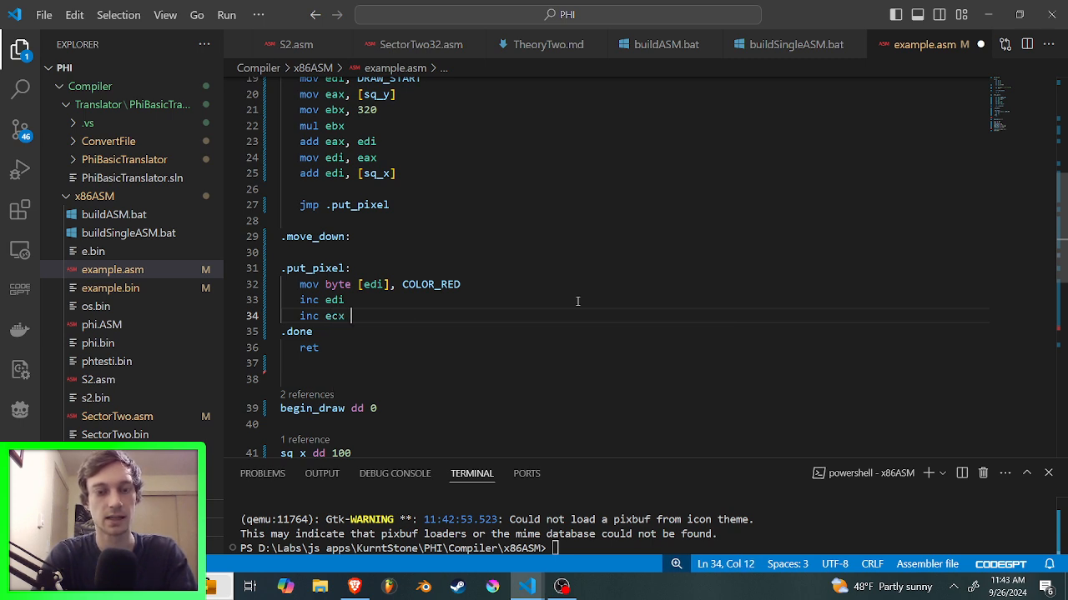
key("Enter")
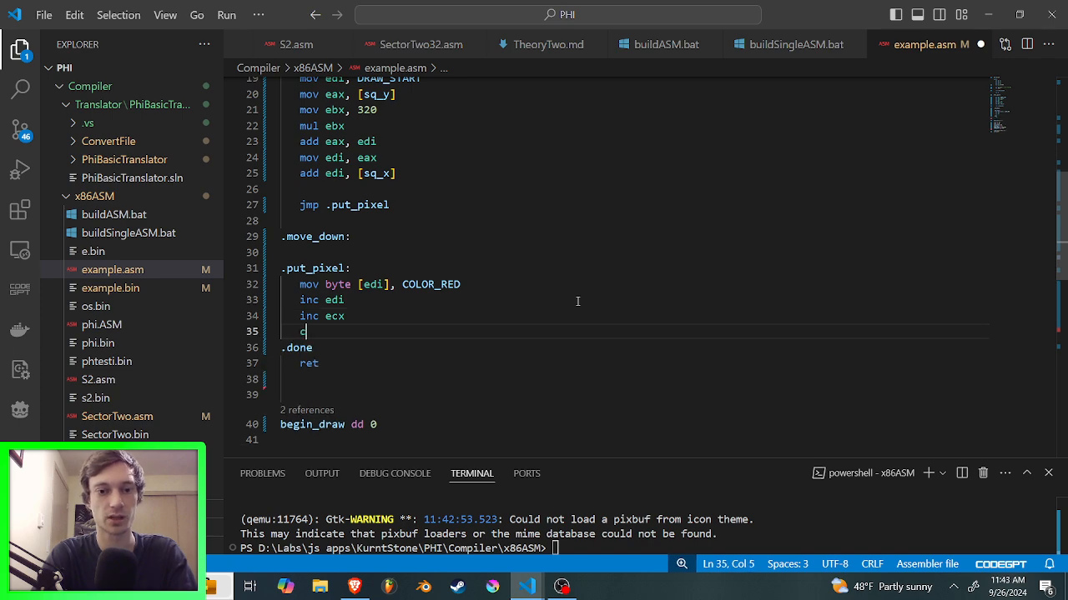
Step: Loop .put_pixel across the width with 'cmp ecx, [sq_width]' and 'jl .put_pixel'
type("mp")
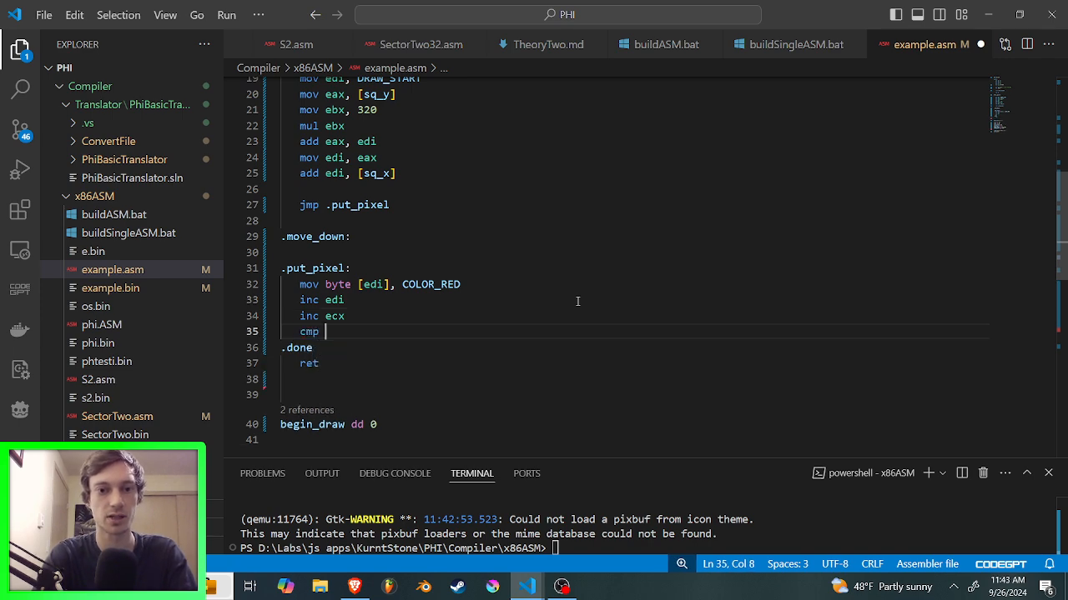
type("e")
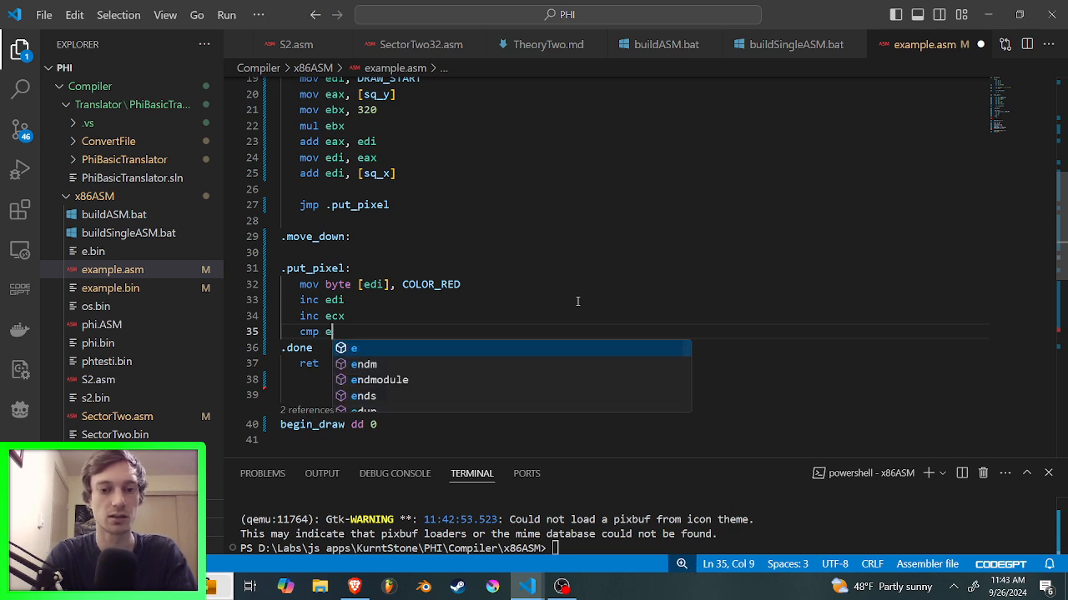
type("cx")
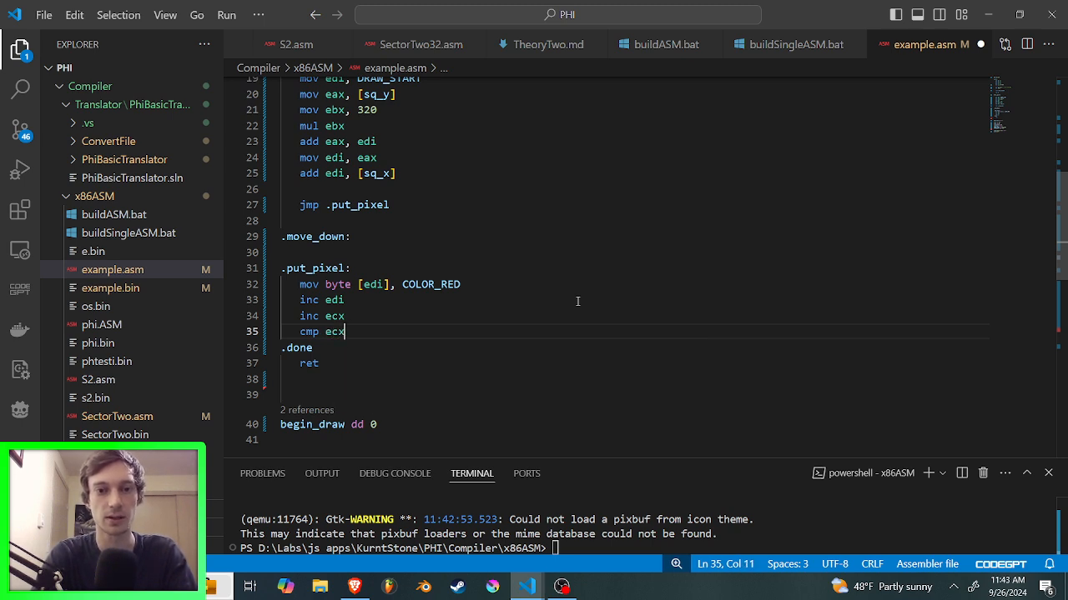
type(", [")
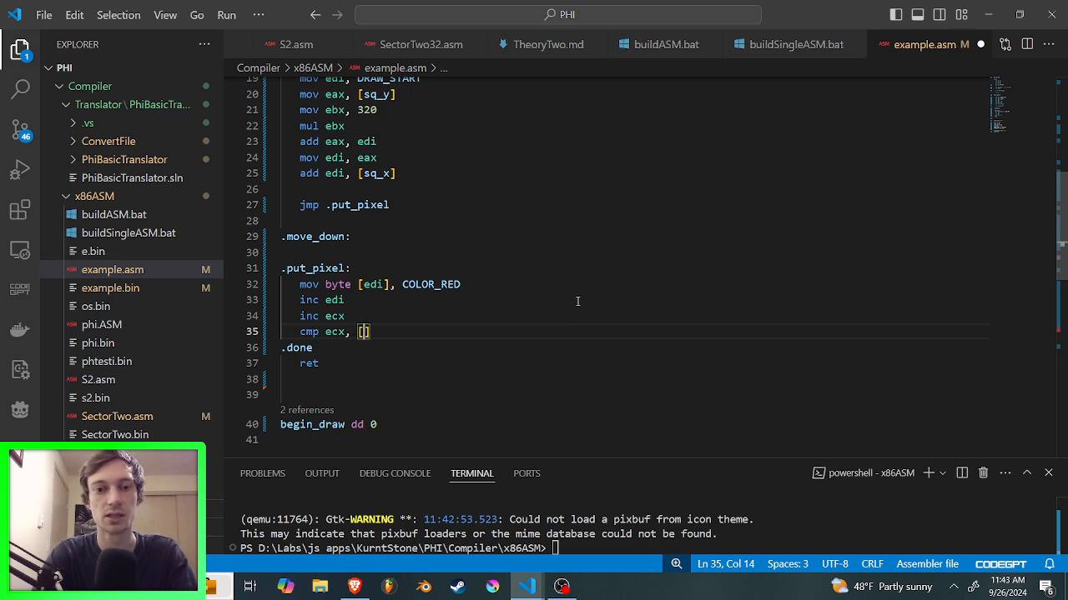
type("sq")
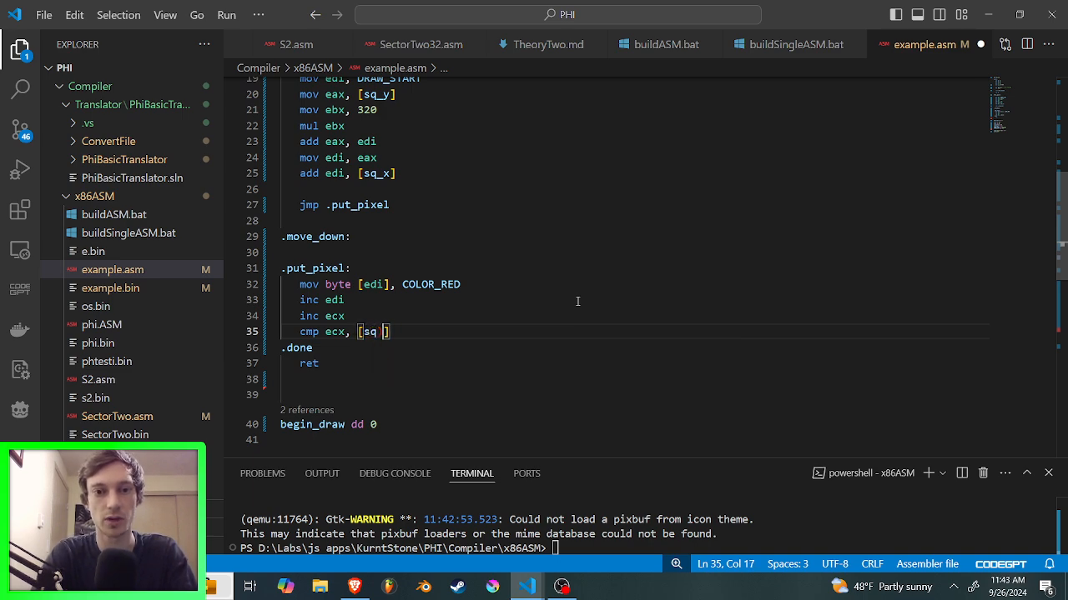
type("_width")
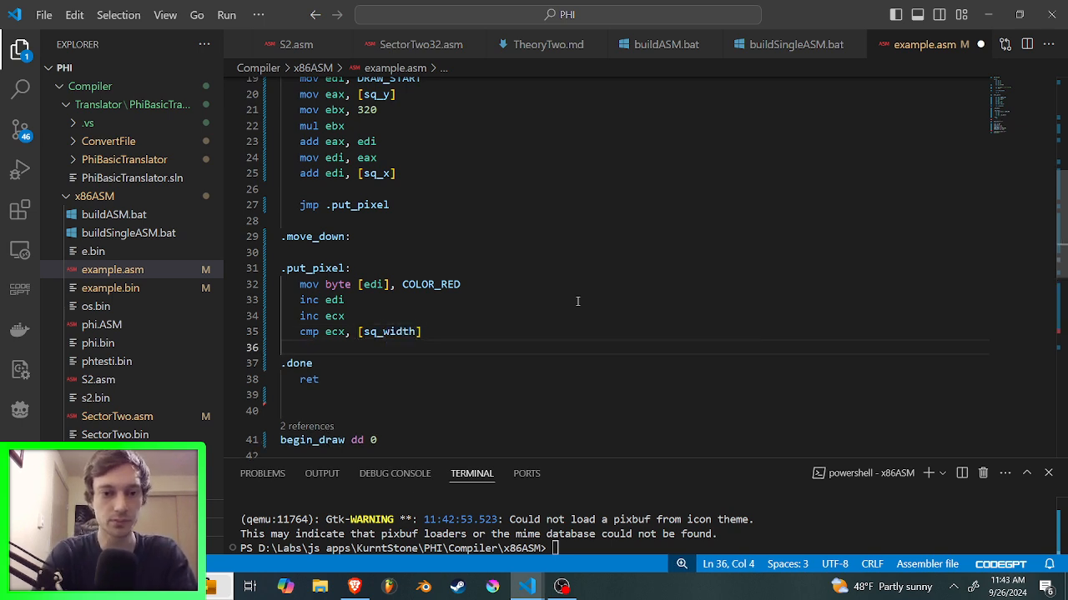
type("jl")
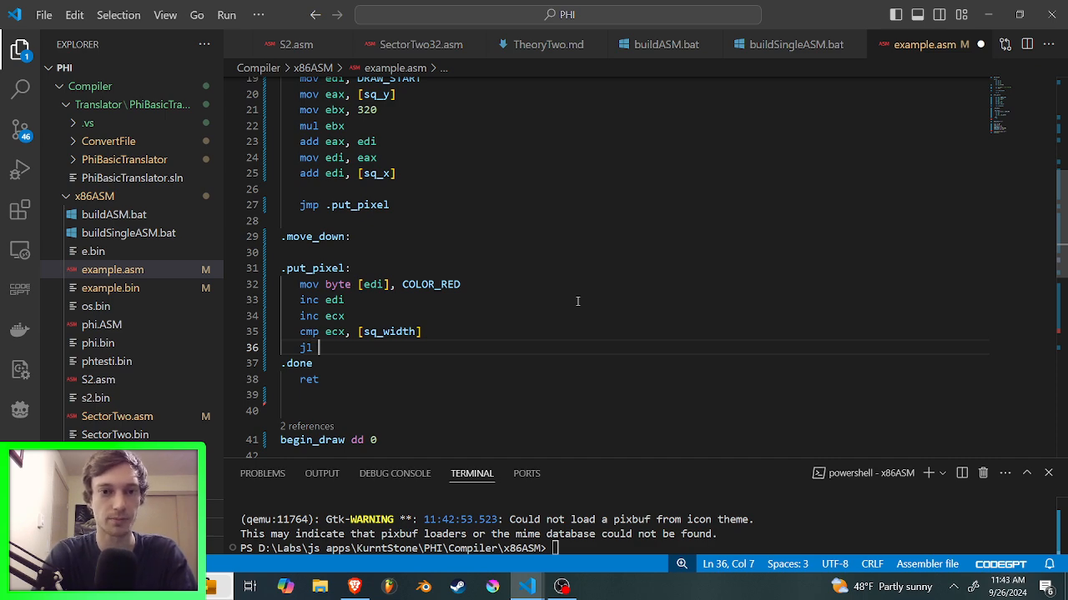
type("put_pixel")
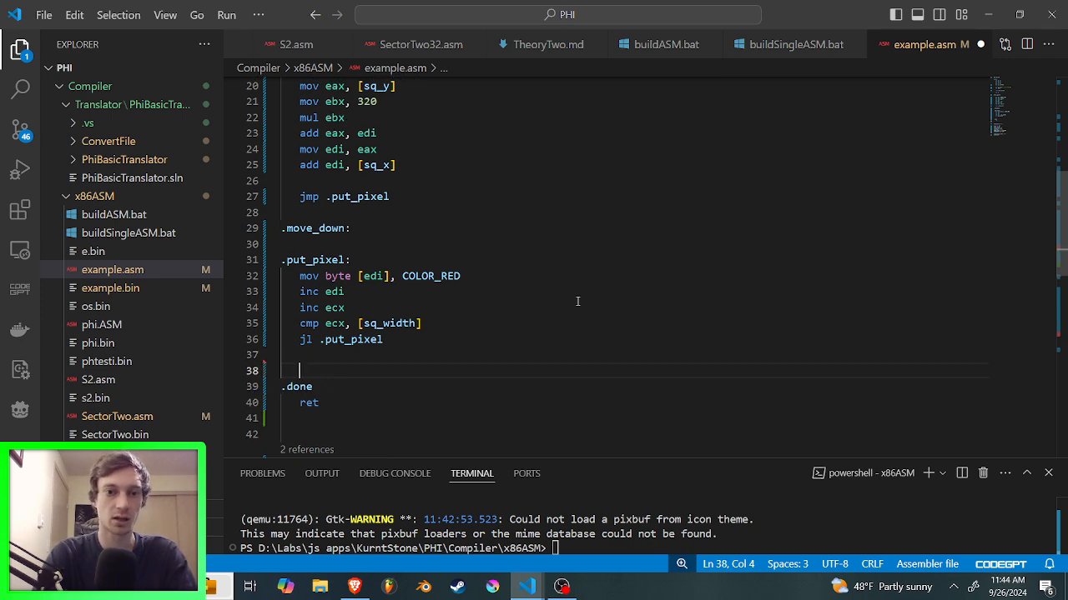
Step: Count rows with 'inc edx', 'cmp edx, [sq_height]' and a following 'jl'
type("inc")
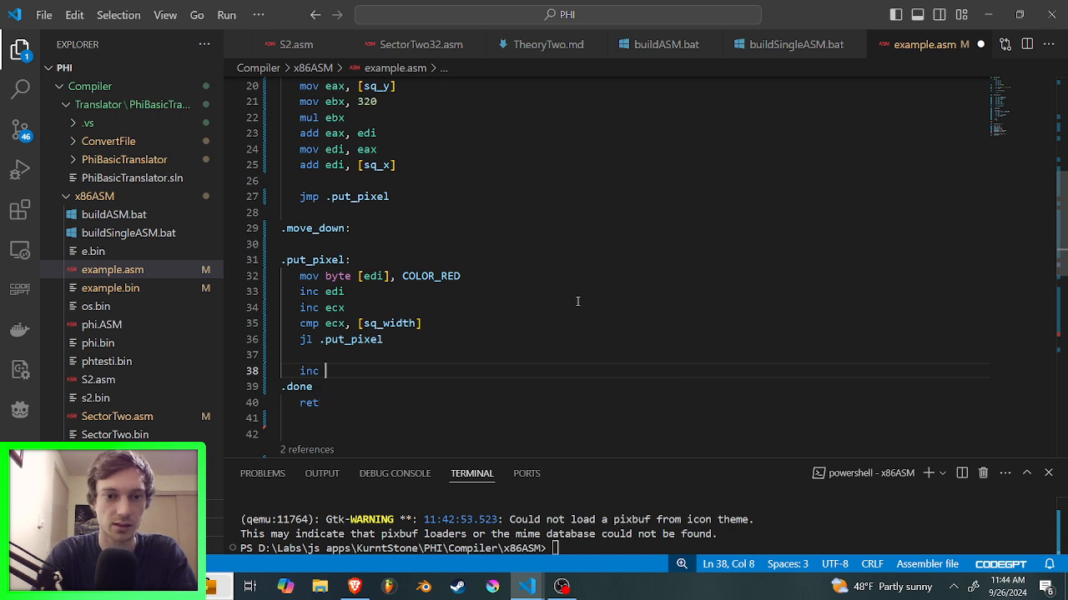
type("edx")
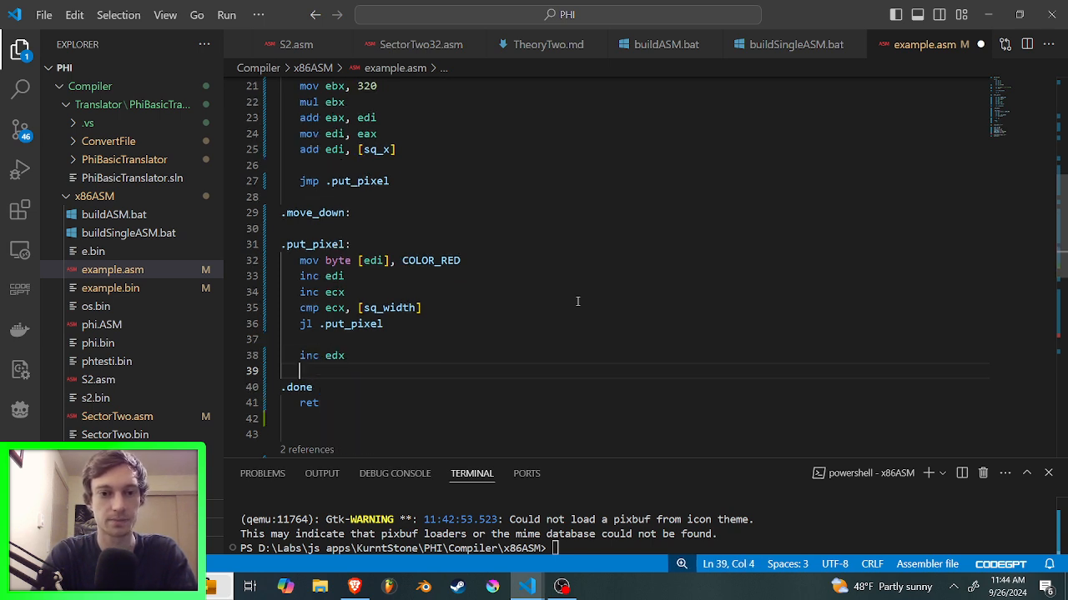
type("com")
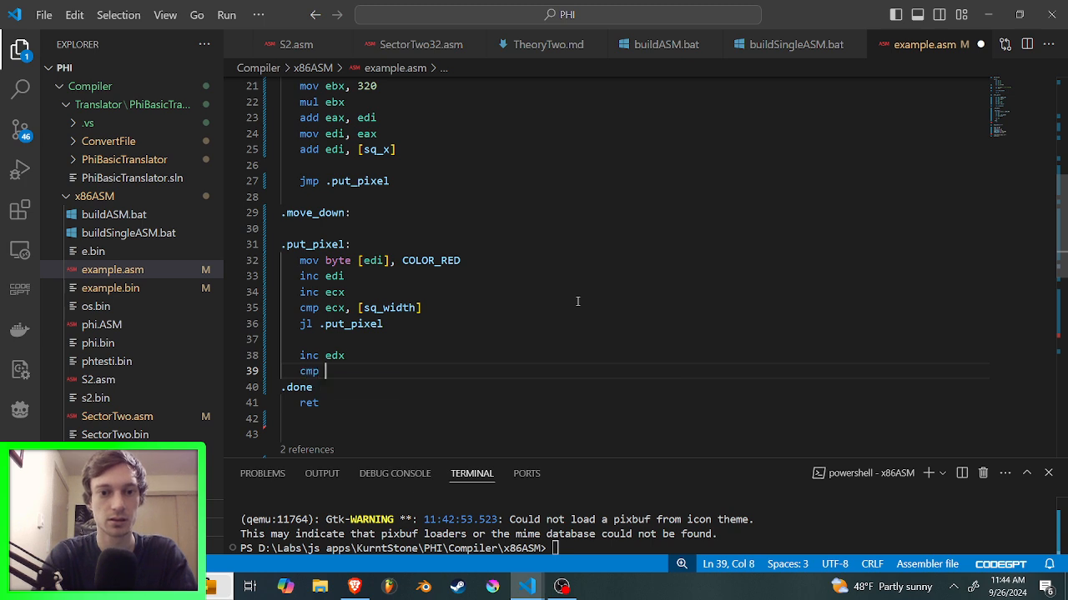
type("edx,")
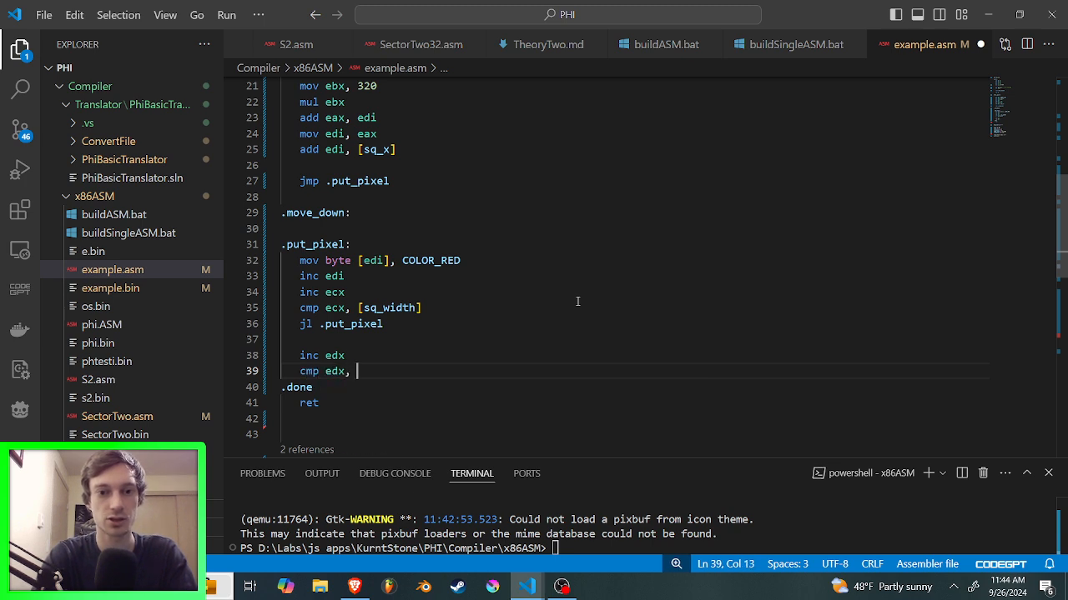
type("[sq_height")
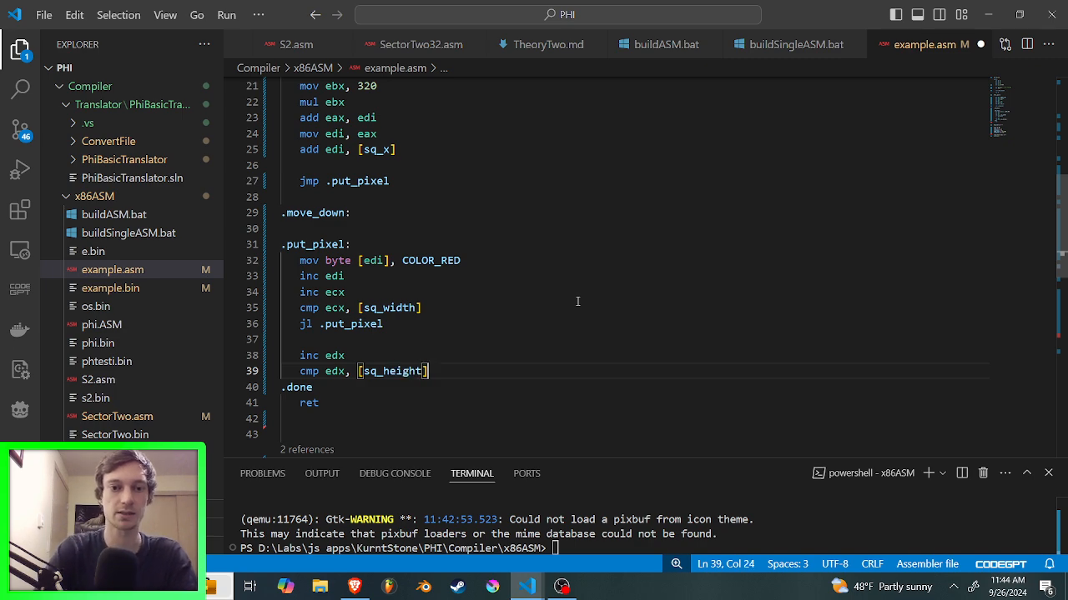
type("jl")
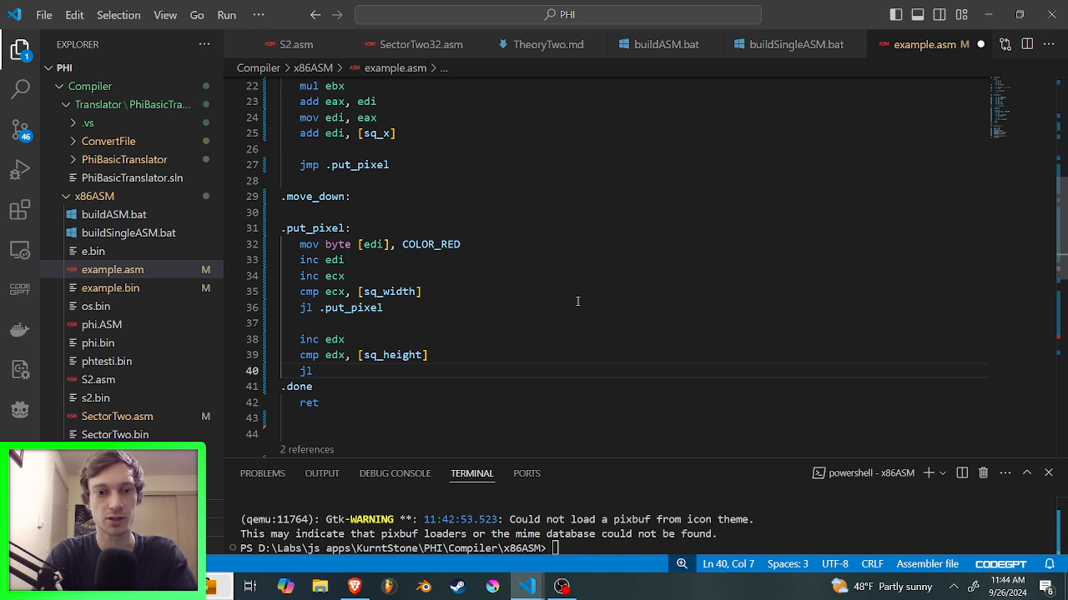
Step: Complete 'jl .move_down' and add 'add edi, 320' under .move_down
type(".move_down")
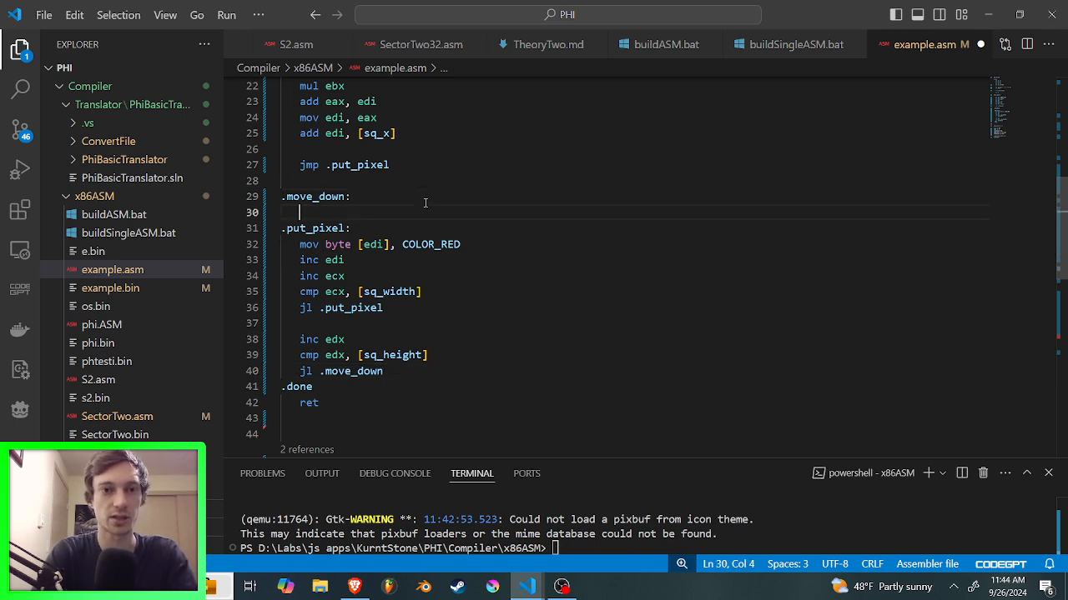
type("add")
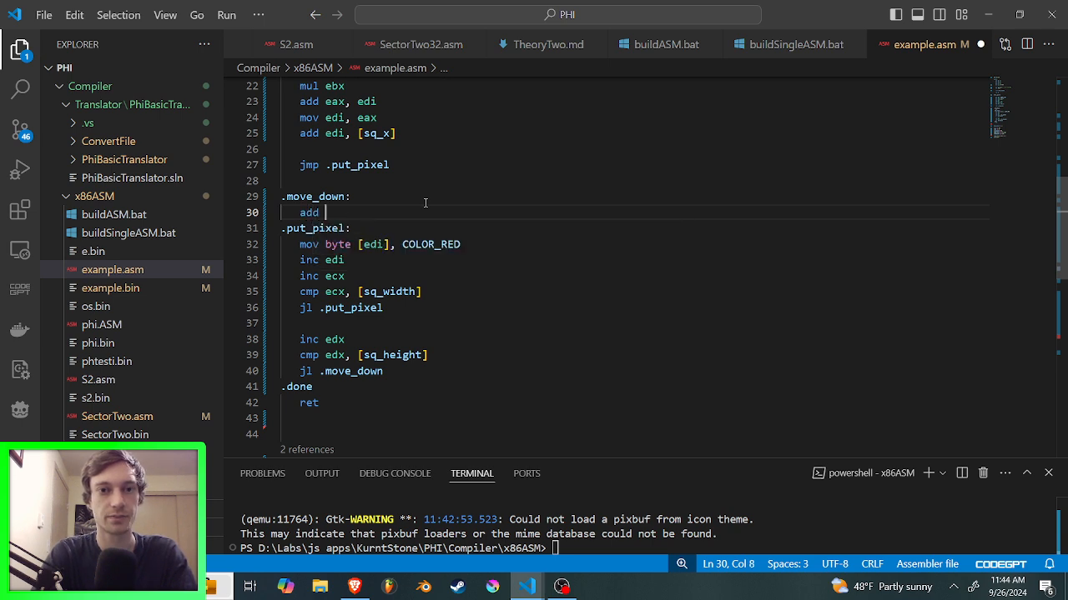
type("edi,")
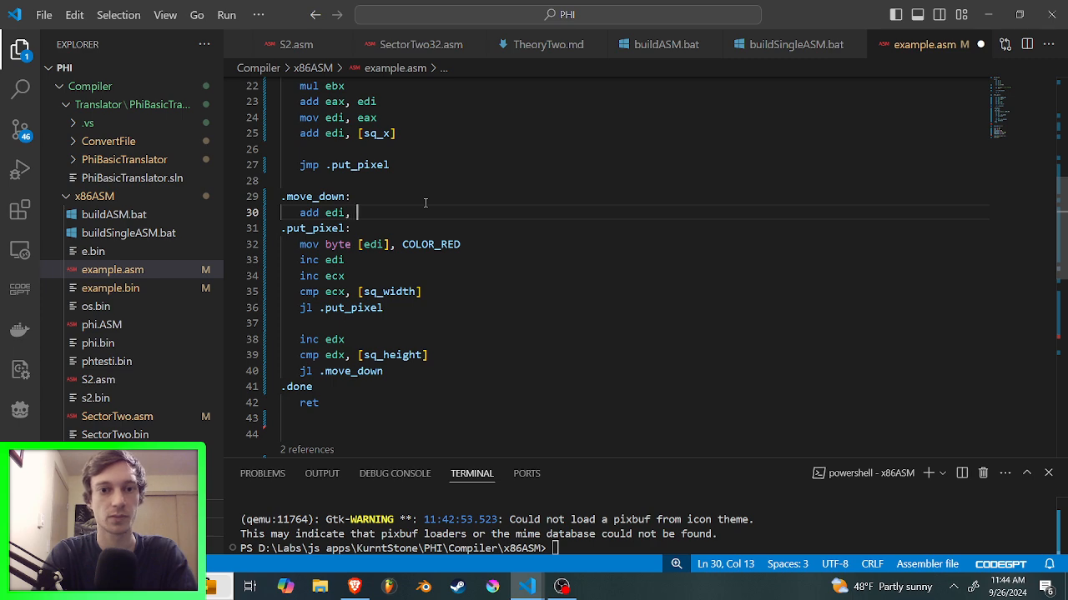
type("320")
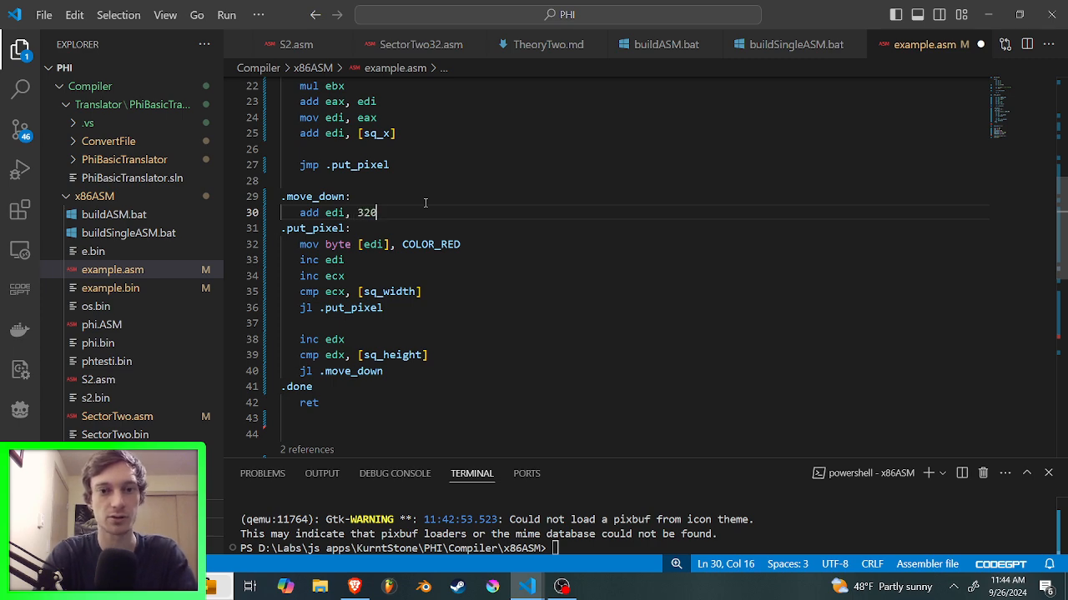
Step: Add 'sub edi, [sq_width]', test in QEMU and close the run showing only a red line
scroll("down", 3)
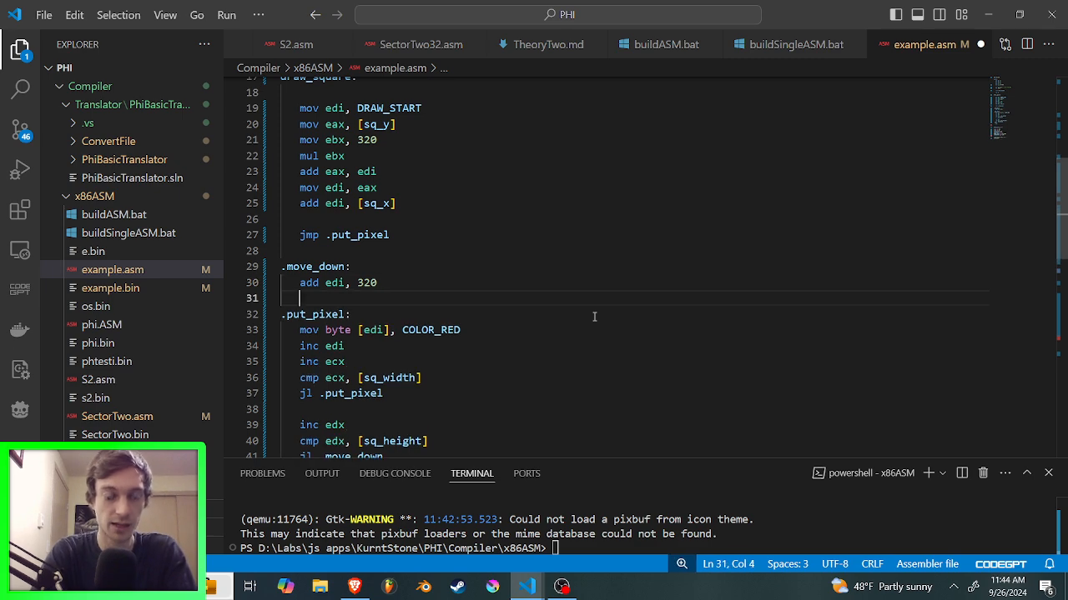
type("sub edi, [")
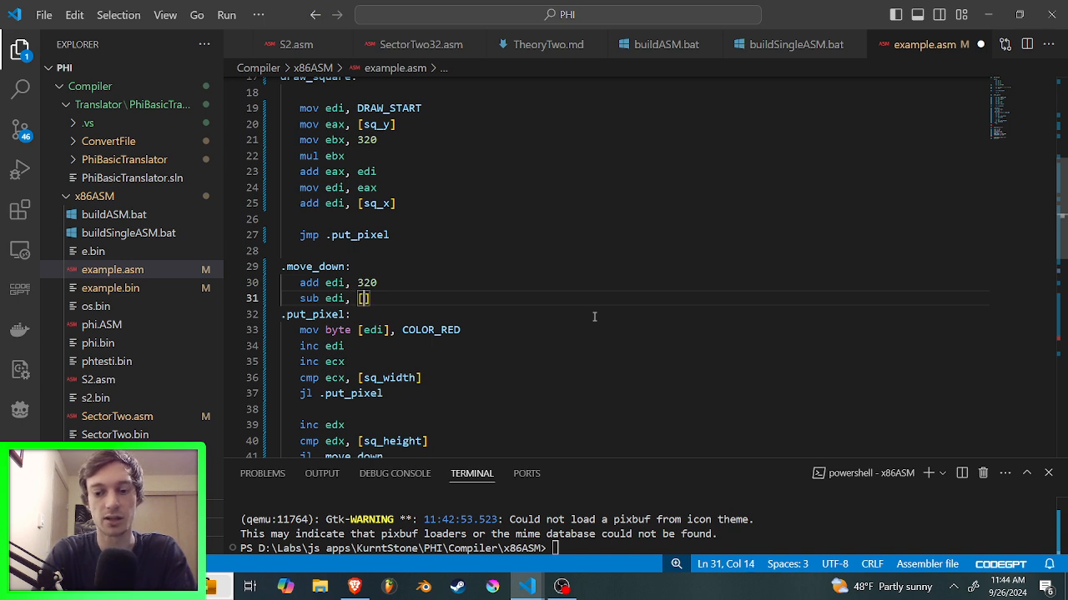
type("sq")
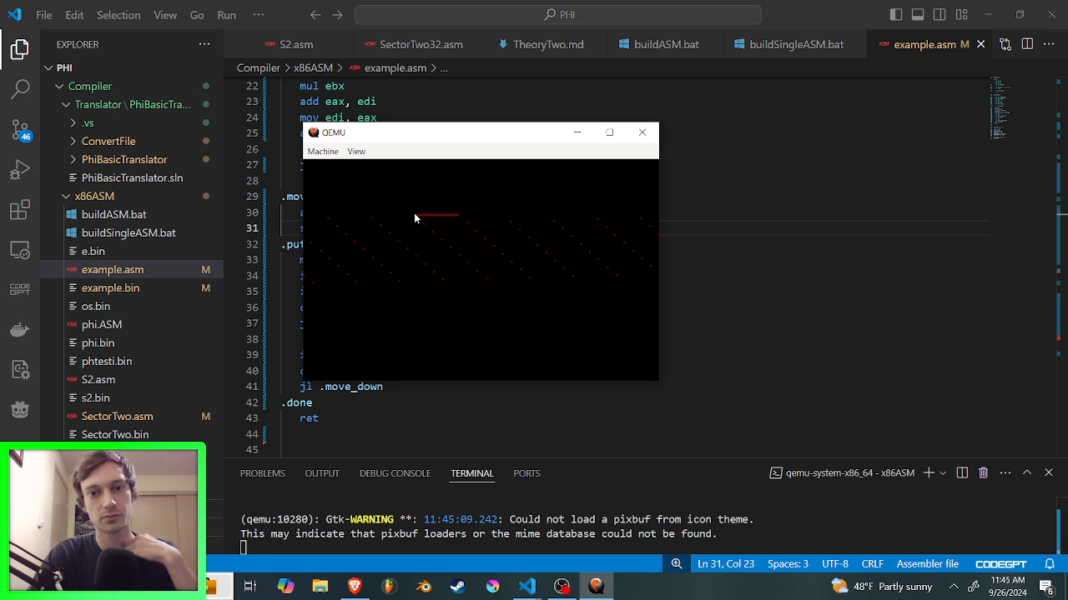
left_click(641, 131)
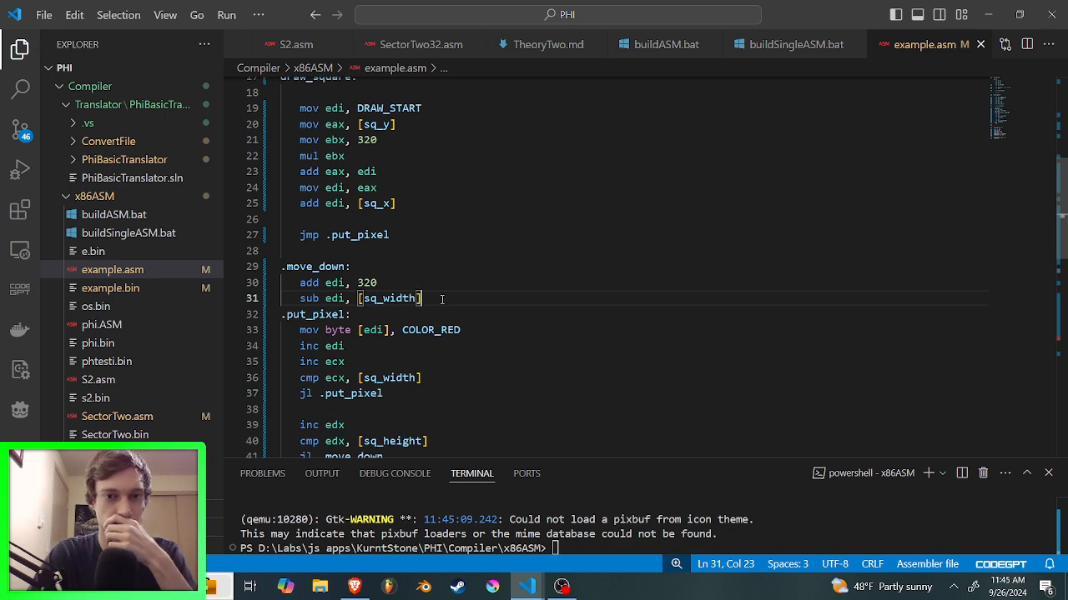
Step: Add 'xor ecx, ecx' after 'sub edi, [sq_width]' to zero the column counter each row
key("Enter")
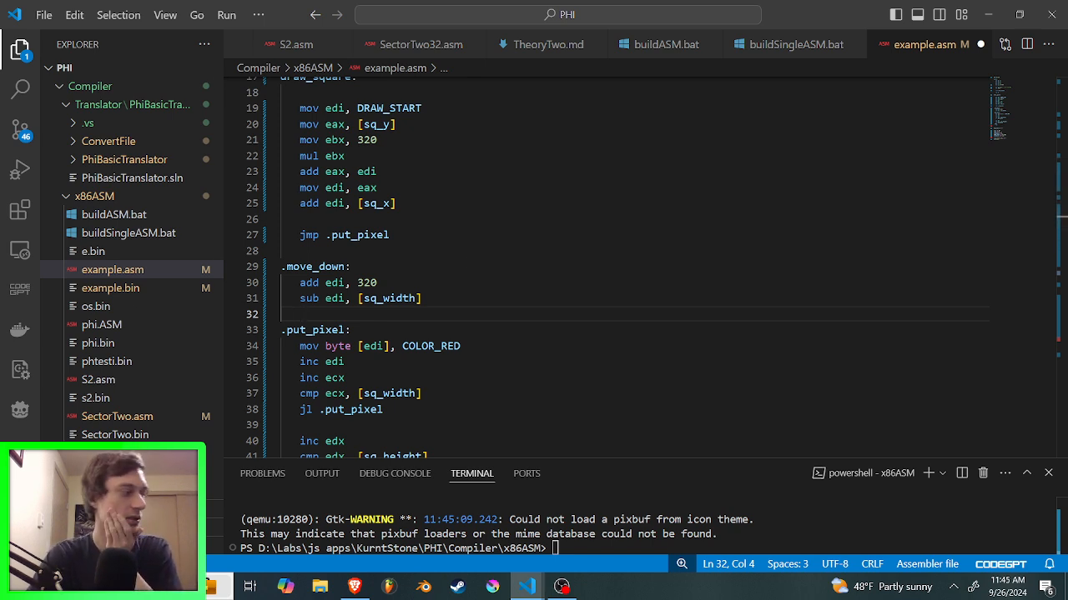
mouse_move(461, 384)
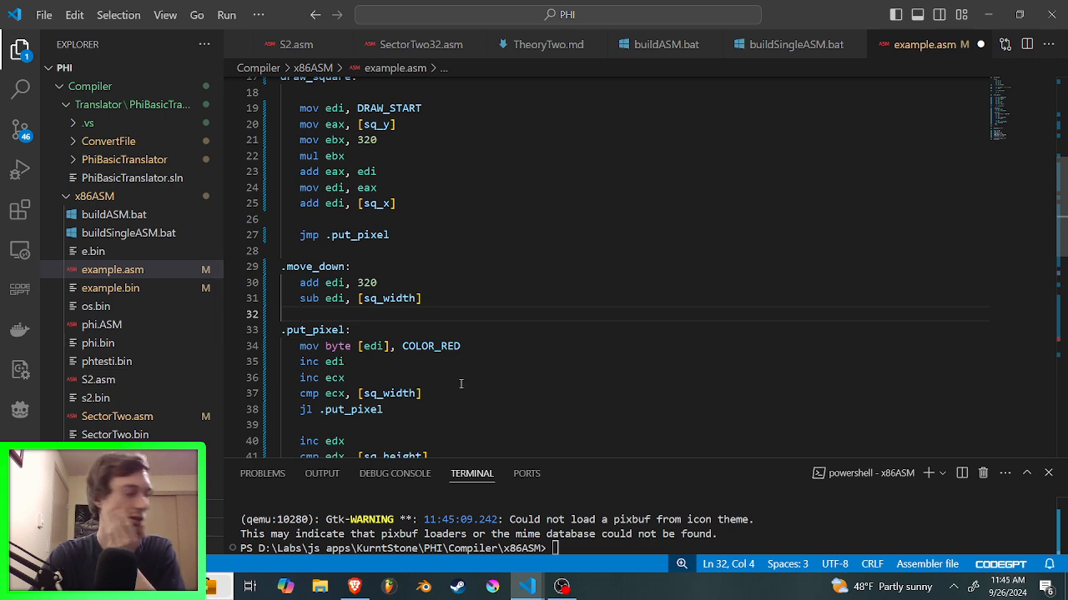
scroll("down", 3)
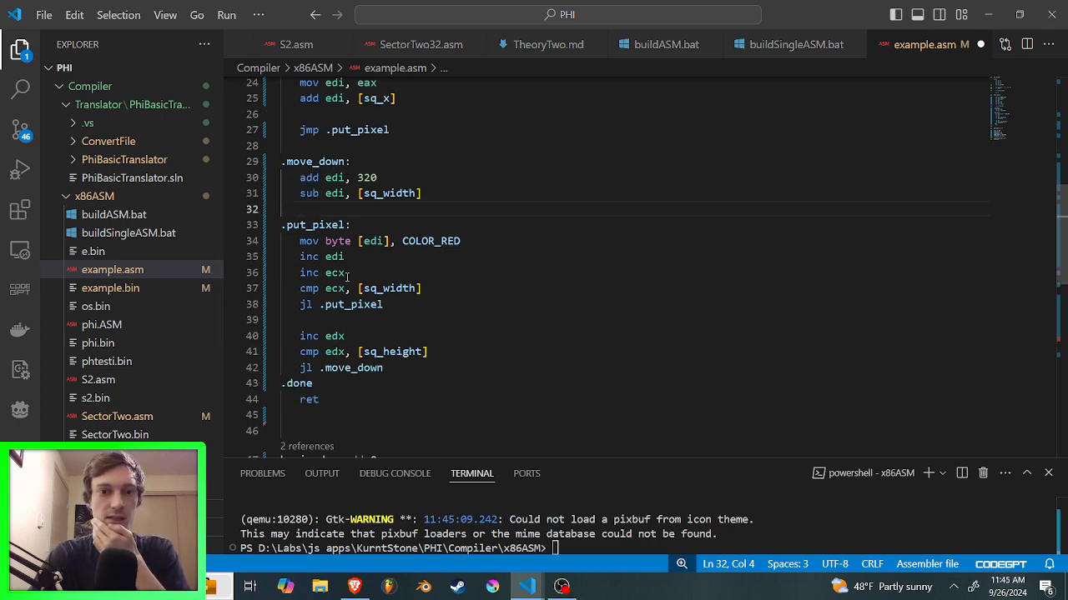
double_click(333, 272)
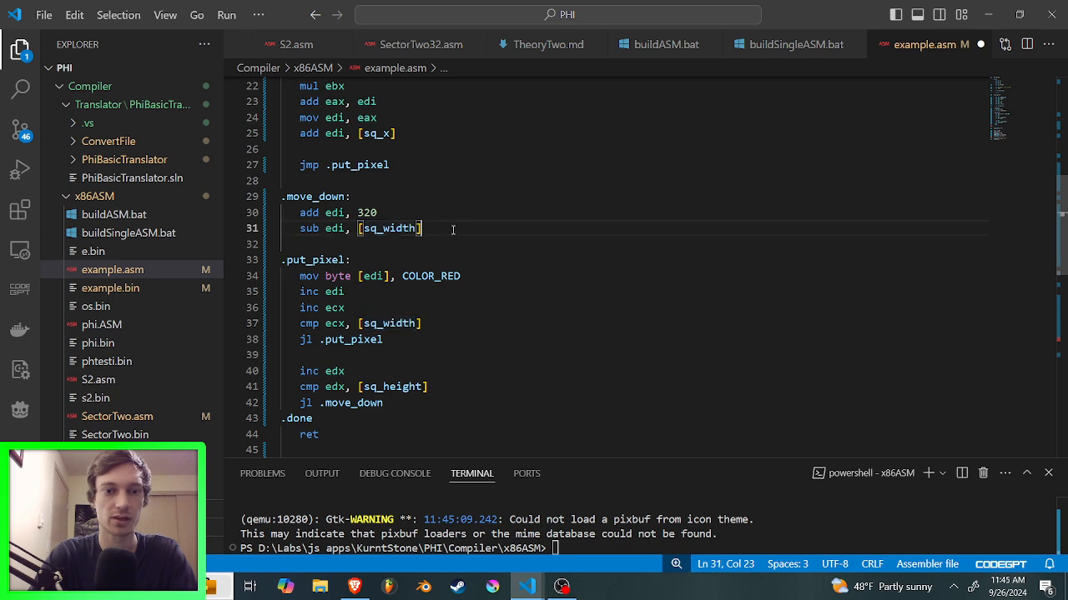
type("xor e")
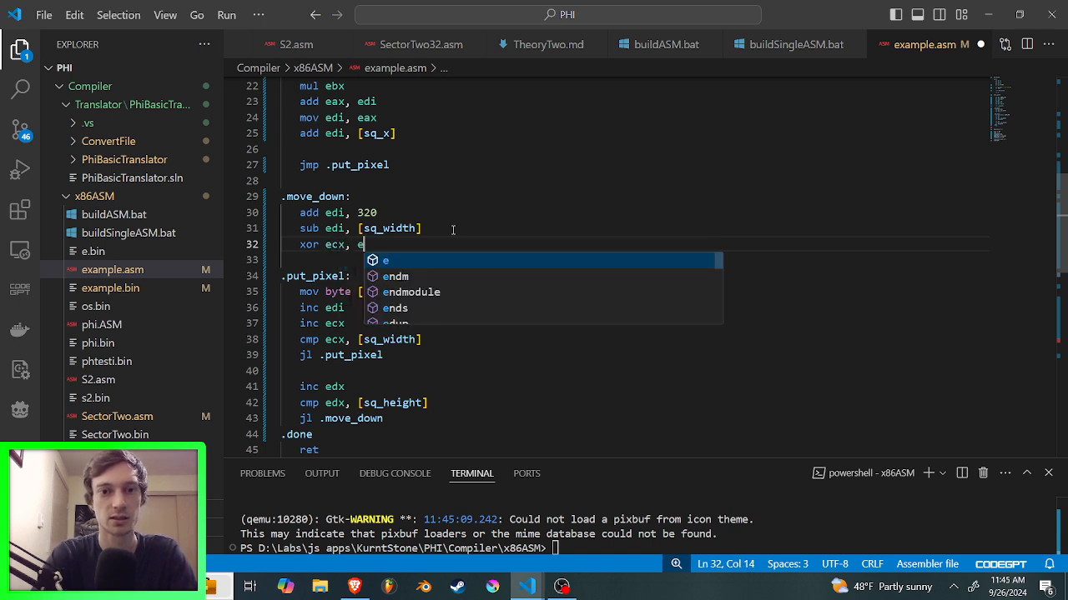
type("cx")
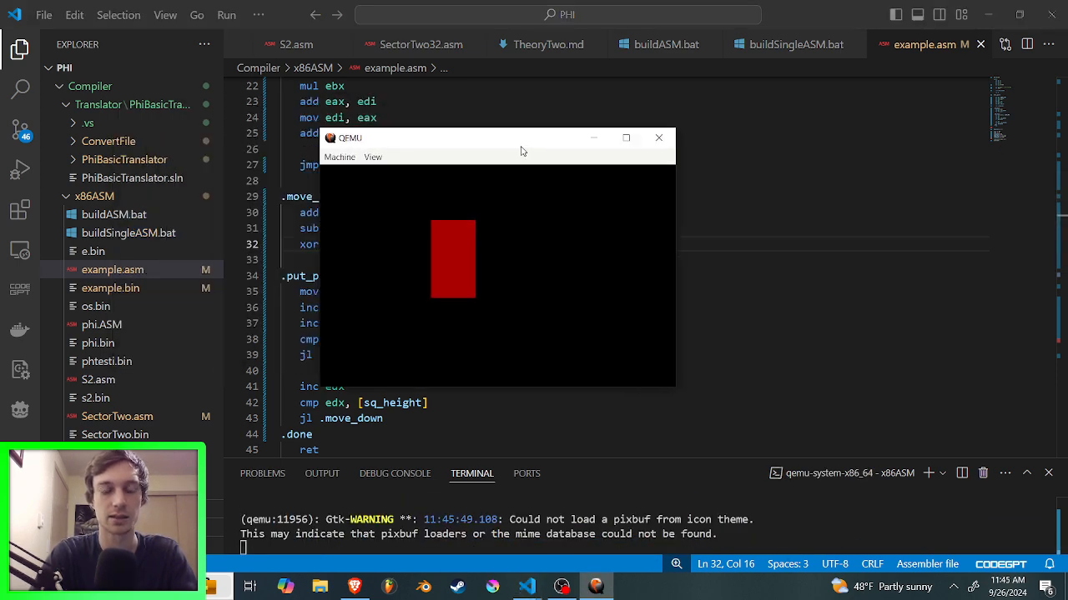
Step: Close QEMU after confirming the filled red rectangle is drawn
left_click(626, 137)
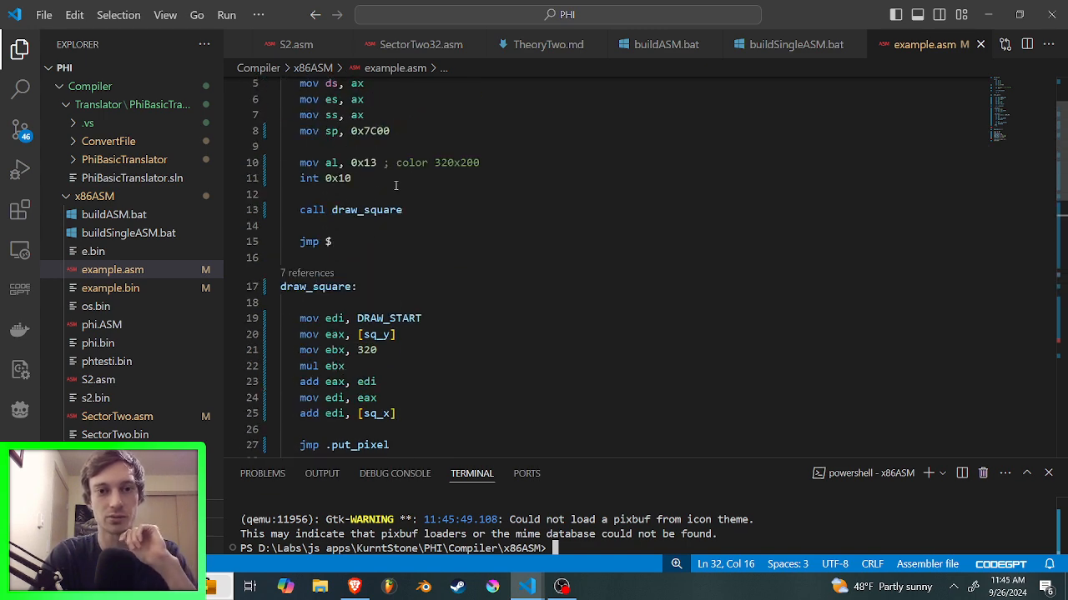
Step: Scroll through example.asm before relaunching the build to show the red rectangle in QEMU
scroll("down", 3)
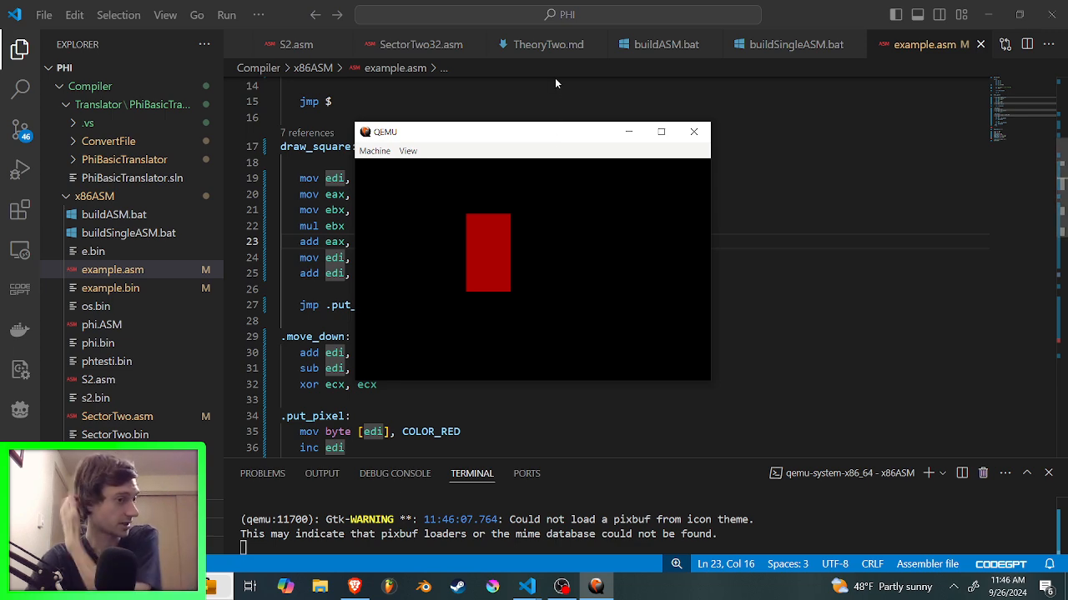
mouse_move(557, 84)
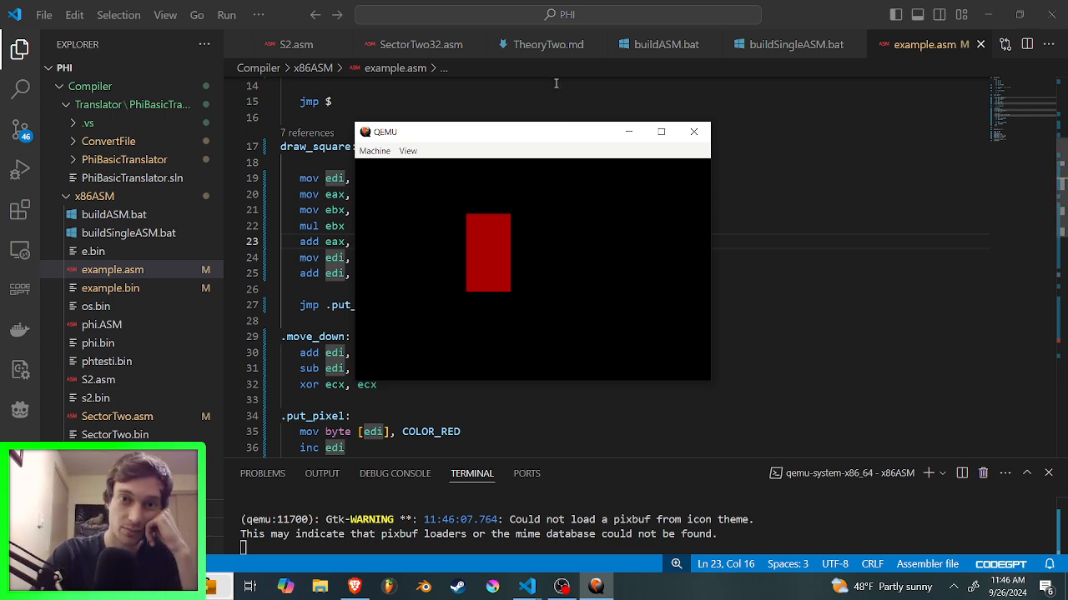